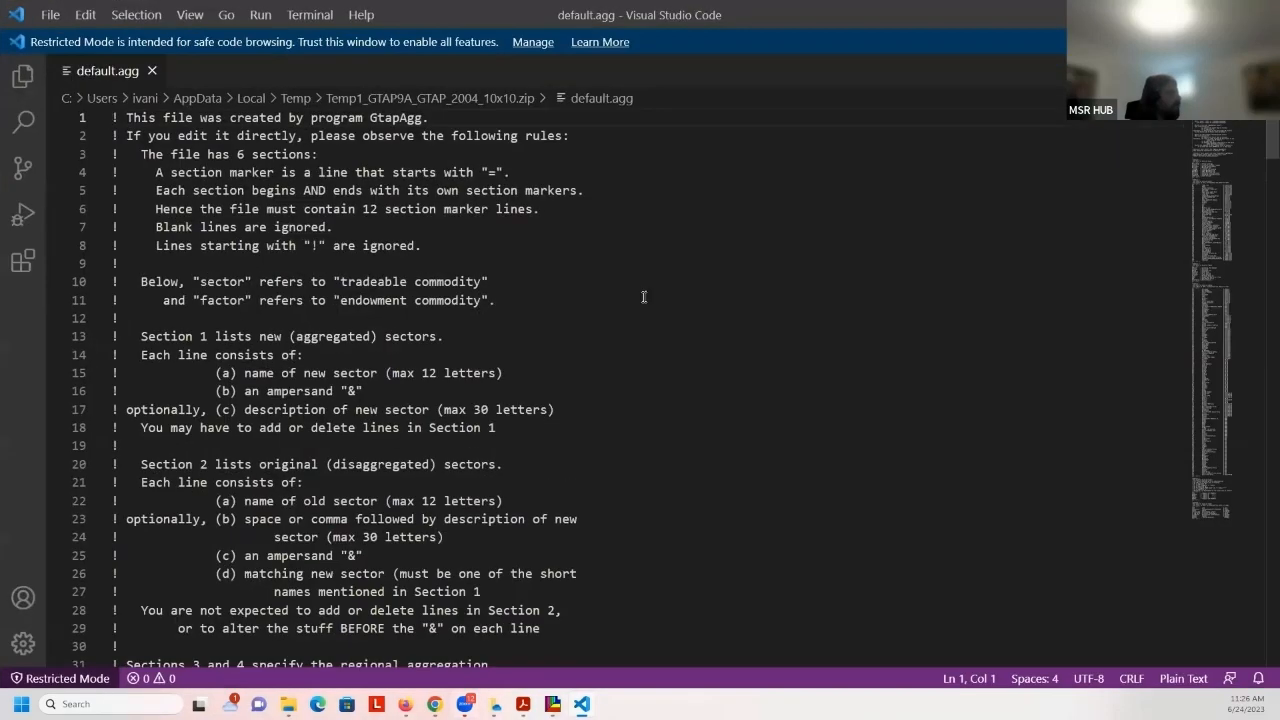
Scroll through the current page, then switch over to the GTAP website tab
scroll("down", 3)
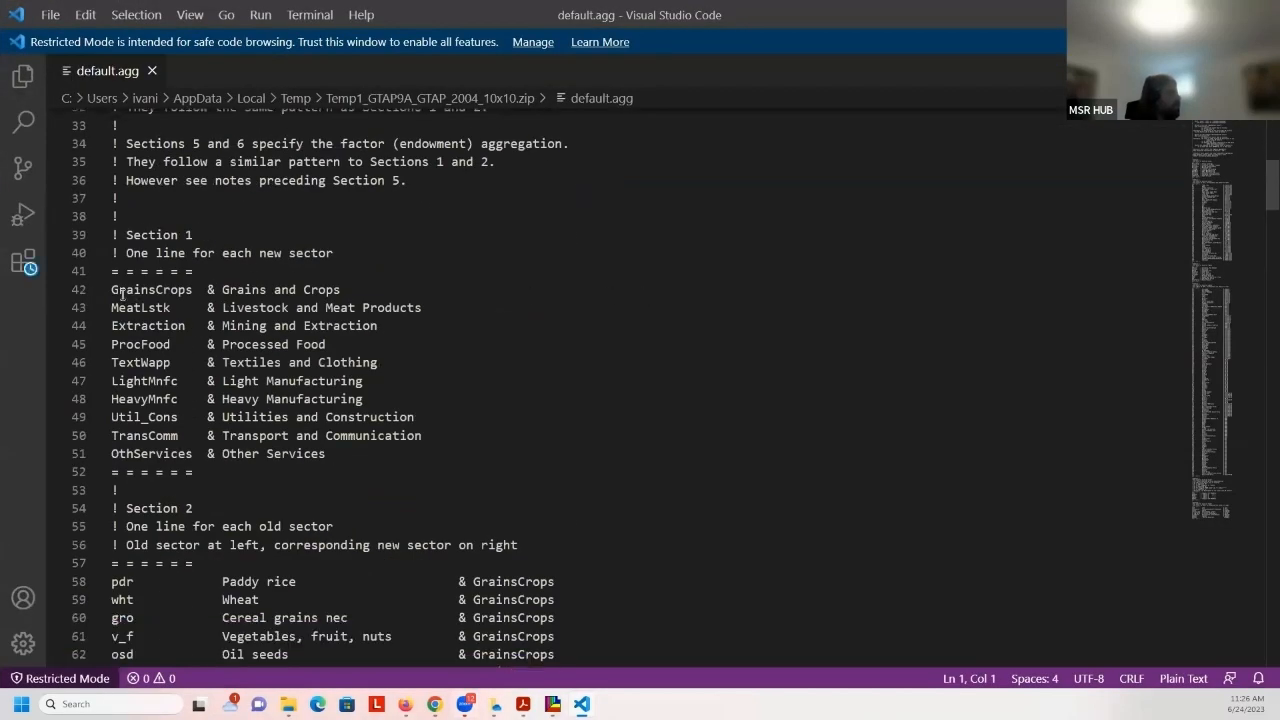
scroll("down", 3)
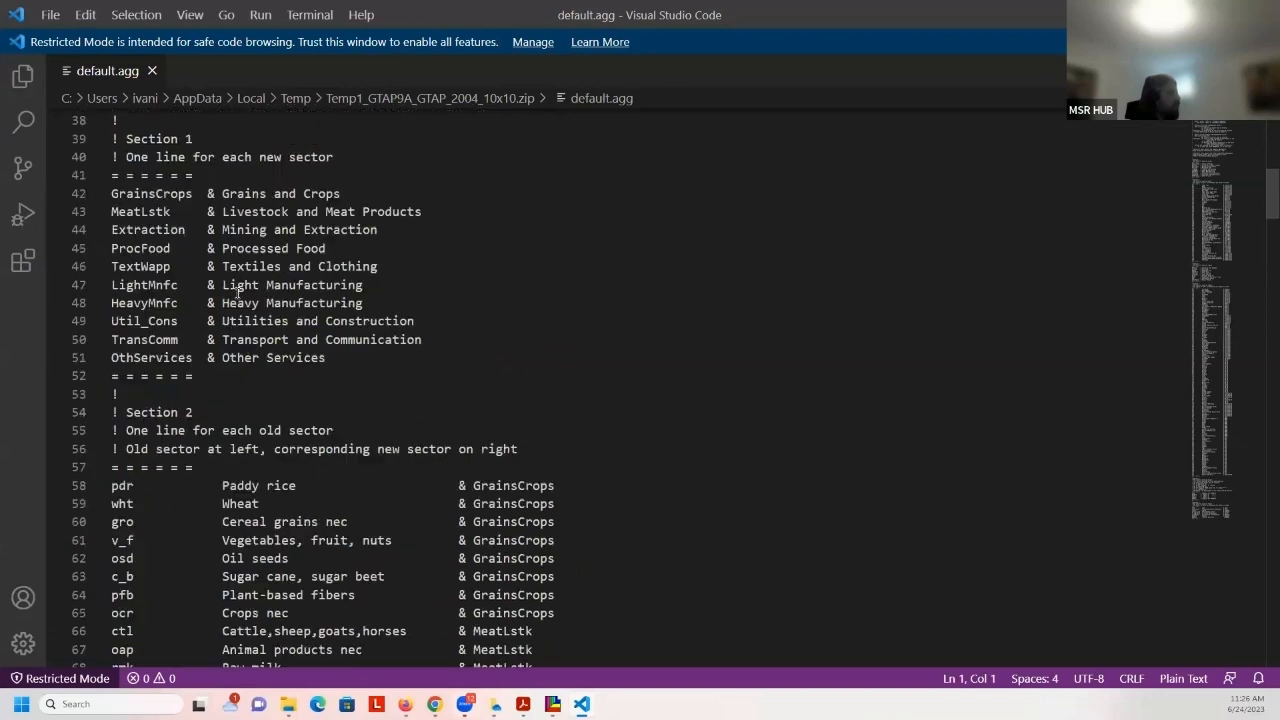
scroll("up", 3)
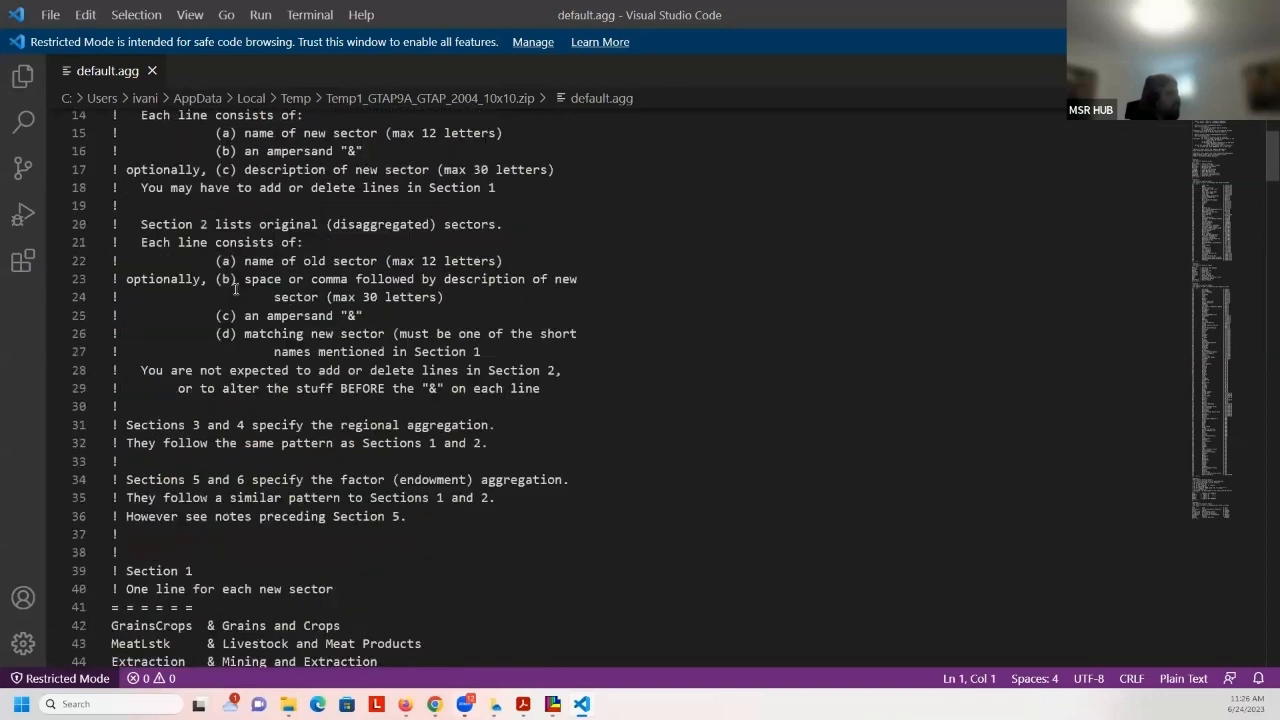
scroll("down", 3)
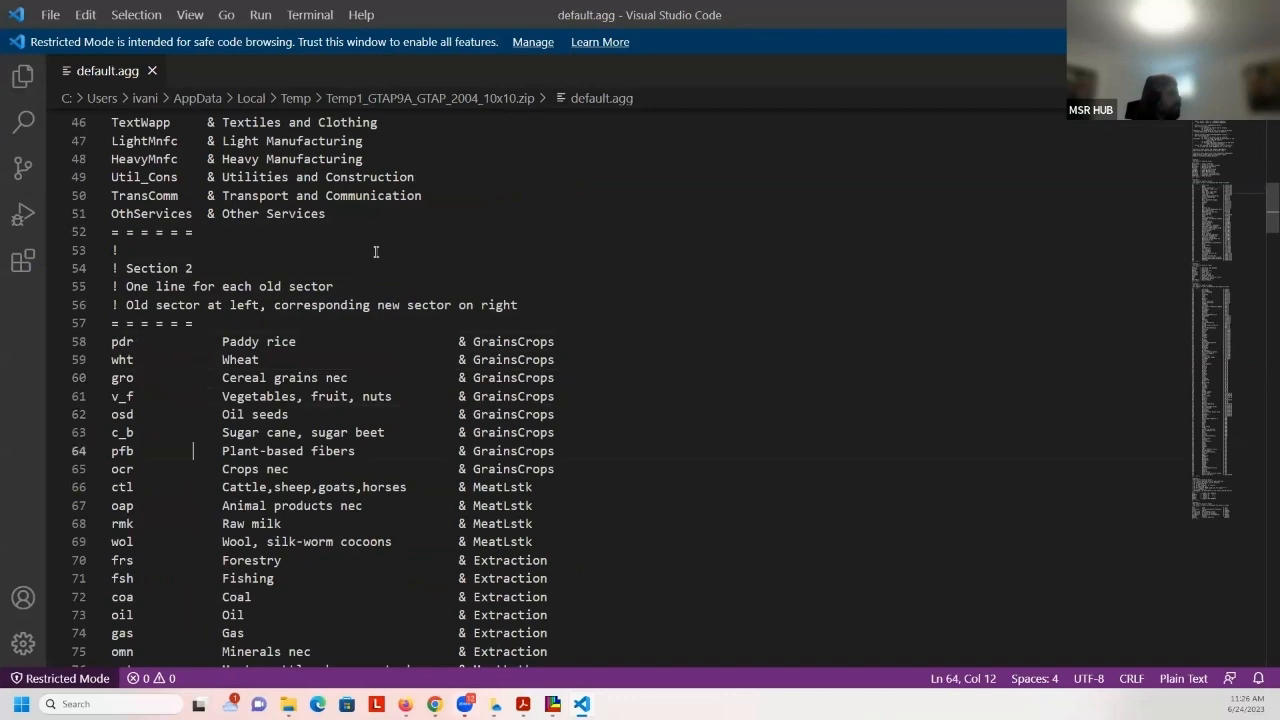
scroll("down", 3)
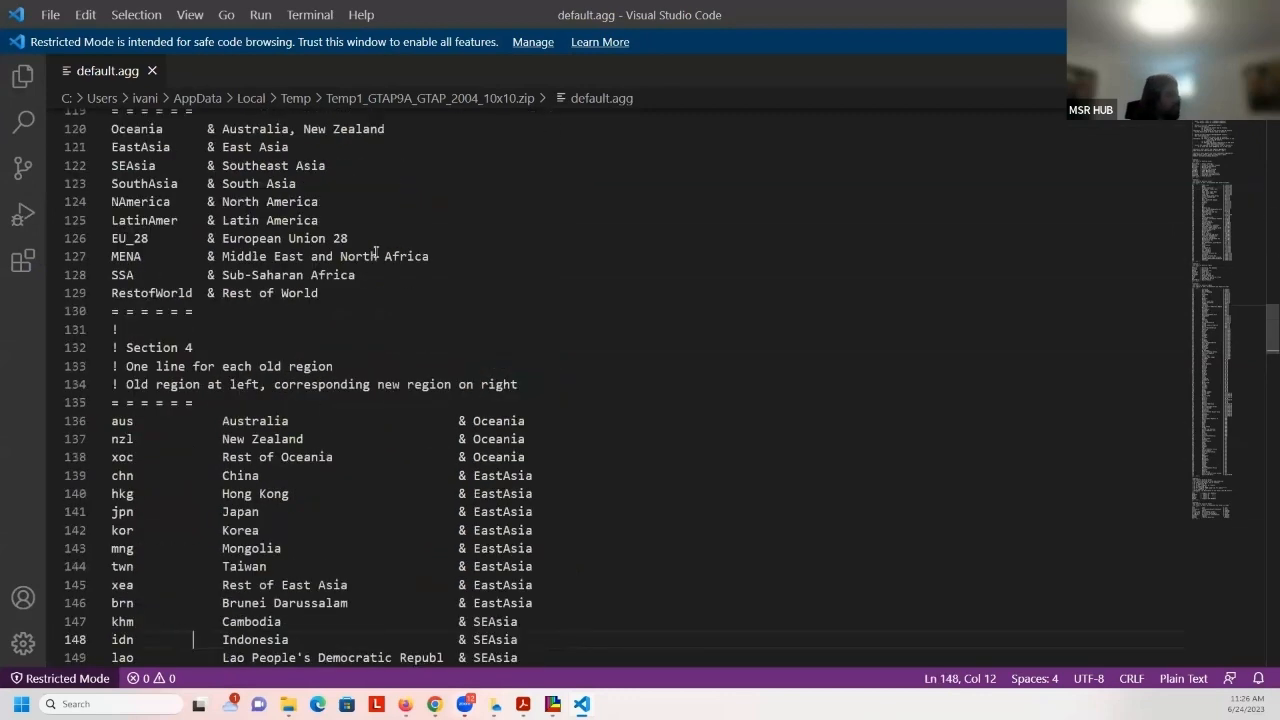
scroll("down", 3)
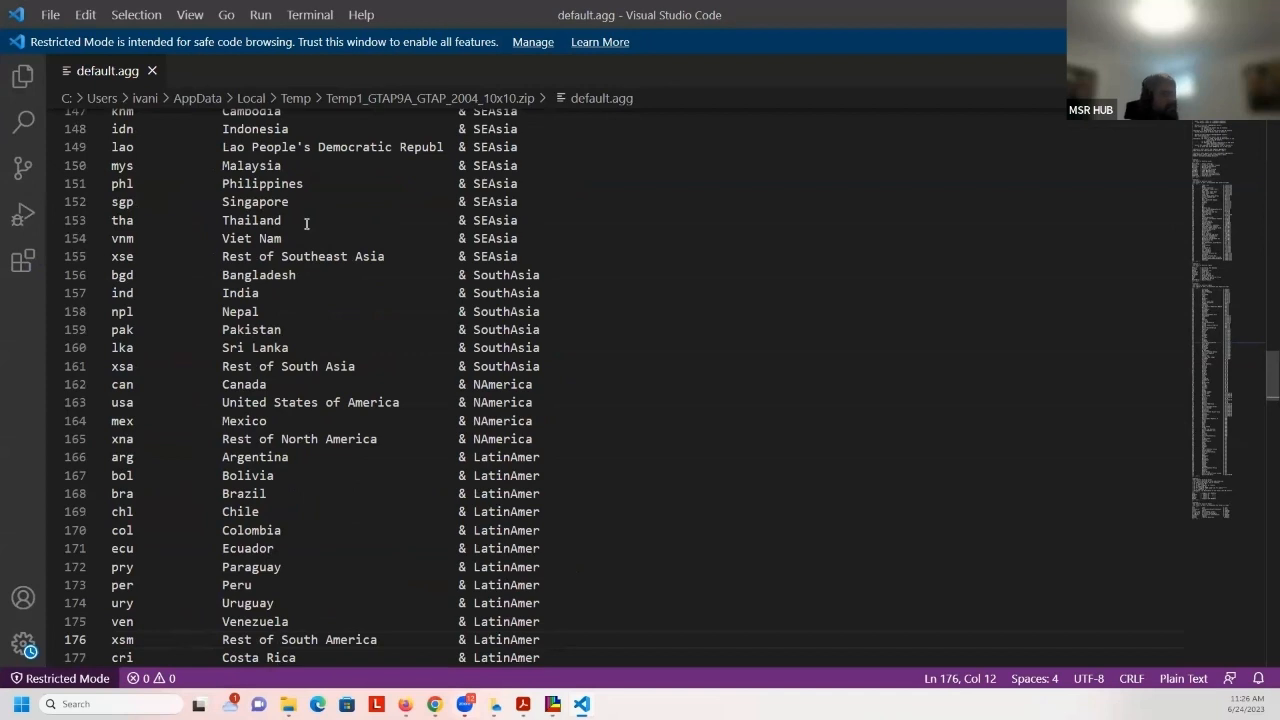
mouse_move(212, 384)
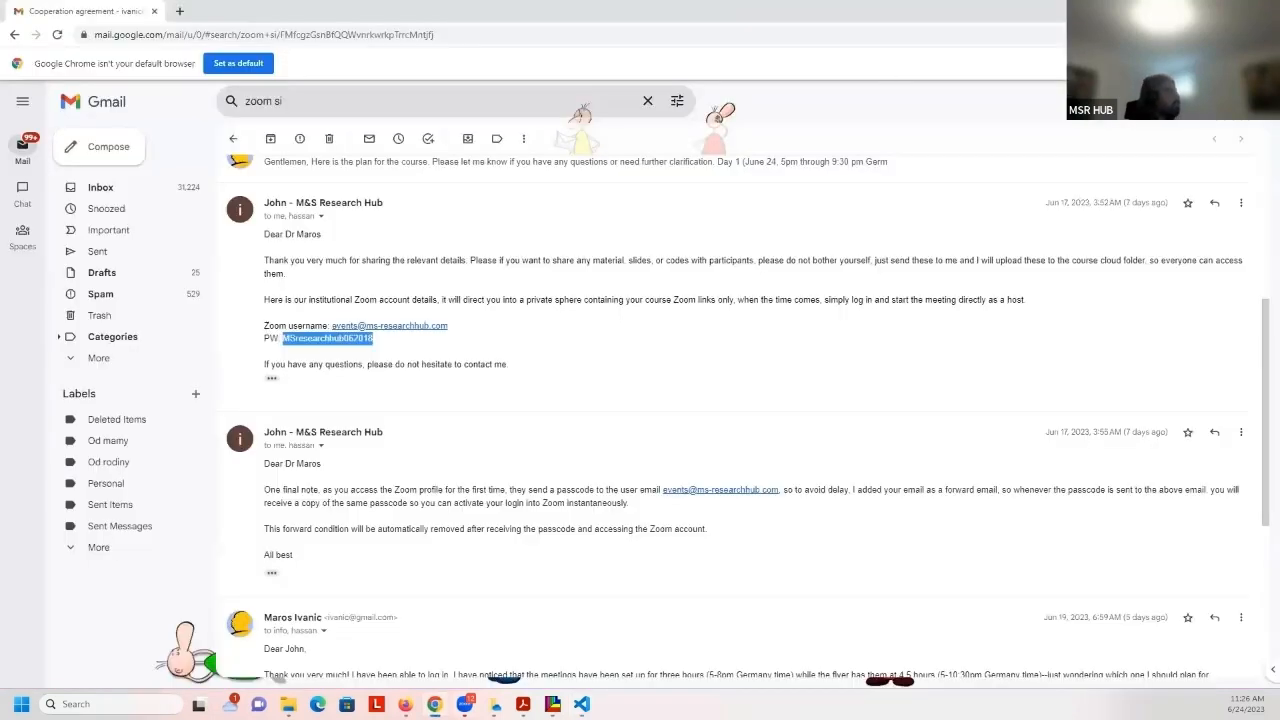
left_click(250, 34)
type("gtap.agecon.purdue.edu")
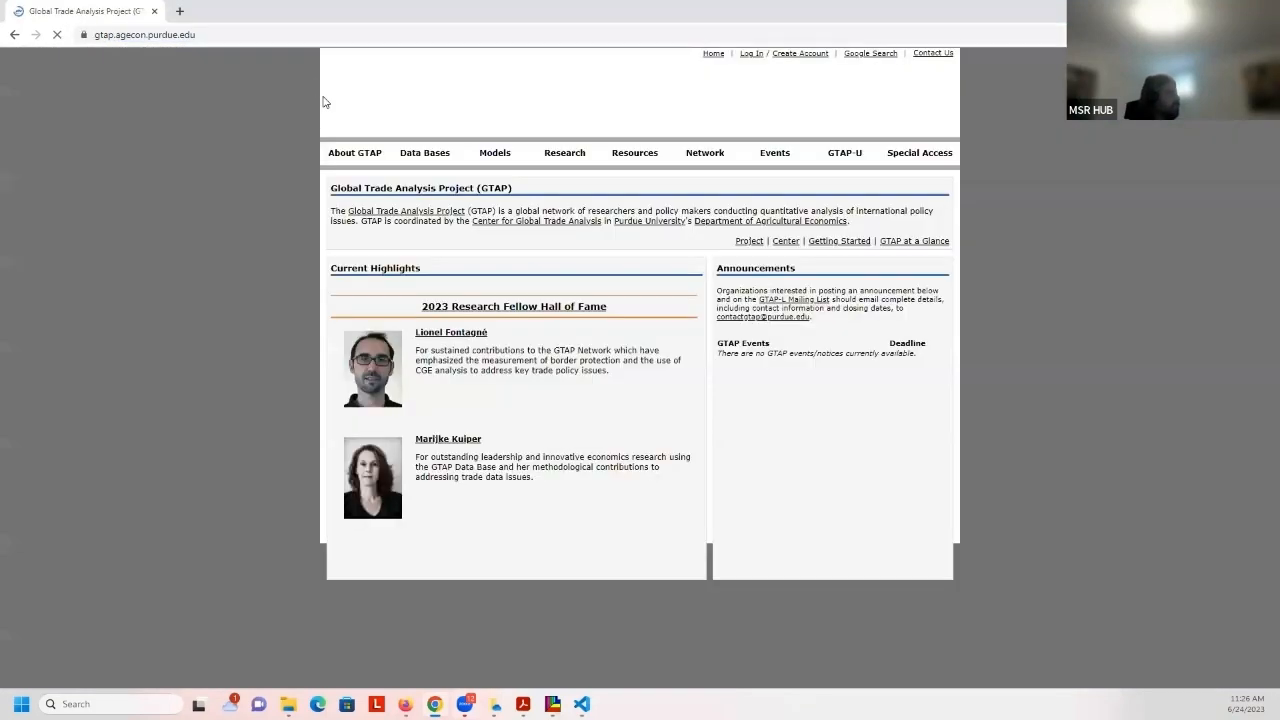
Log into the Advisory Board restricted area and download the 2017 FlexAgg GTAP 11 Data Base
left_click(914, 152)
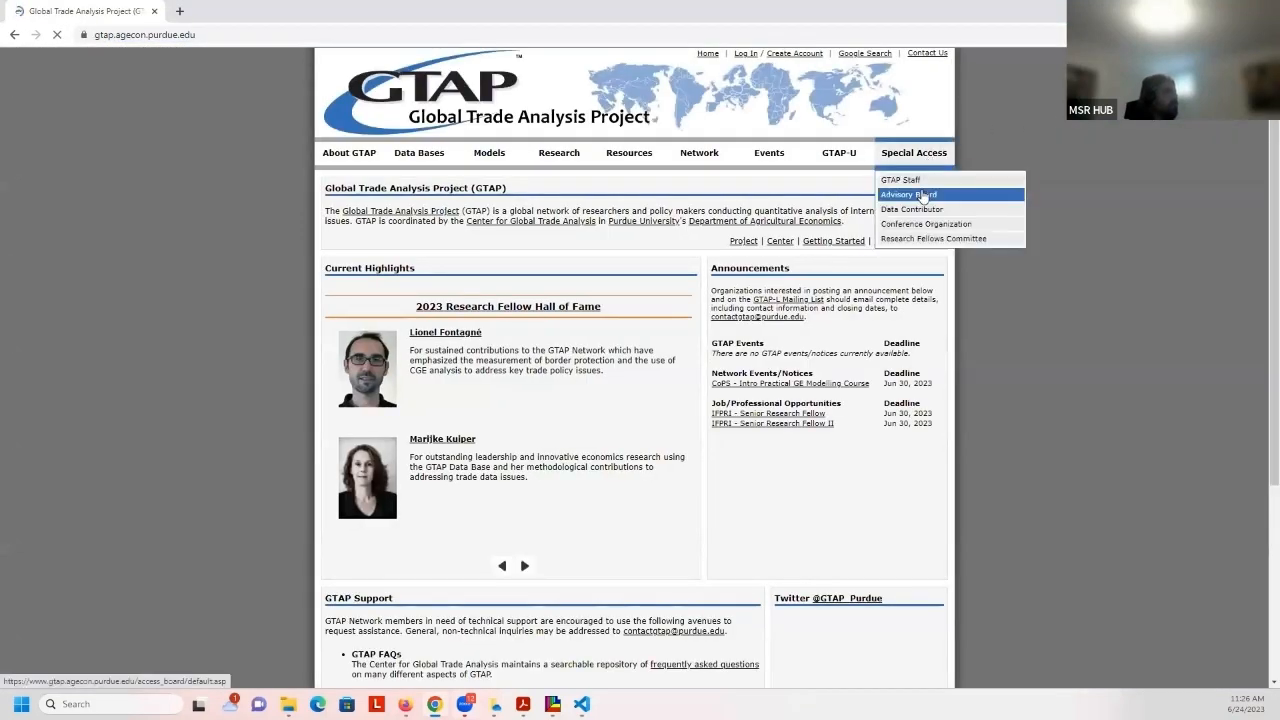
left_click(910, 194)
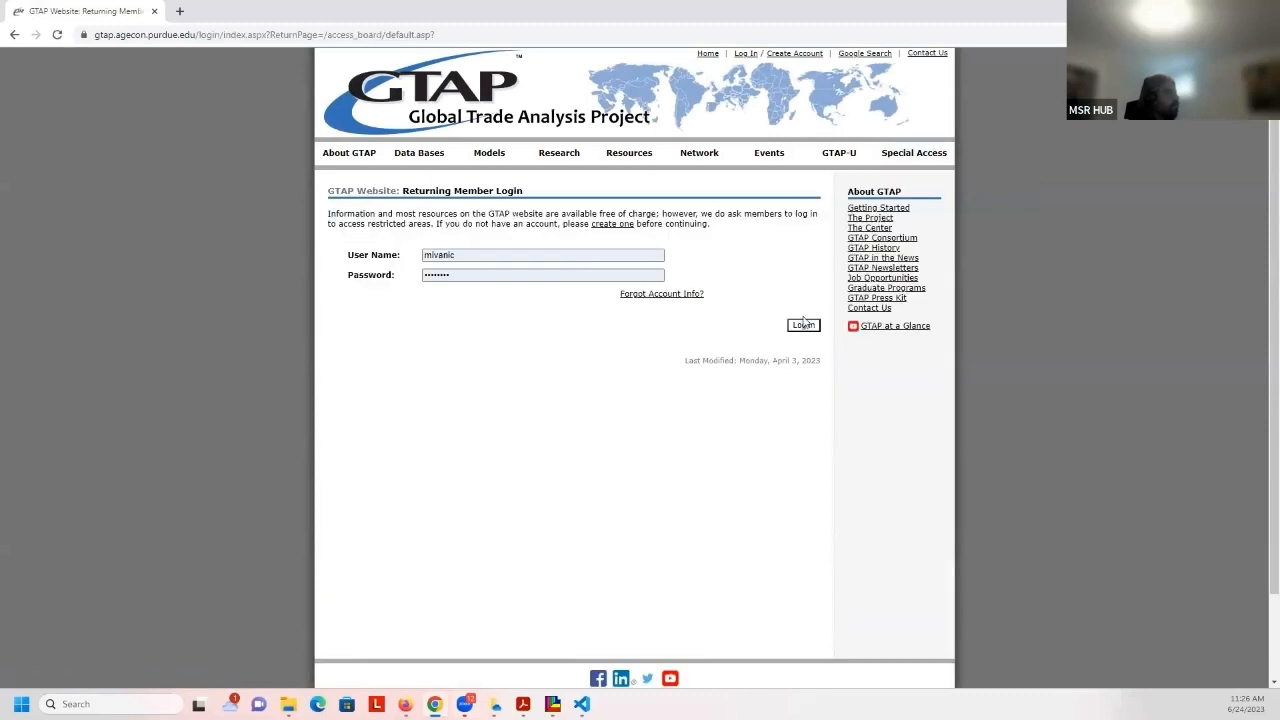
left_click(804, 324)
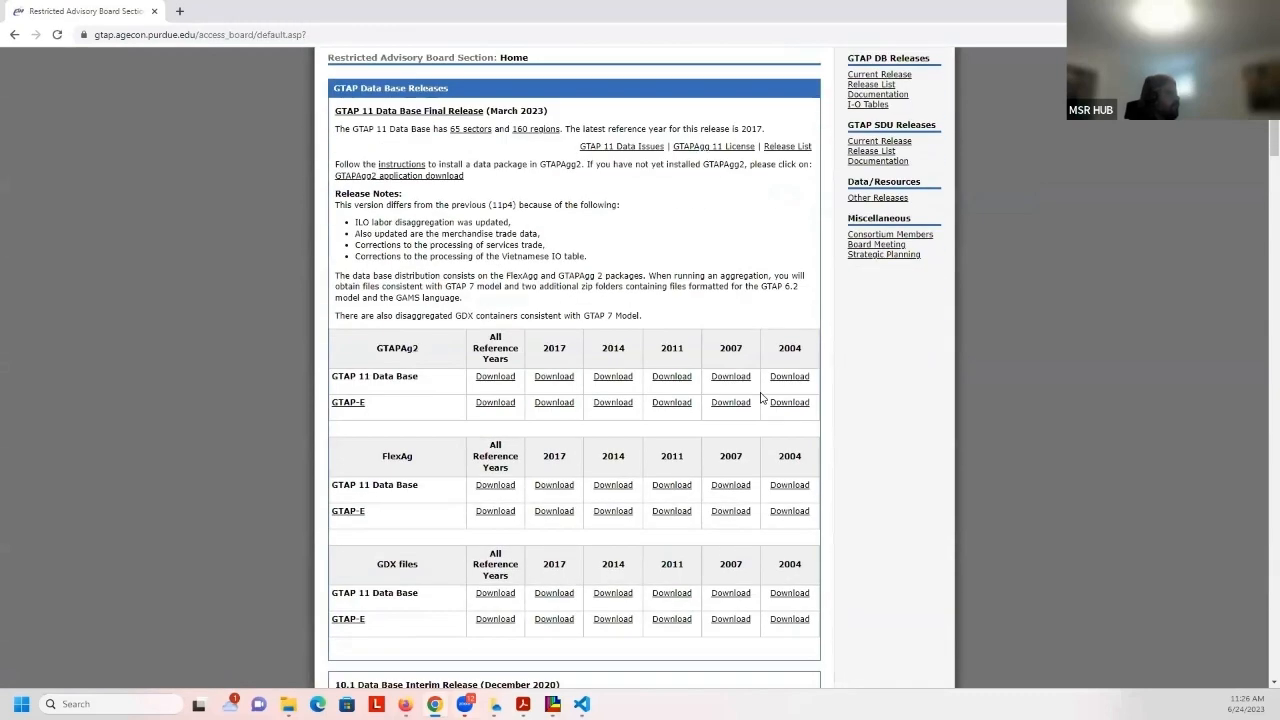
scroll("down", 3)
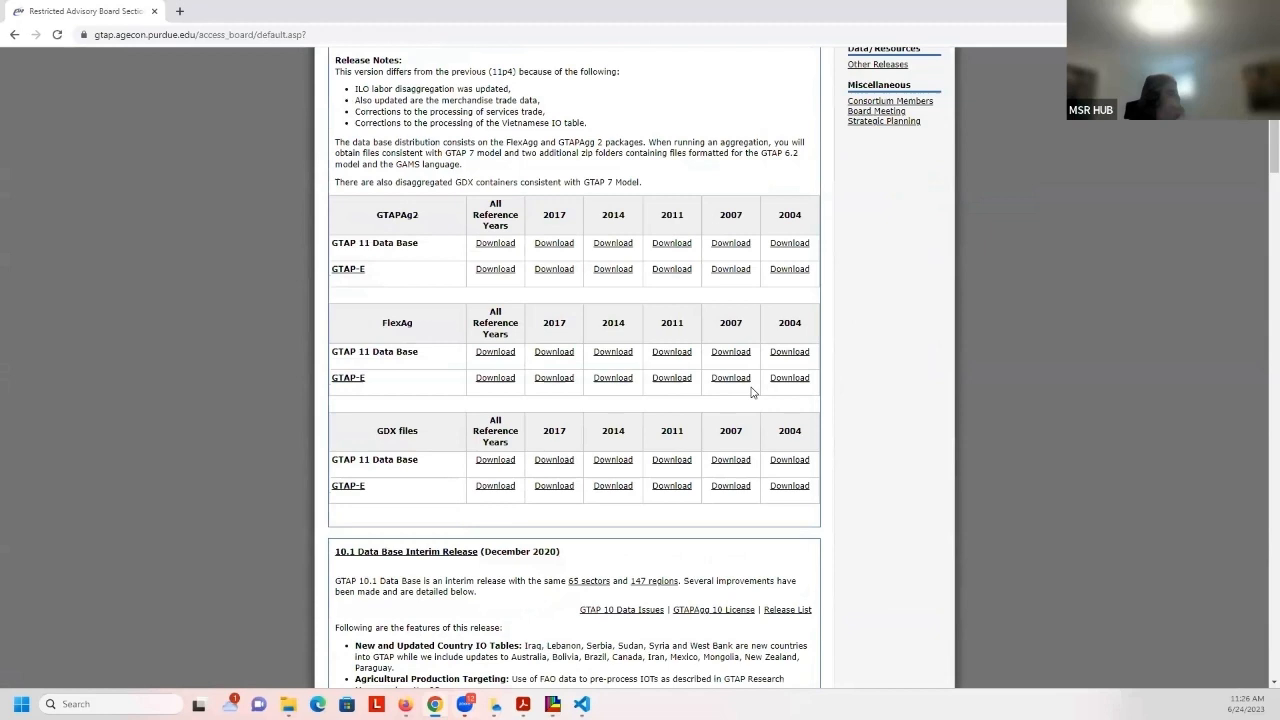
mouse_move(644, 348)
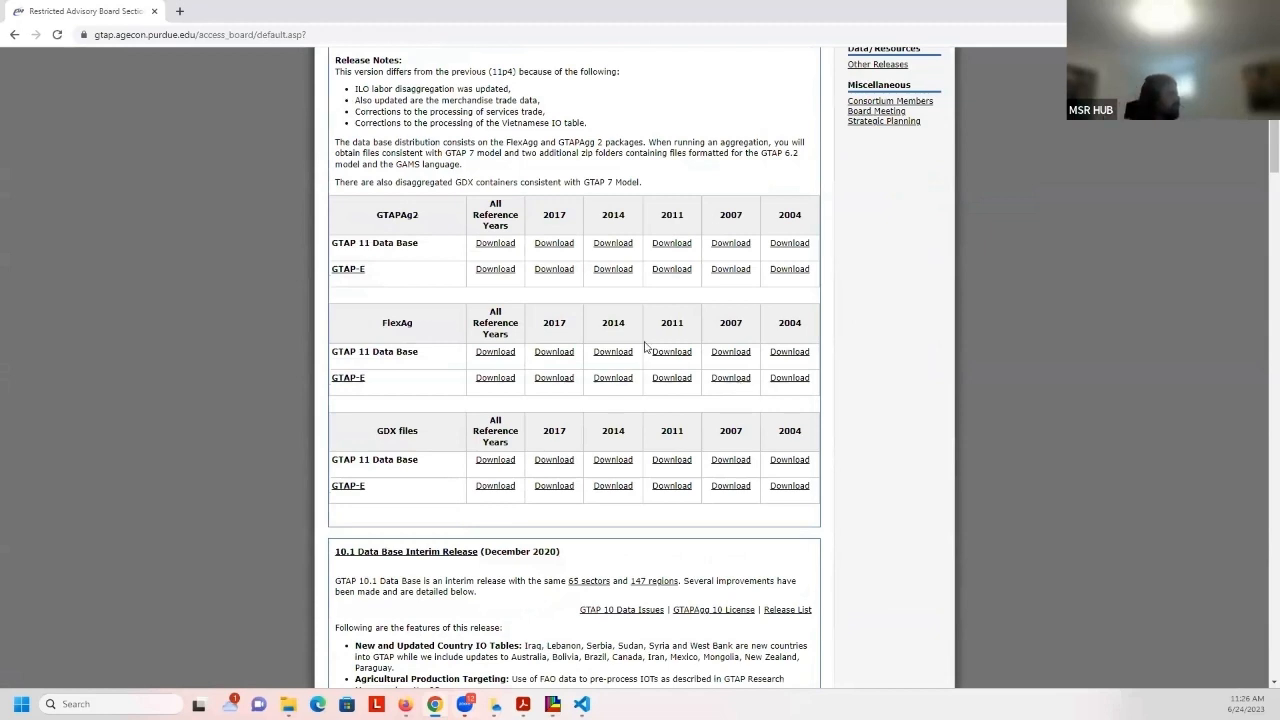
mouse_move(420, 222)
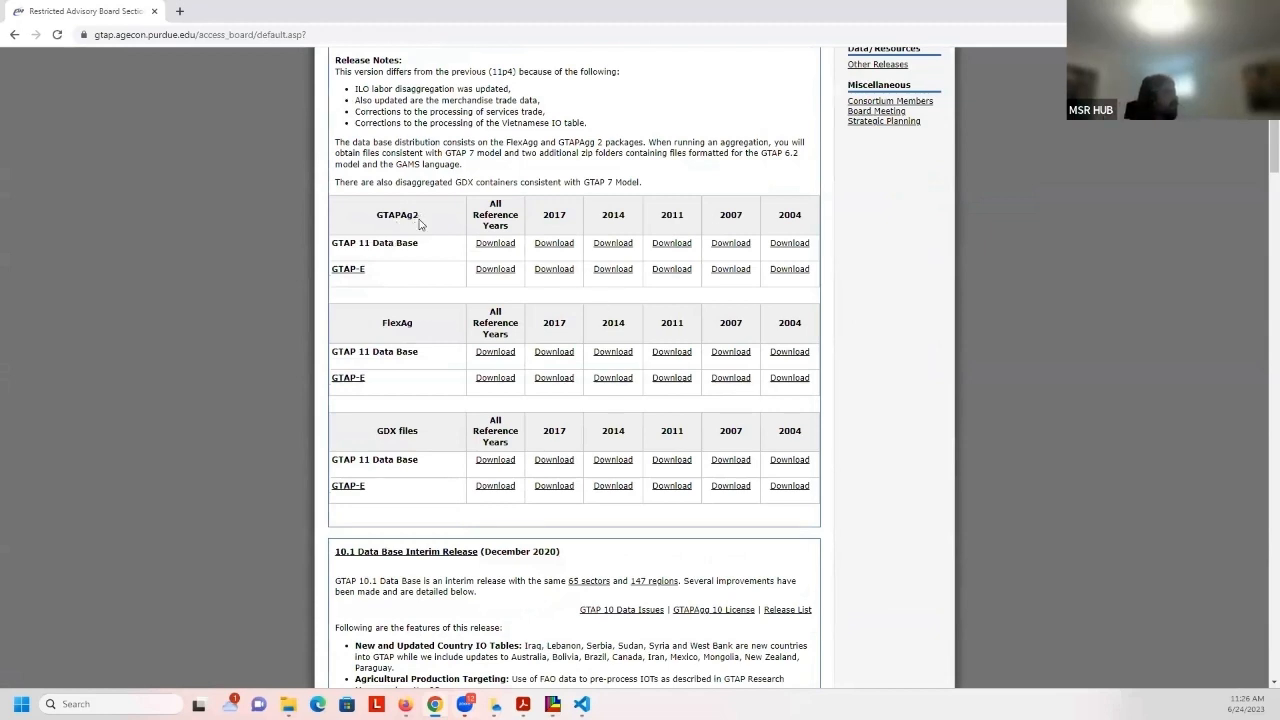
mouse_move(532, 346)
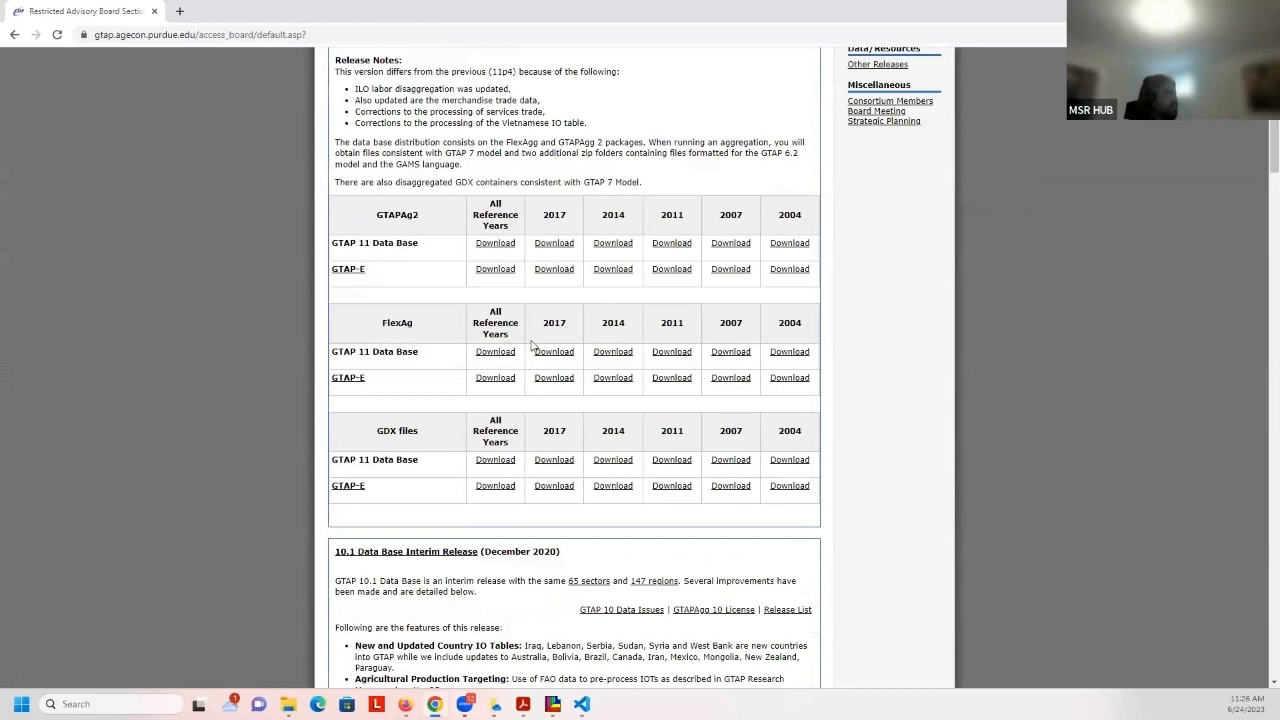
mouse_move(560, 364)
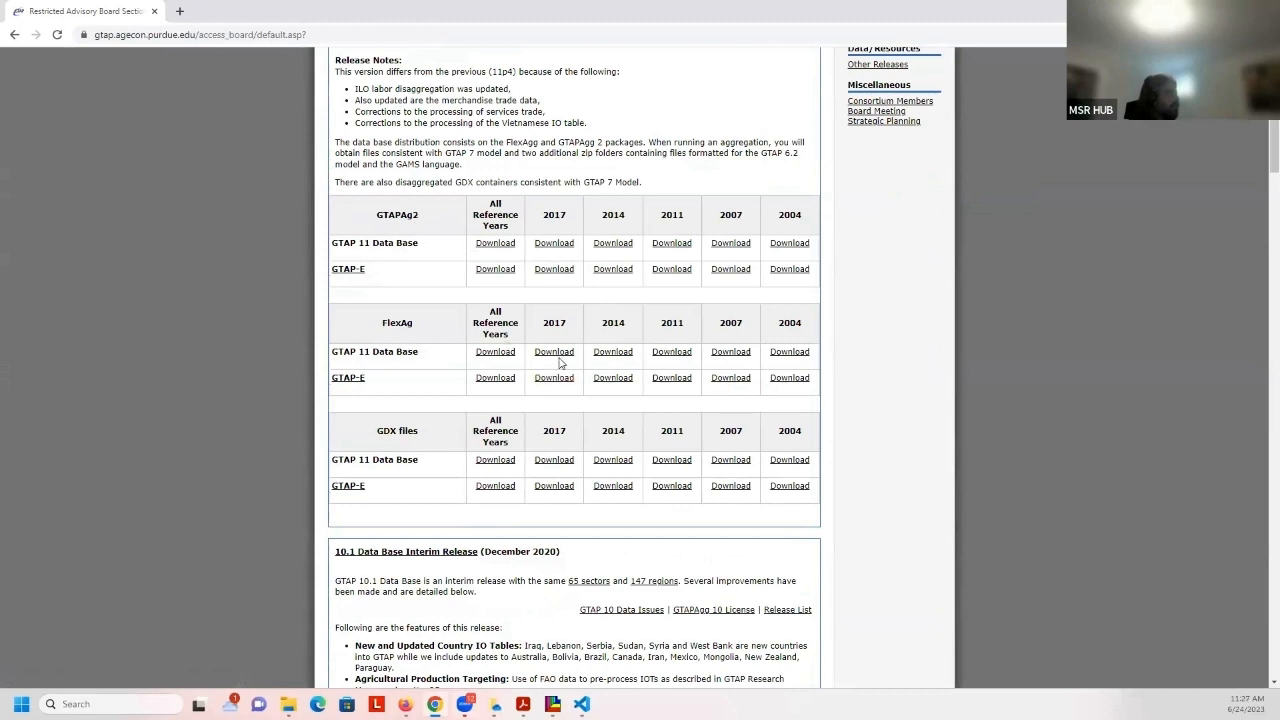
left_click(552, 352)
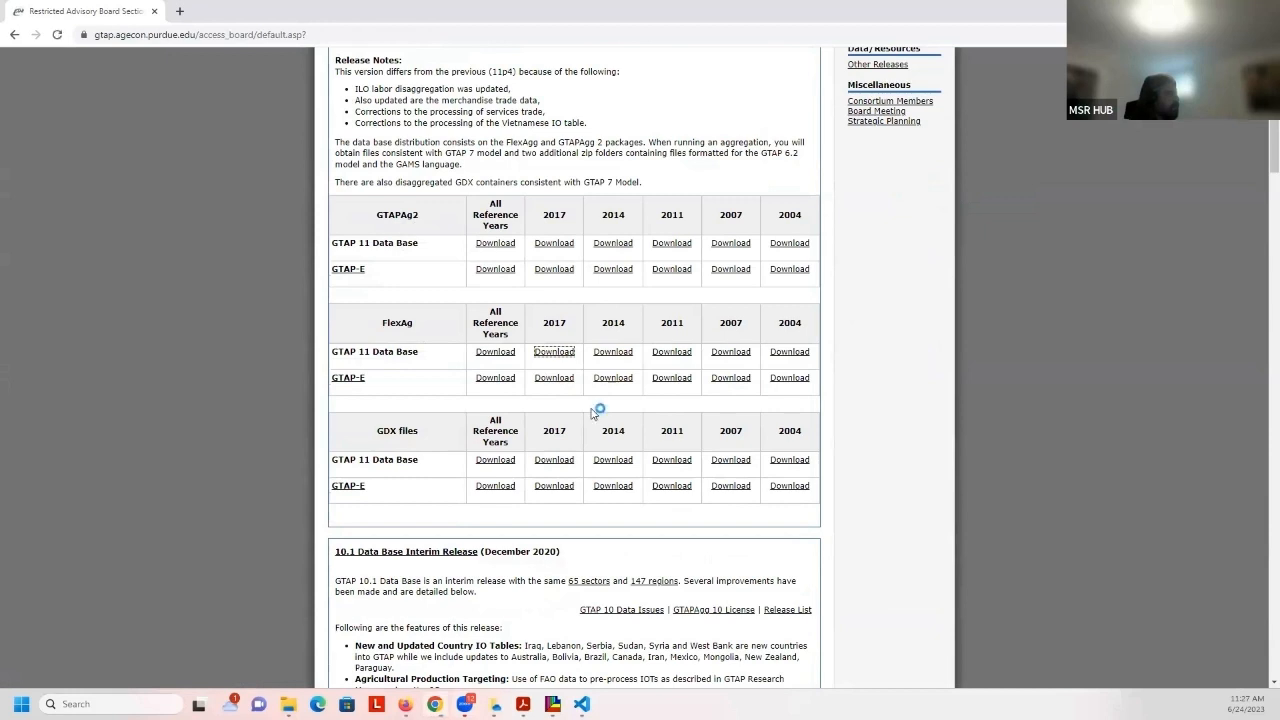
Create a new folder named FlexAgg inside MSR and open it as the download destination
left_click(552, 352)
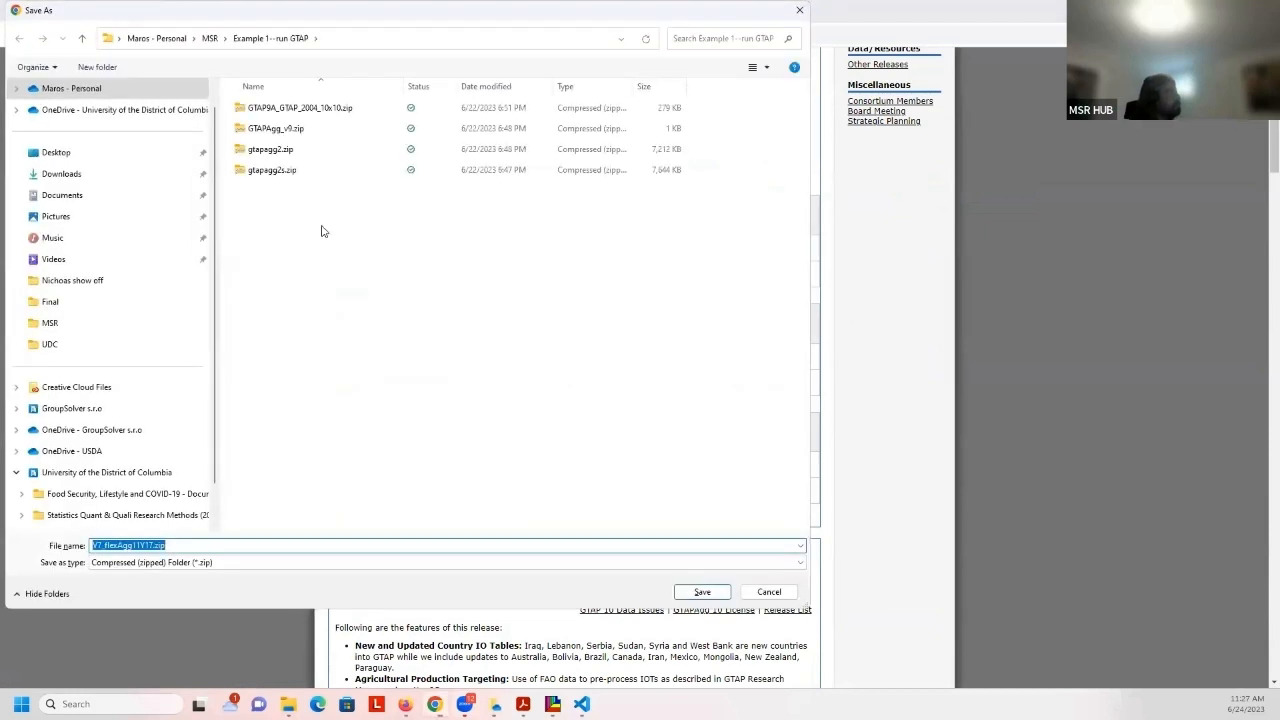
left_click(210, 38)
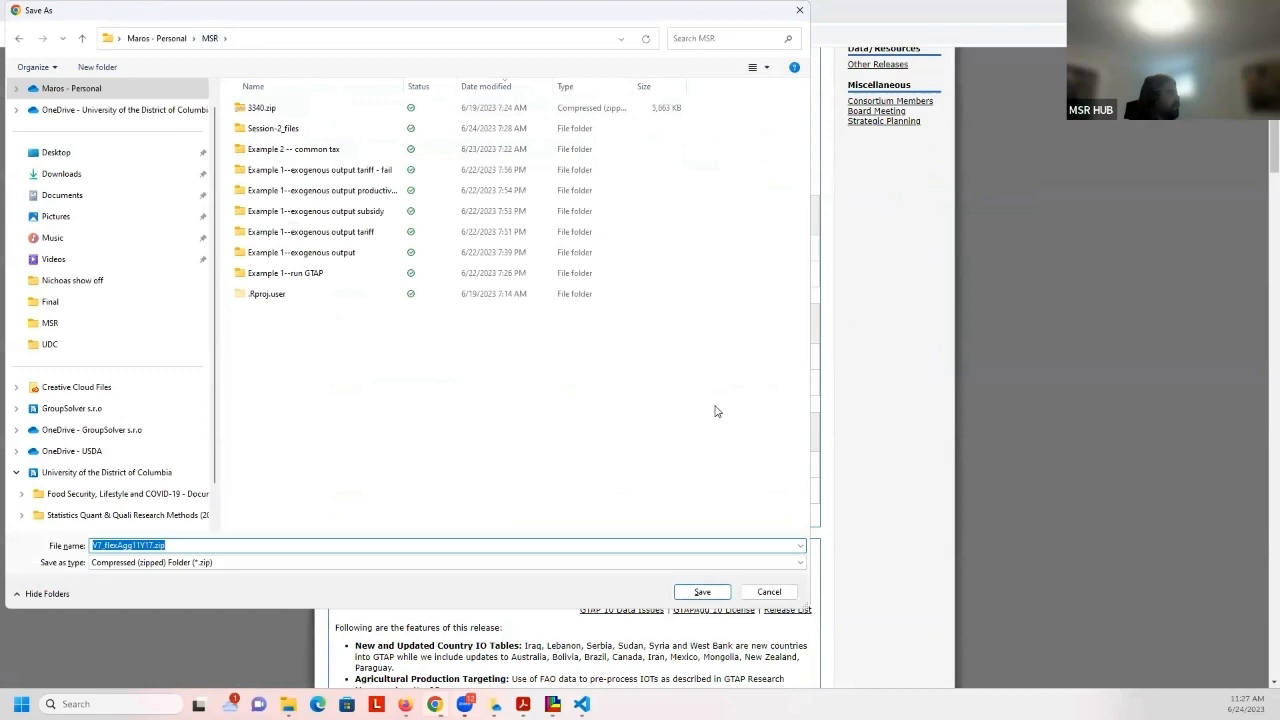
right_click(716, 412)
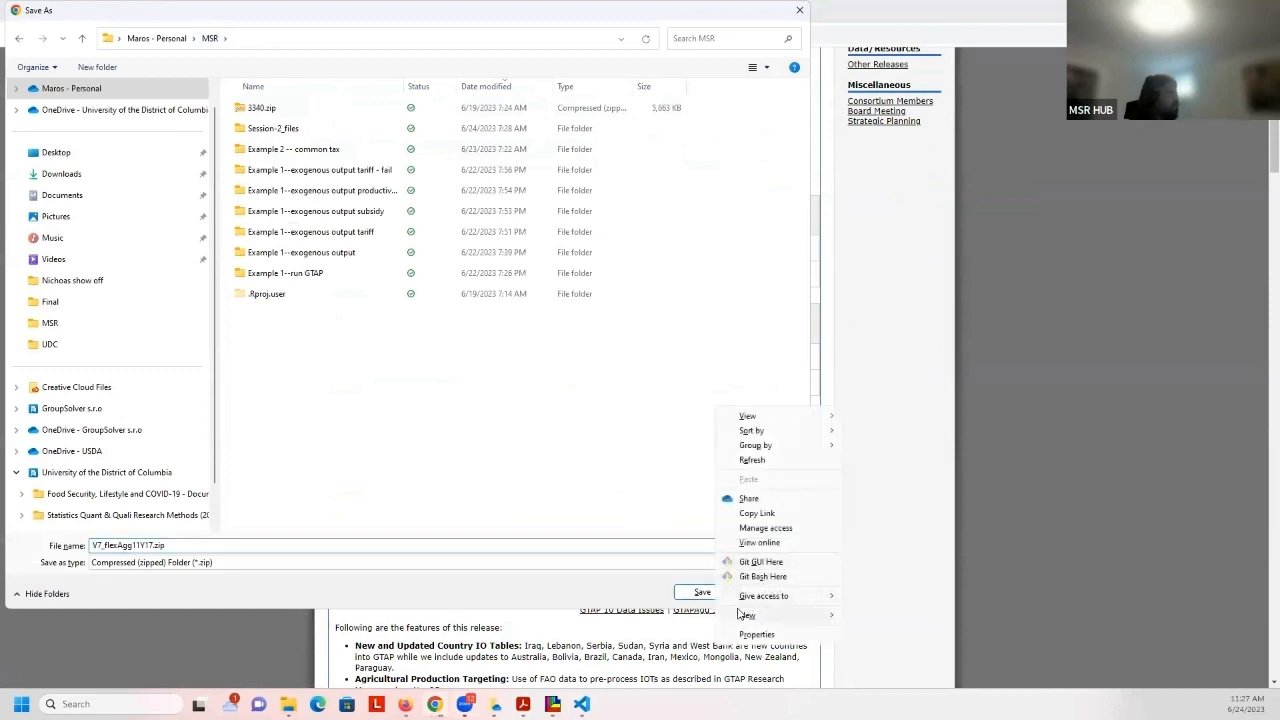
left_click(746, 614)
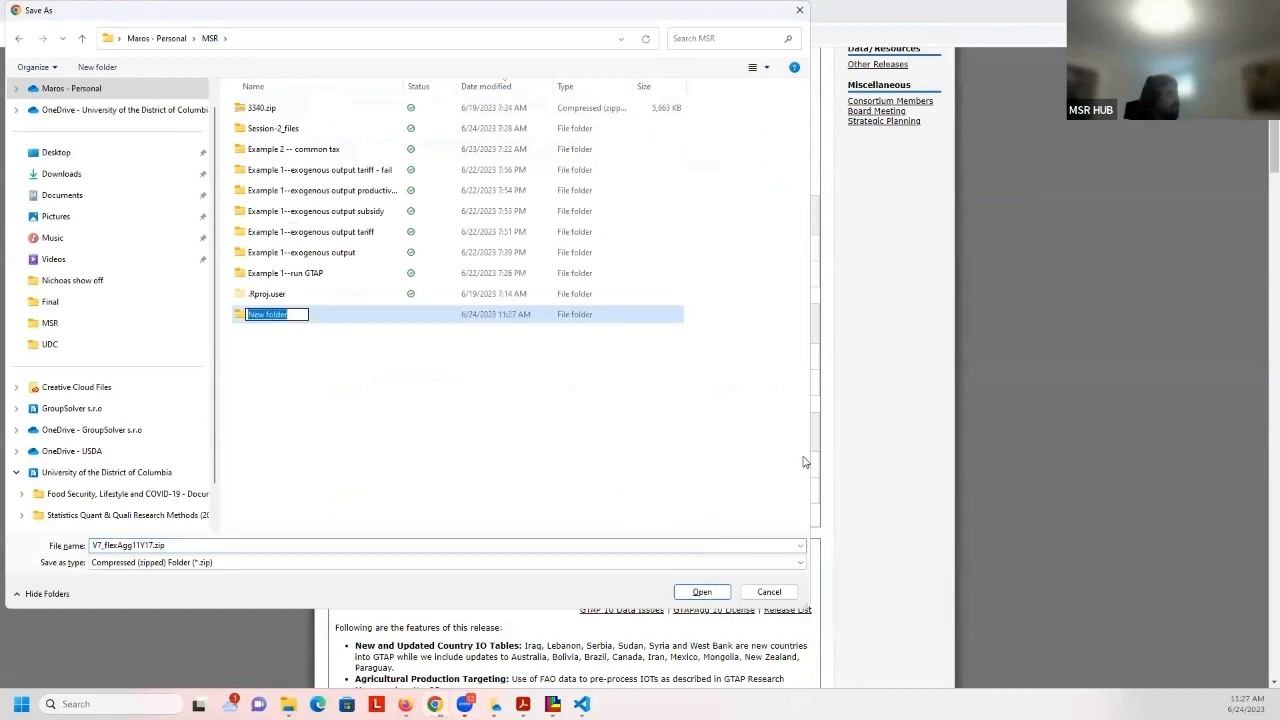
type("GTA")
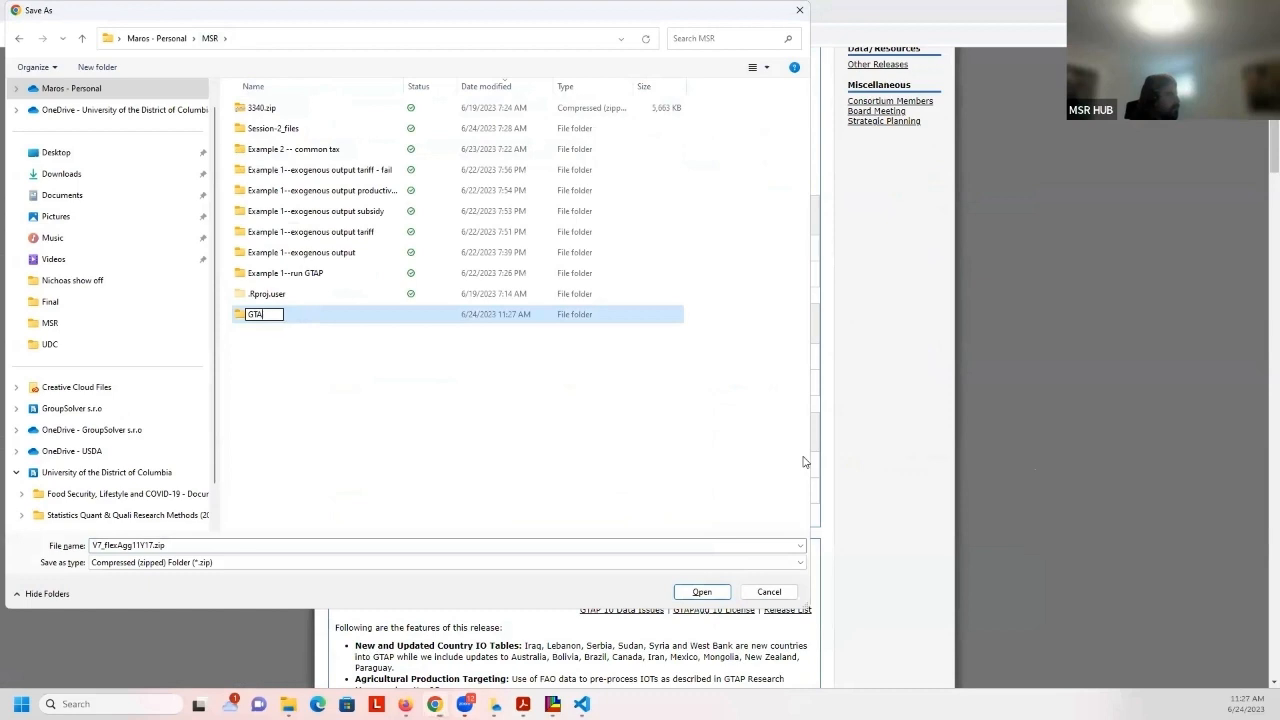
type("FlexAgg")
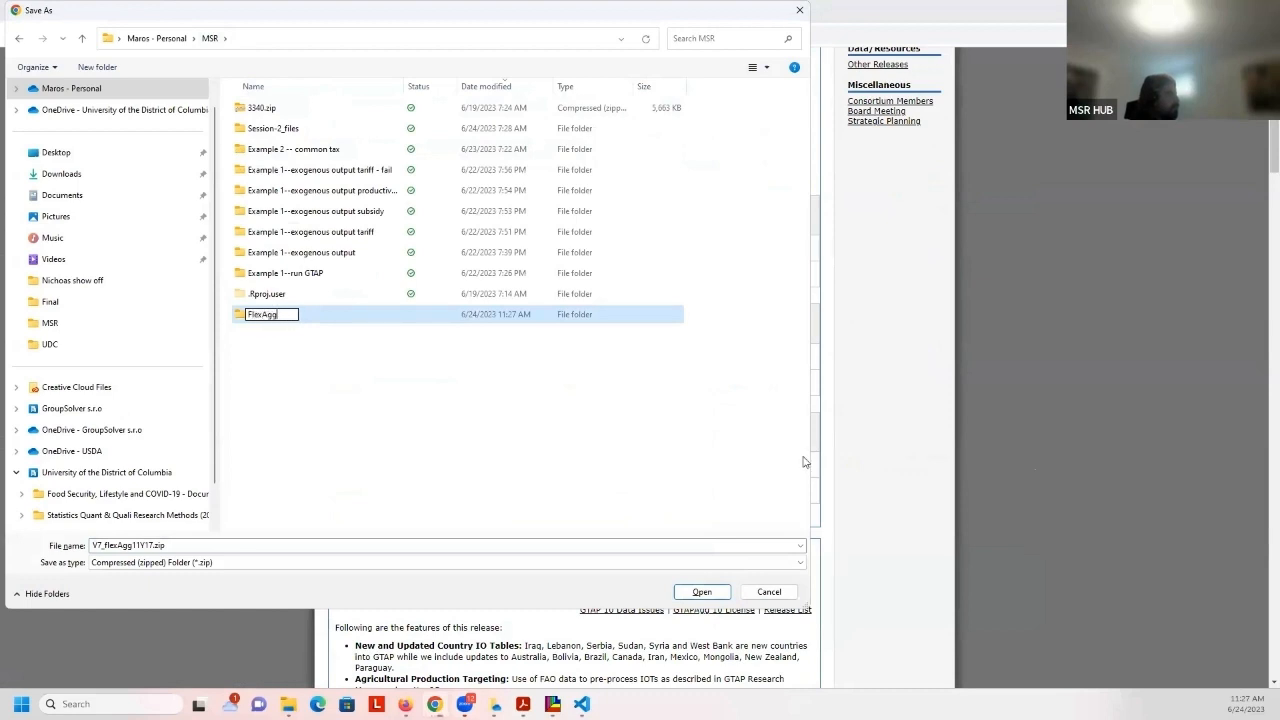
double_click(270, 314)
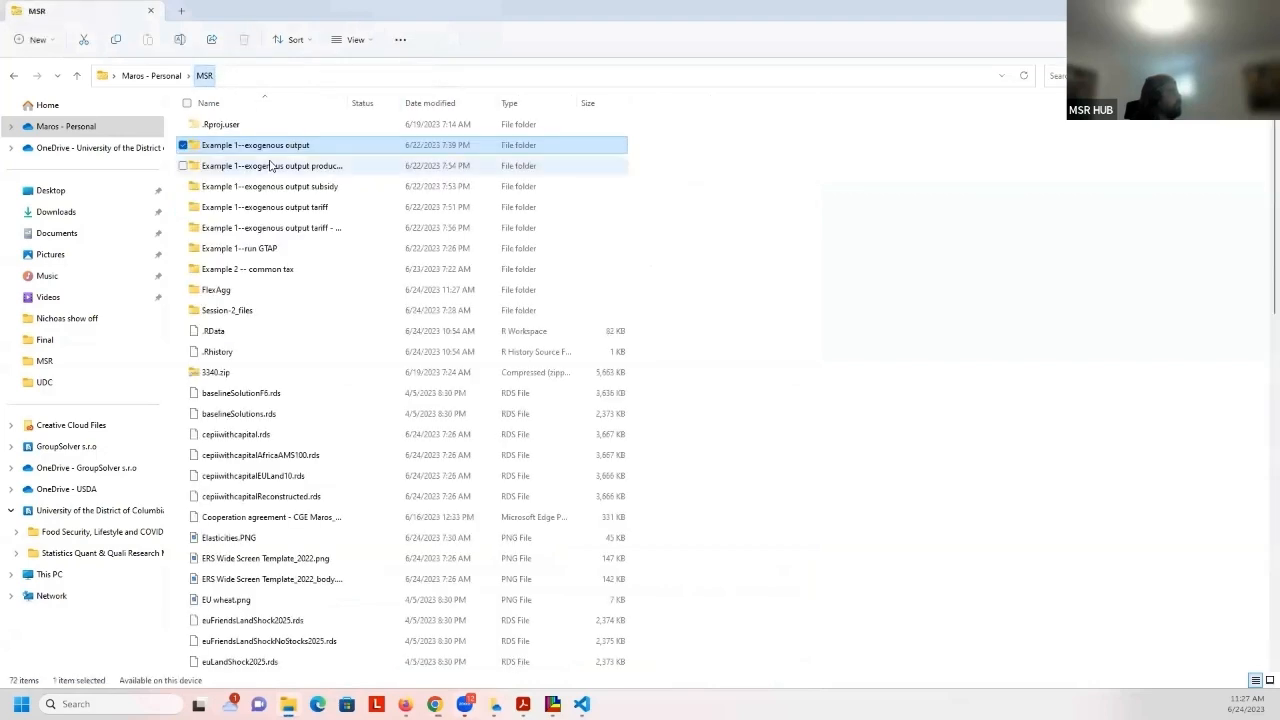
Open the FlexAgg folder and the downloaded V7_flexAgg11Y17.zip archive inside it
left_click(220, 288)
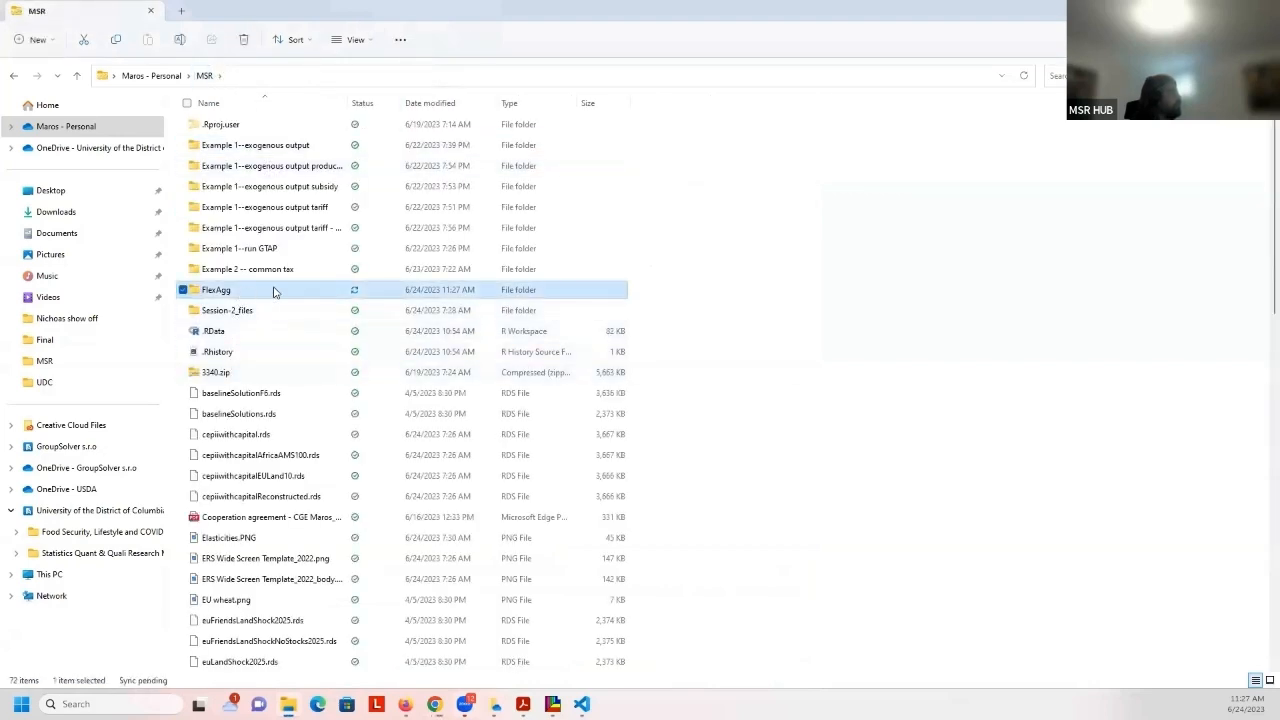
double_click(216, 288)
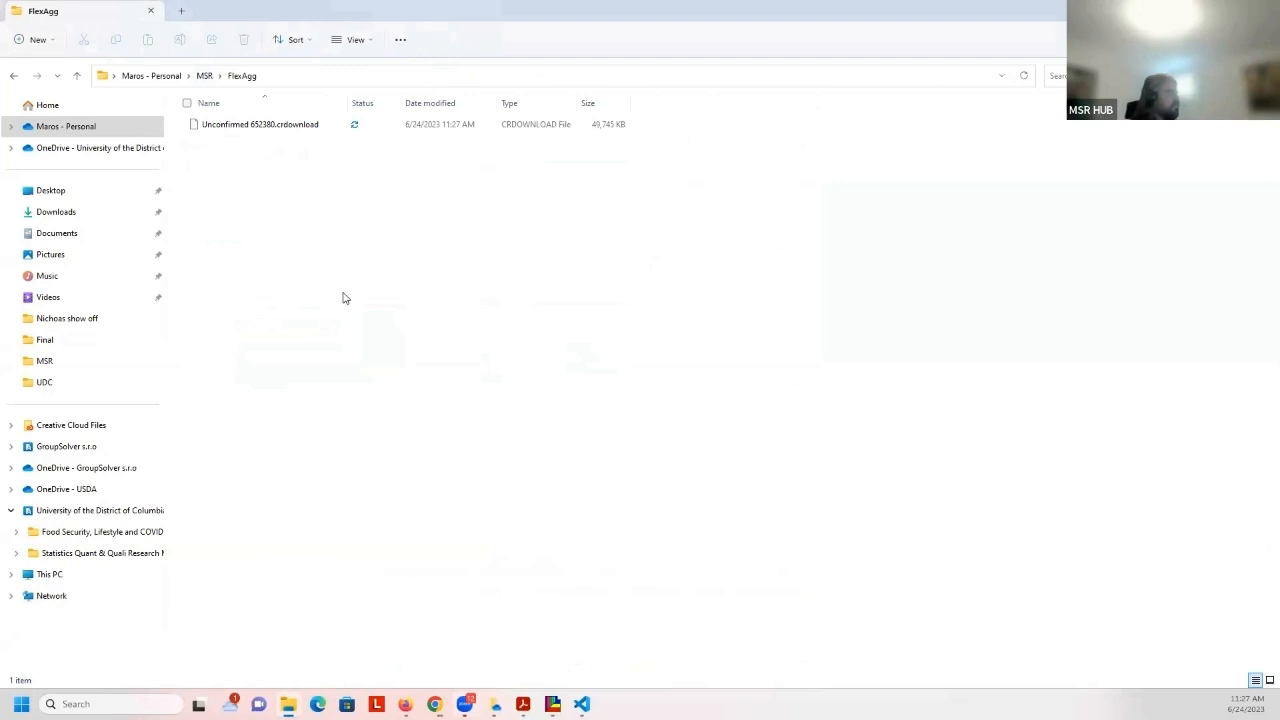
mouse_move(332, 224)
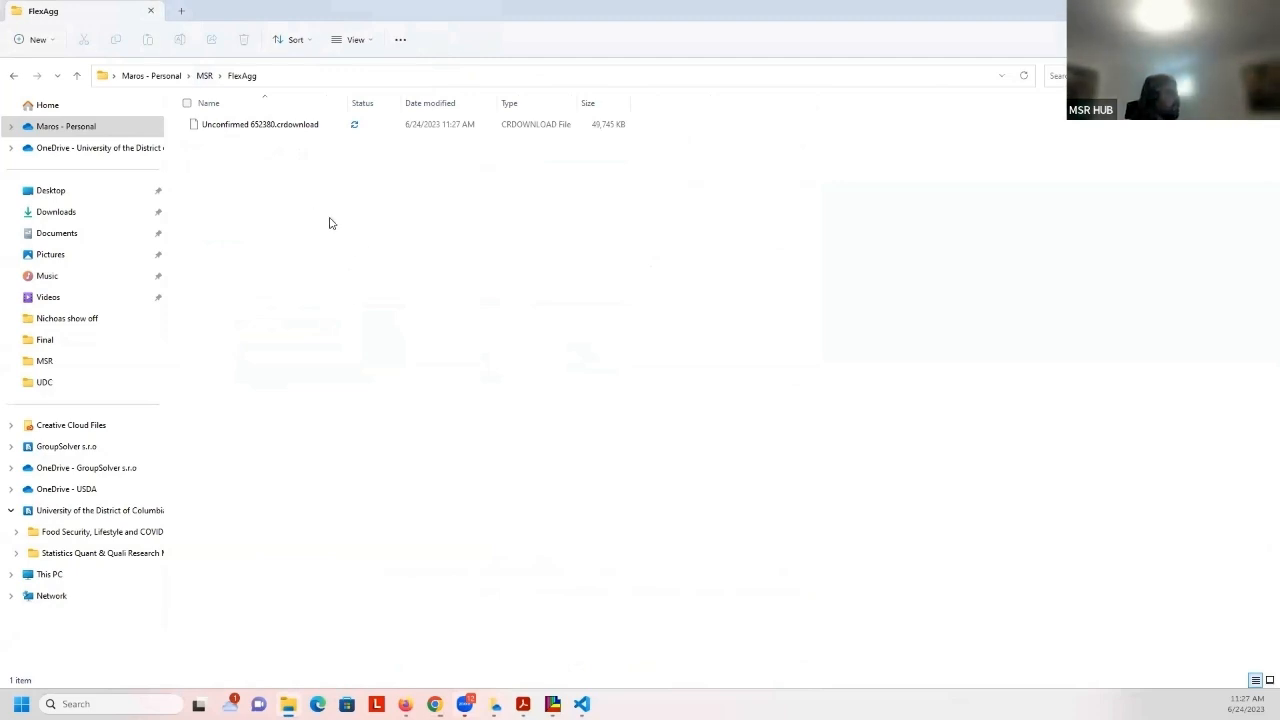
right_click(508, 212)
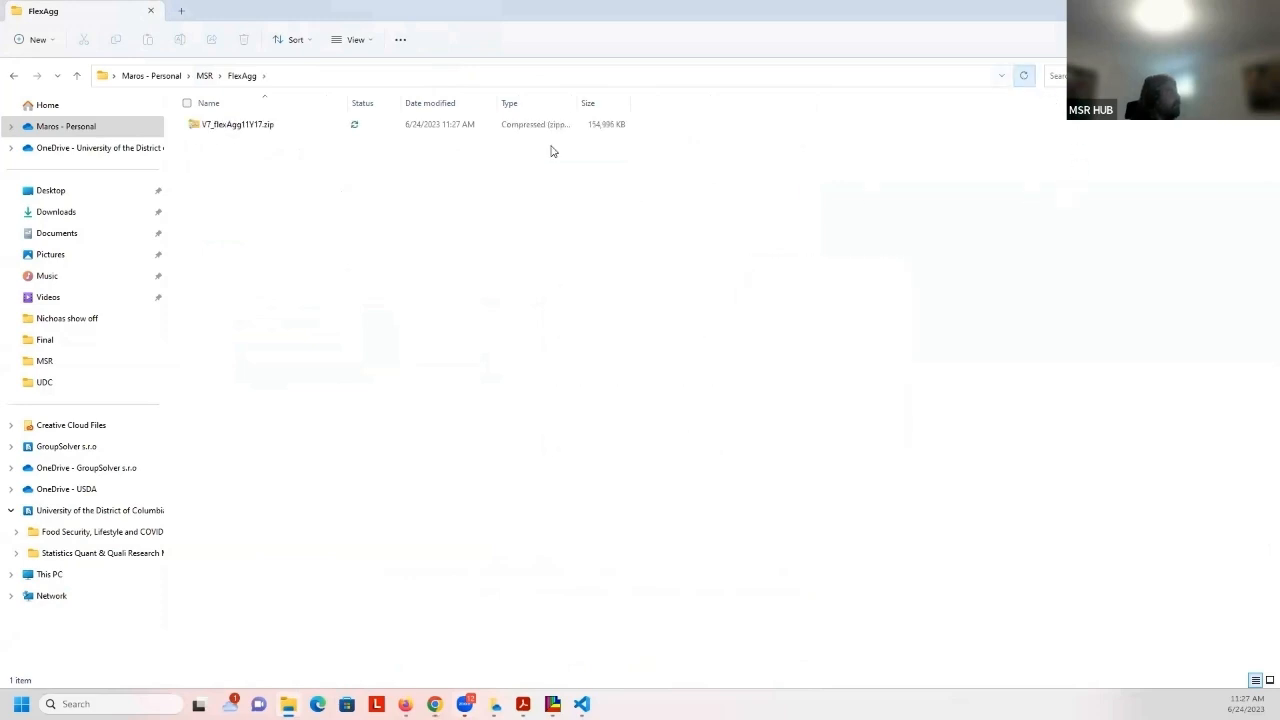
double_click(236, 124)
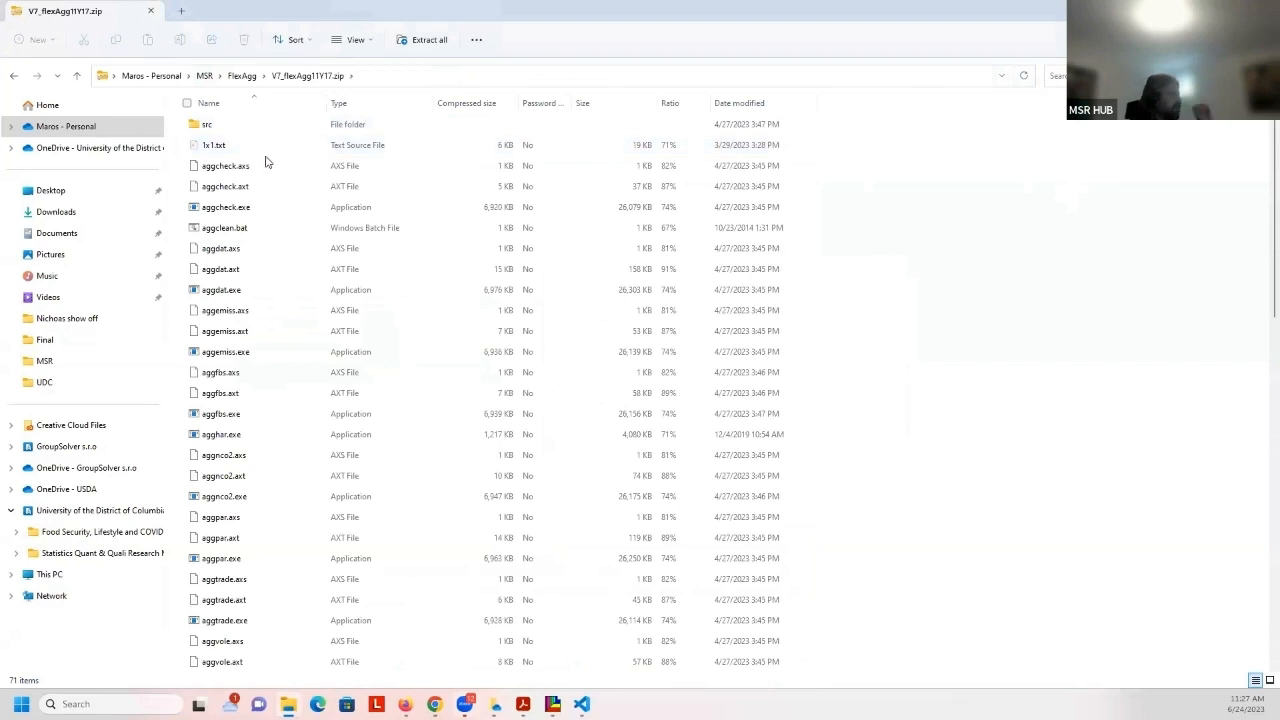
Browse the zip's listing of executables and header array files
scroll("down", 3)
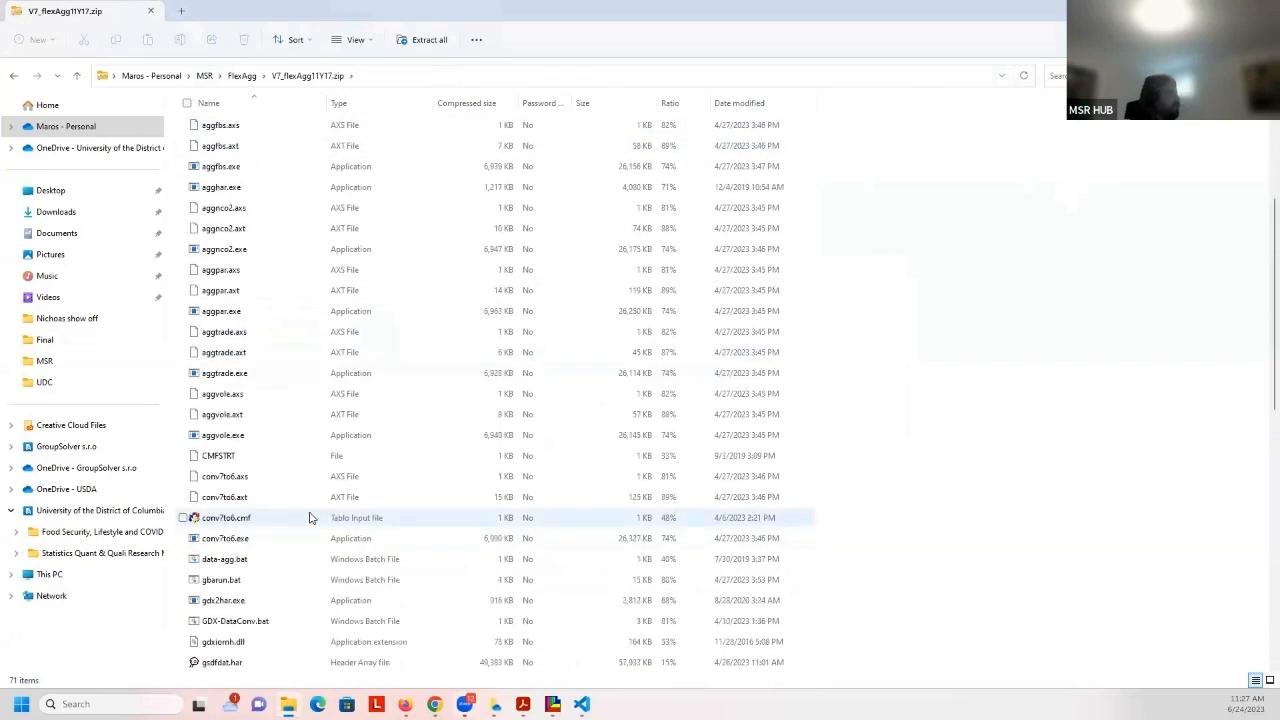
scroll("down", 3)
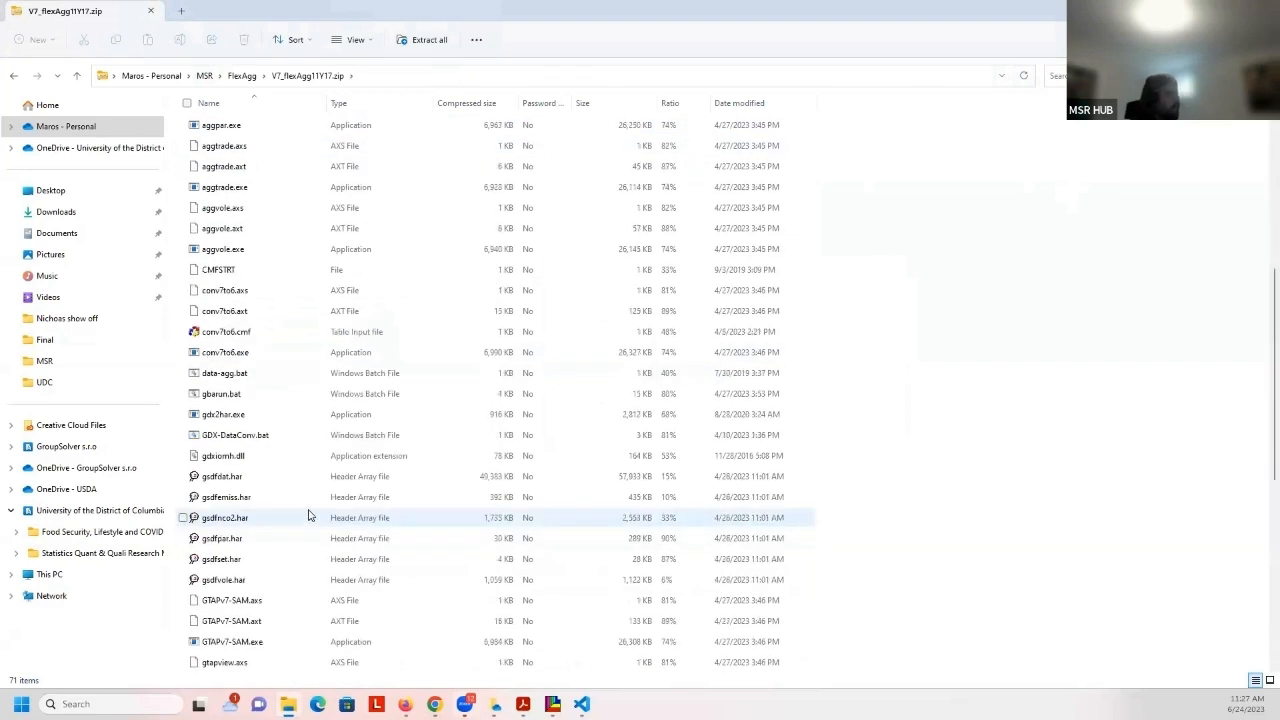
scroll("up", 3)
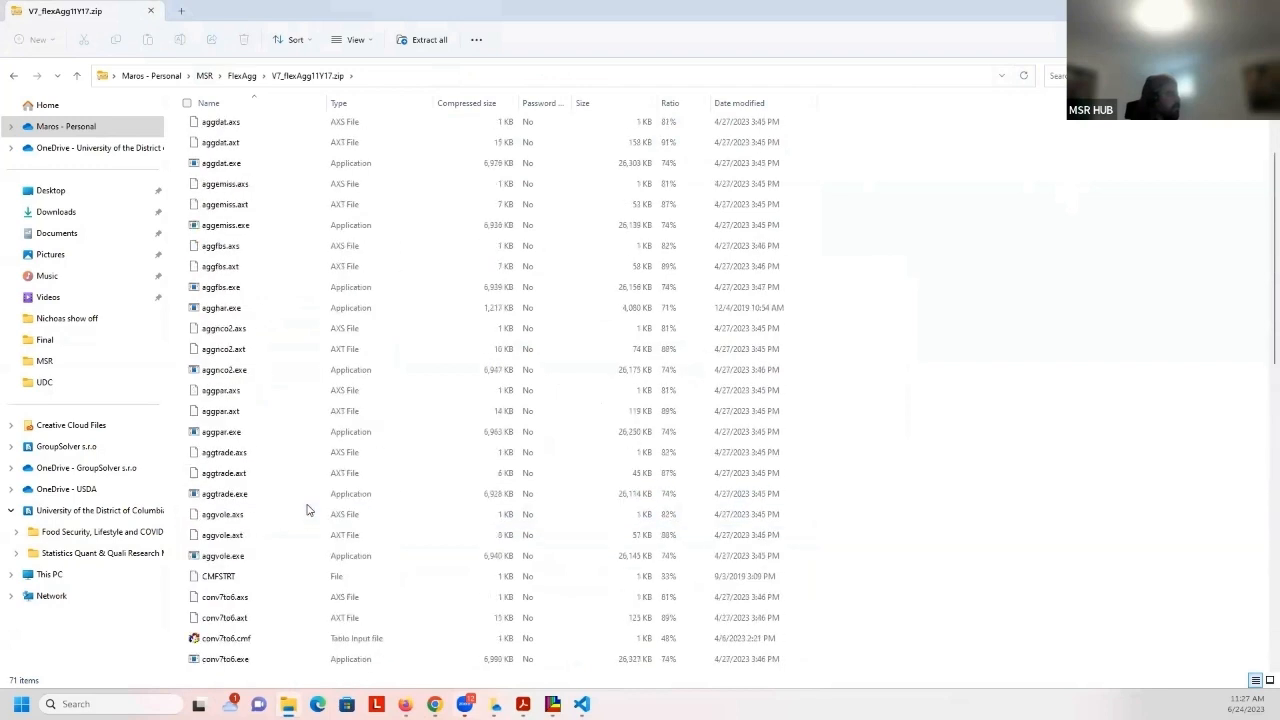
scroll("up", 3)
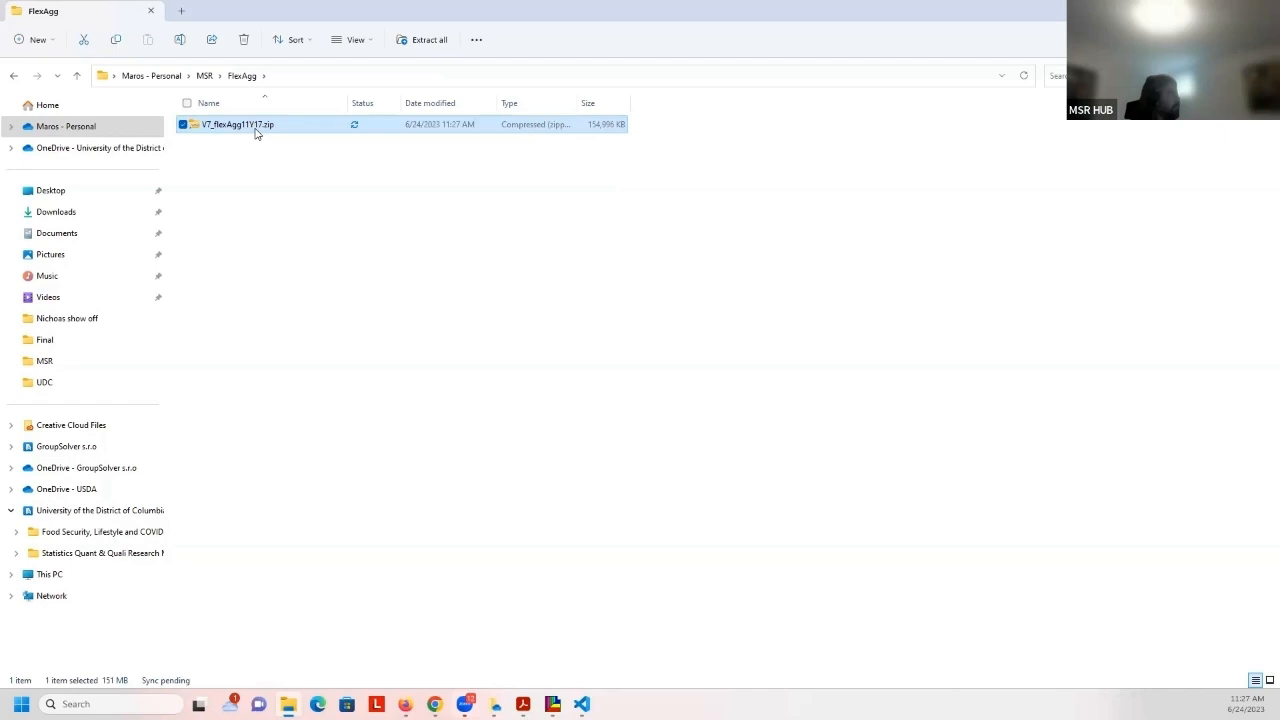
mouse_move(300, 132)
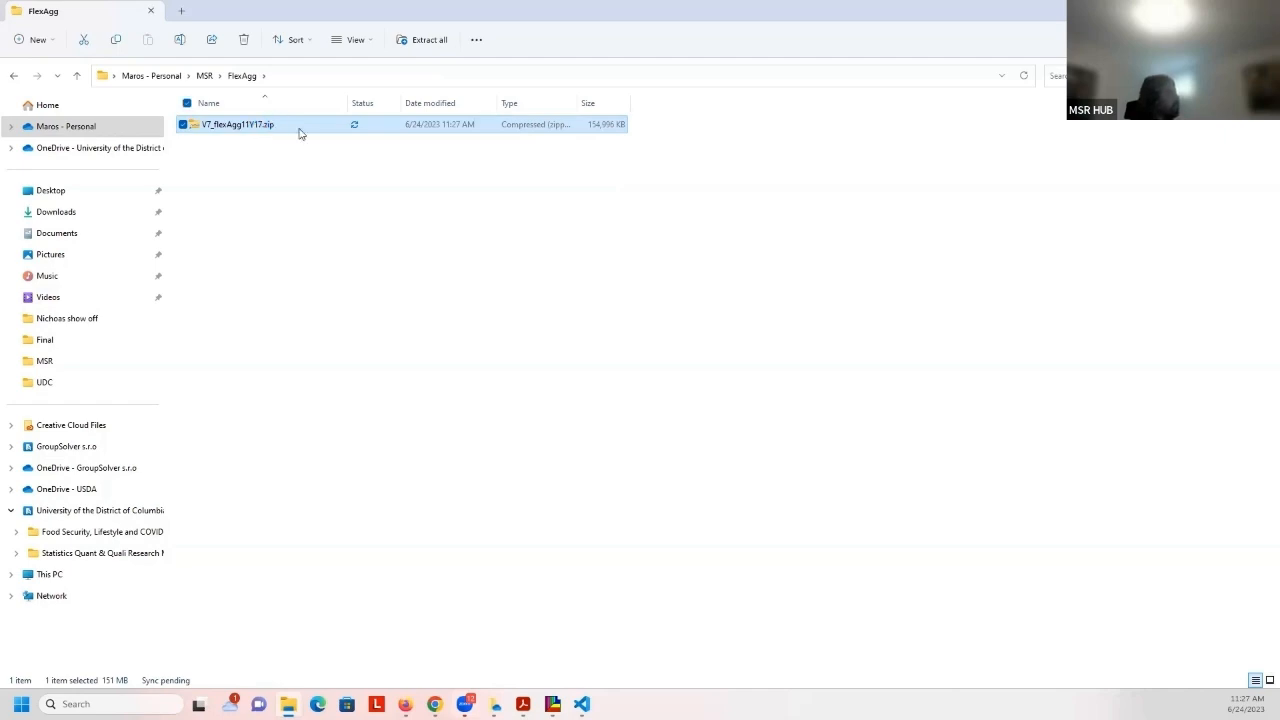
Select all files in the zip archive and copy them out into the FlexAgg folder
double_click(236, 124)
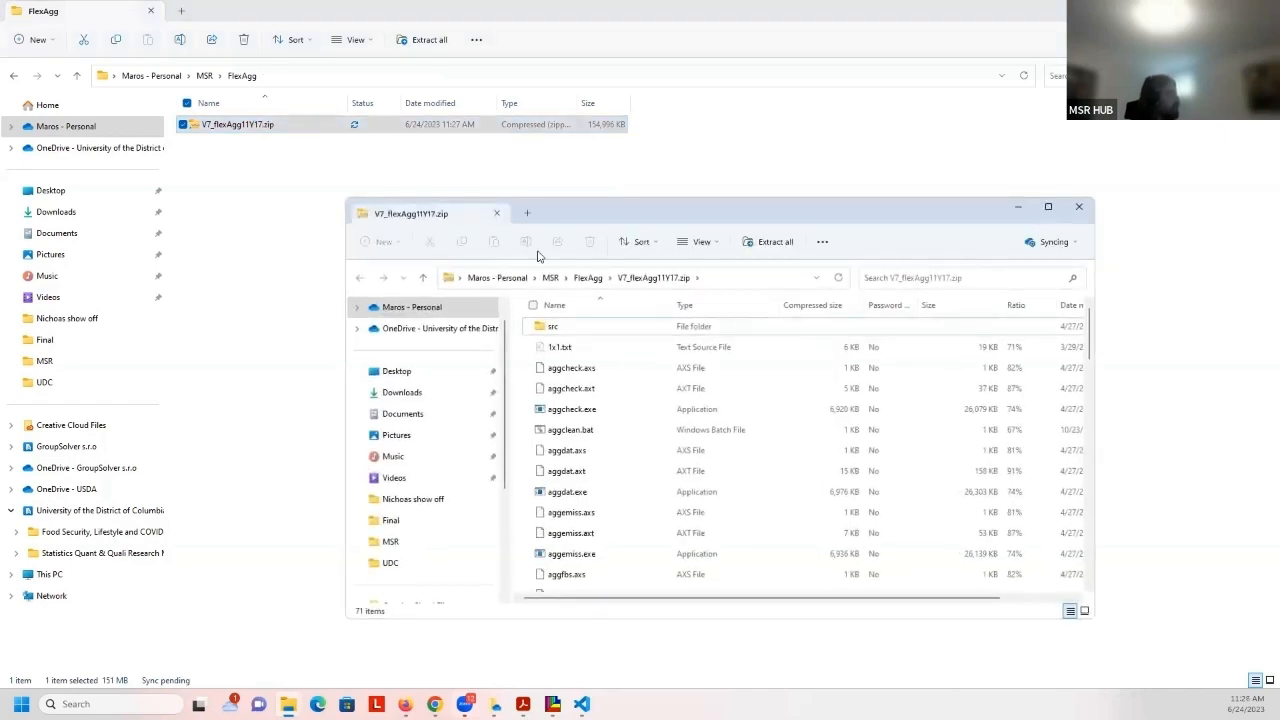
key("ctrl+a")
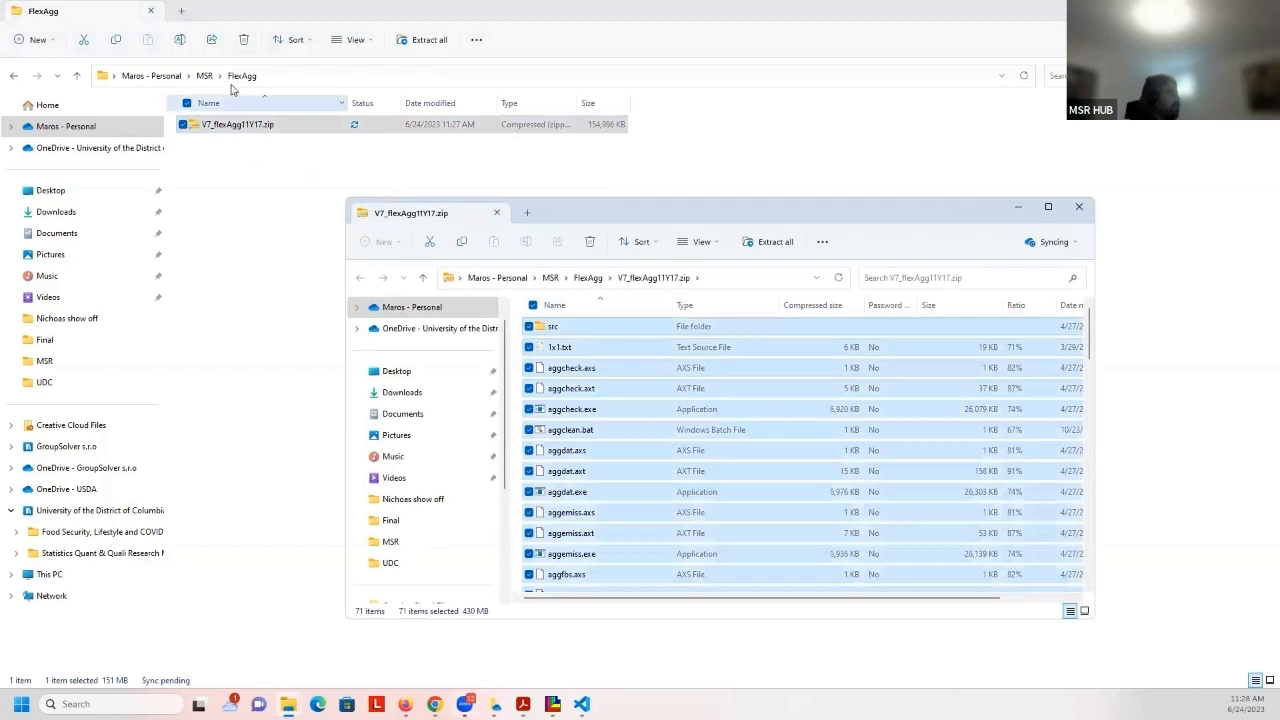
left_click(1080, 206)
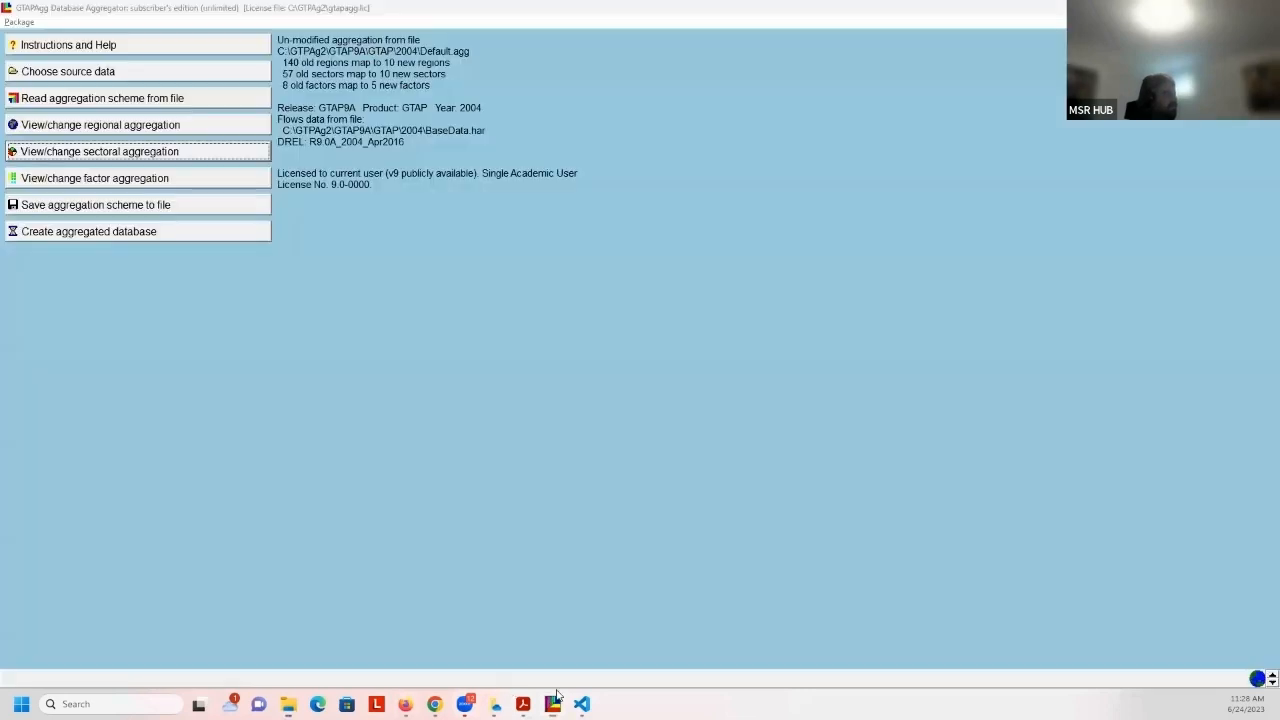
mouse_move(604, 492)
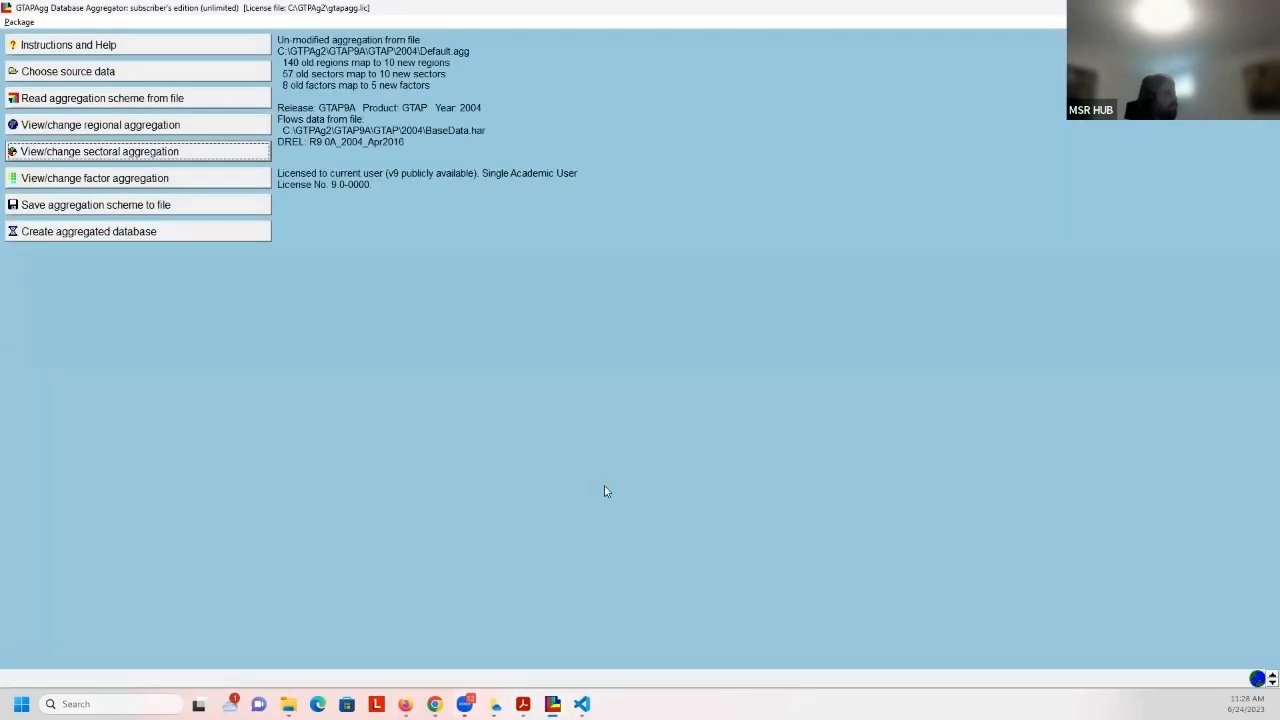
mouse_move(220, 52)
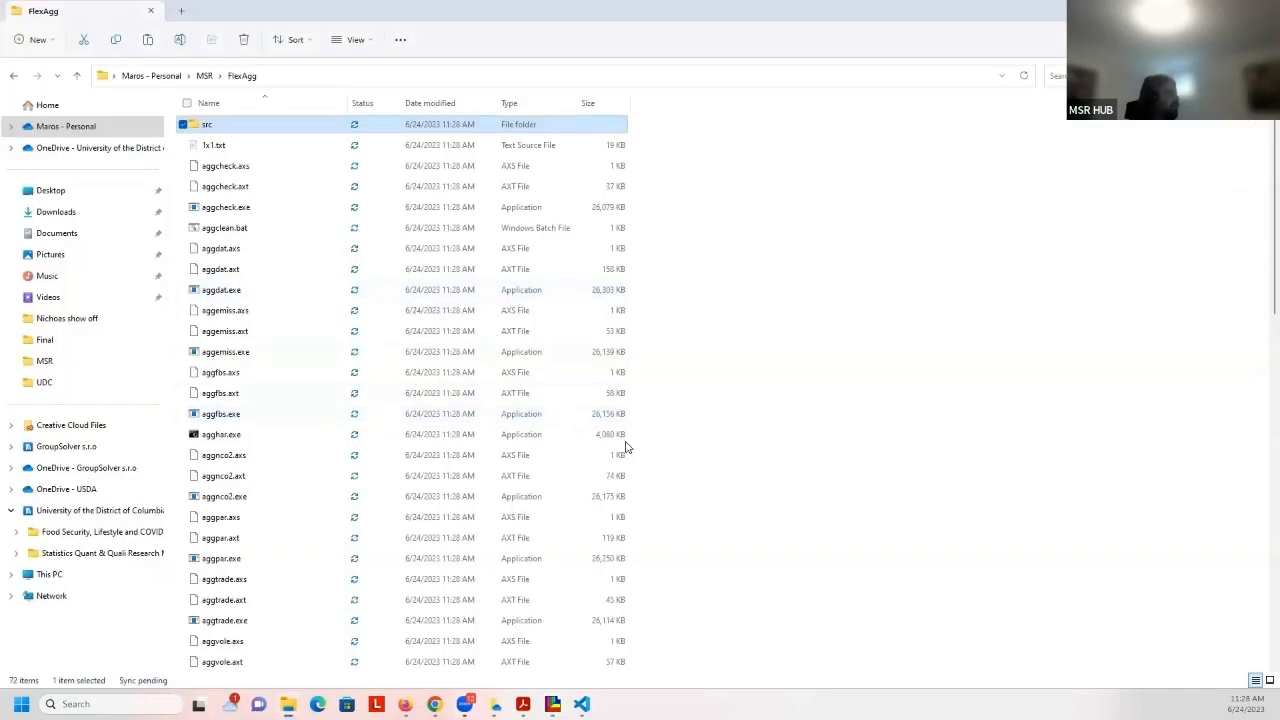
Locate my_agg.txt among the extracted FlexAgg files and open it in Visual Studio Code
scroll("down", 3)
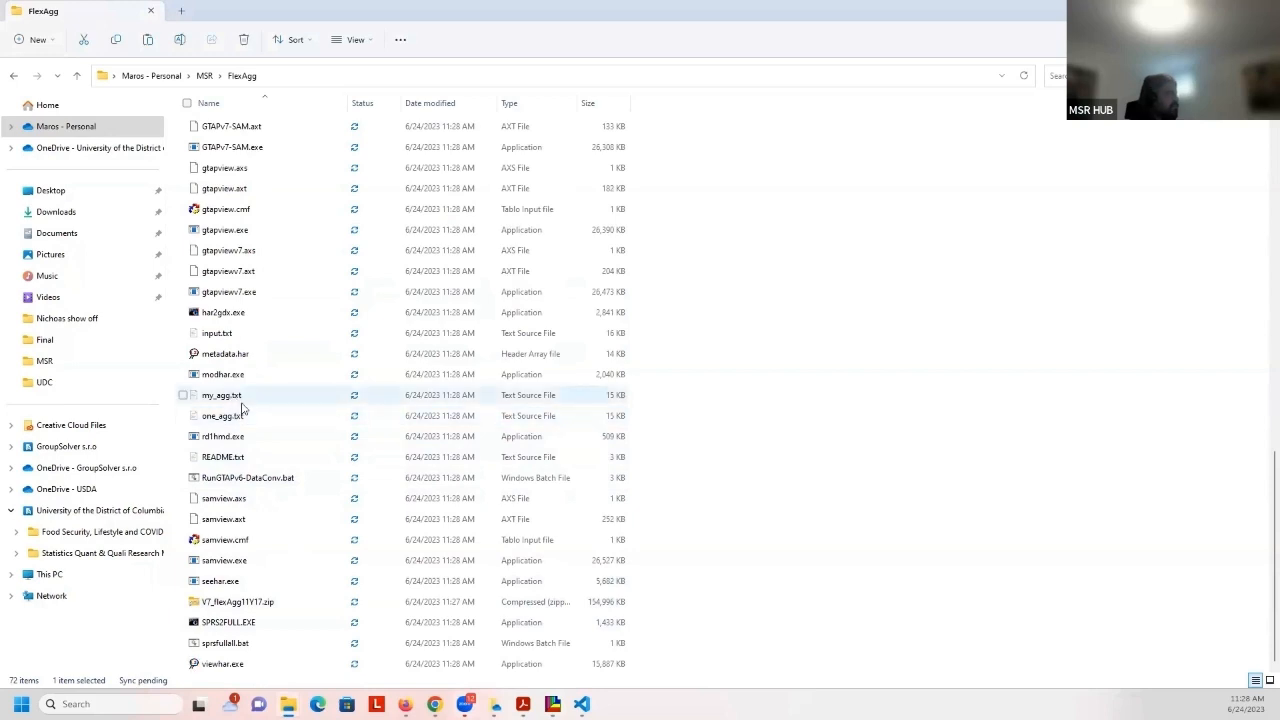
left_click(222, 414)
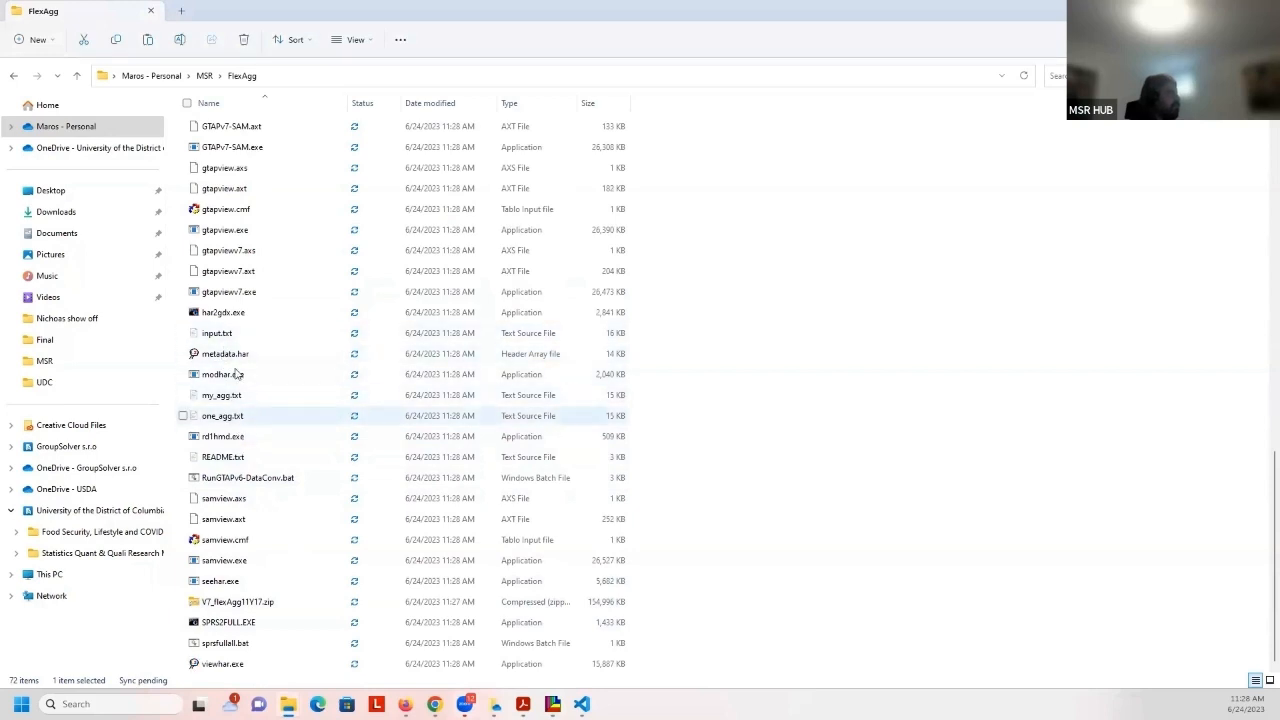
left_click(222, 396)
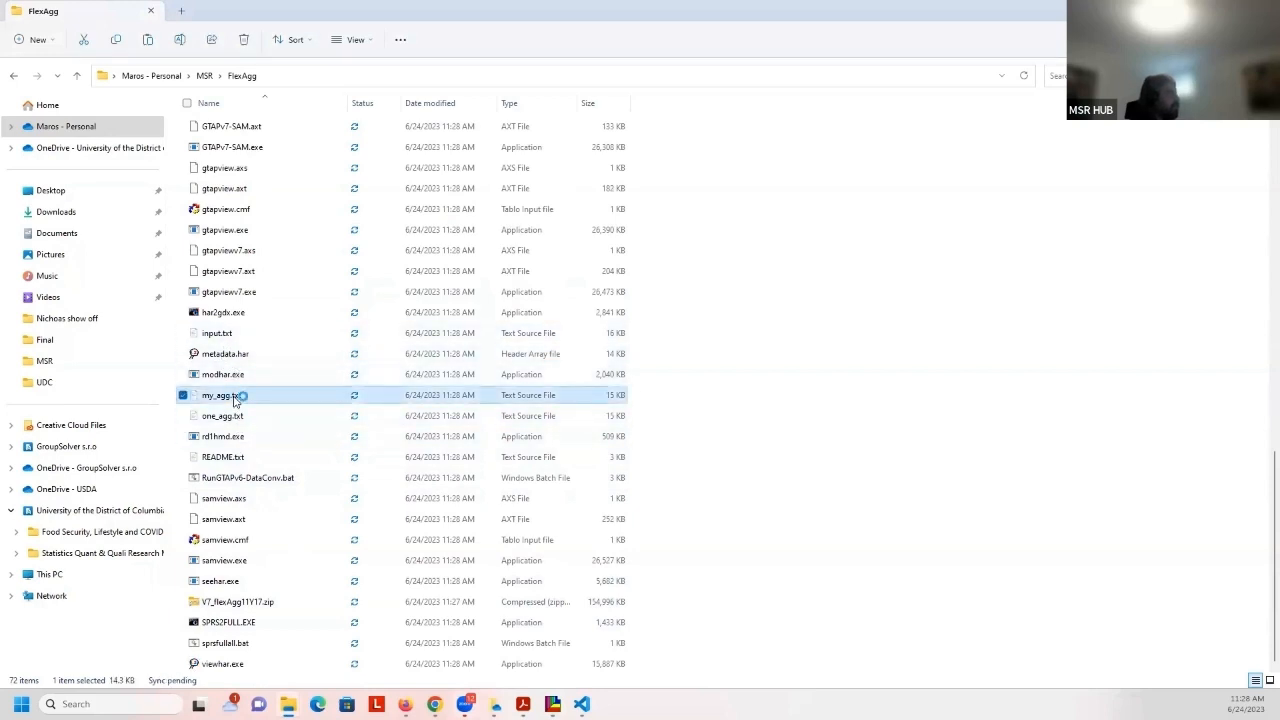
double_click(218, 394)
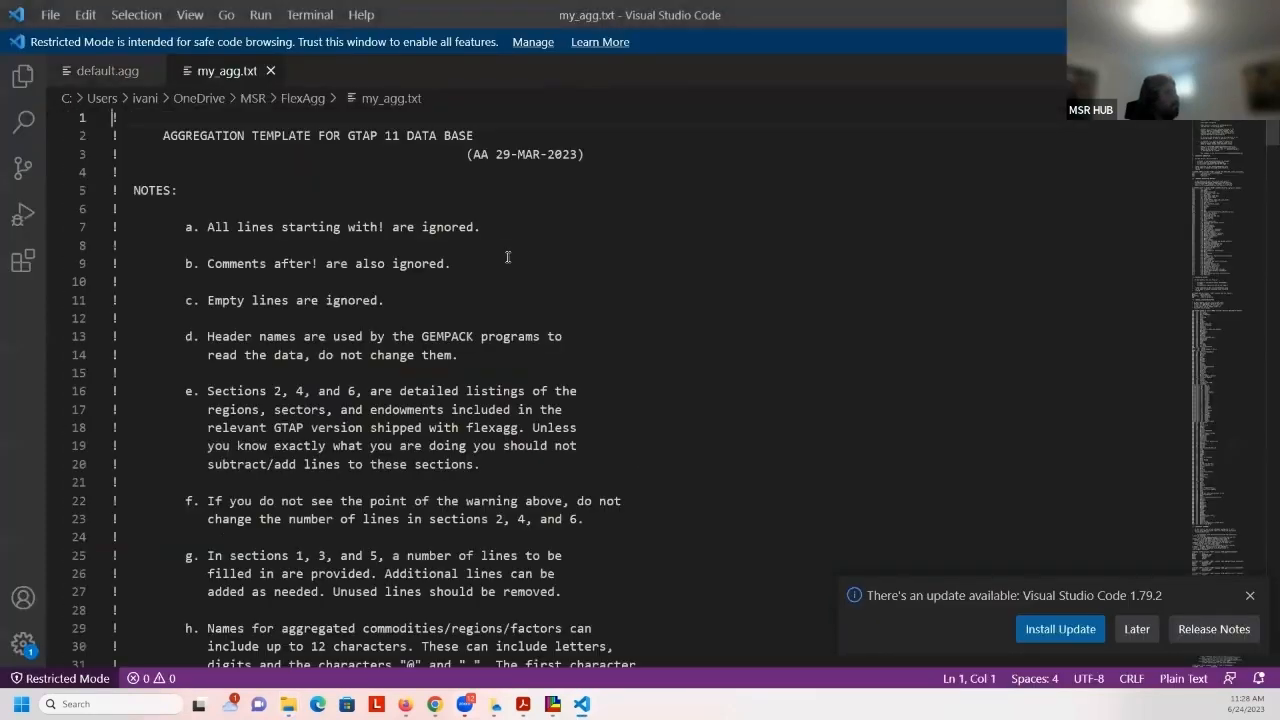
Review my_agg.txt's aggregated commodities section, marking its count line
scroll("down", 3)
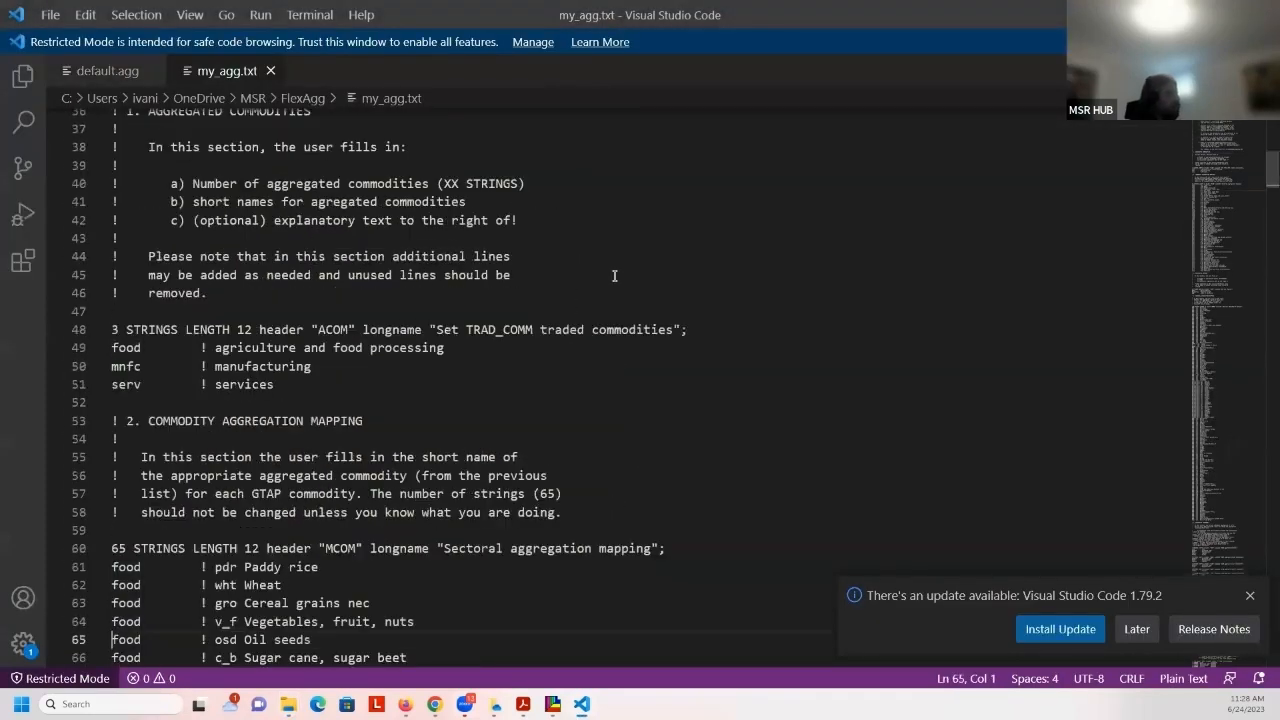
scroll("down", 3)
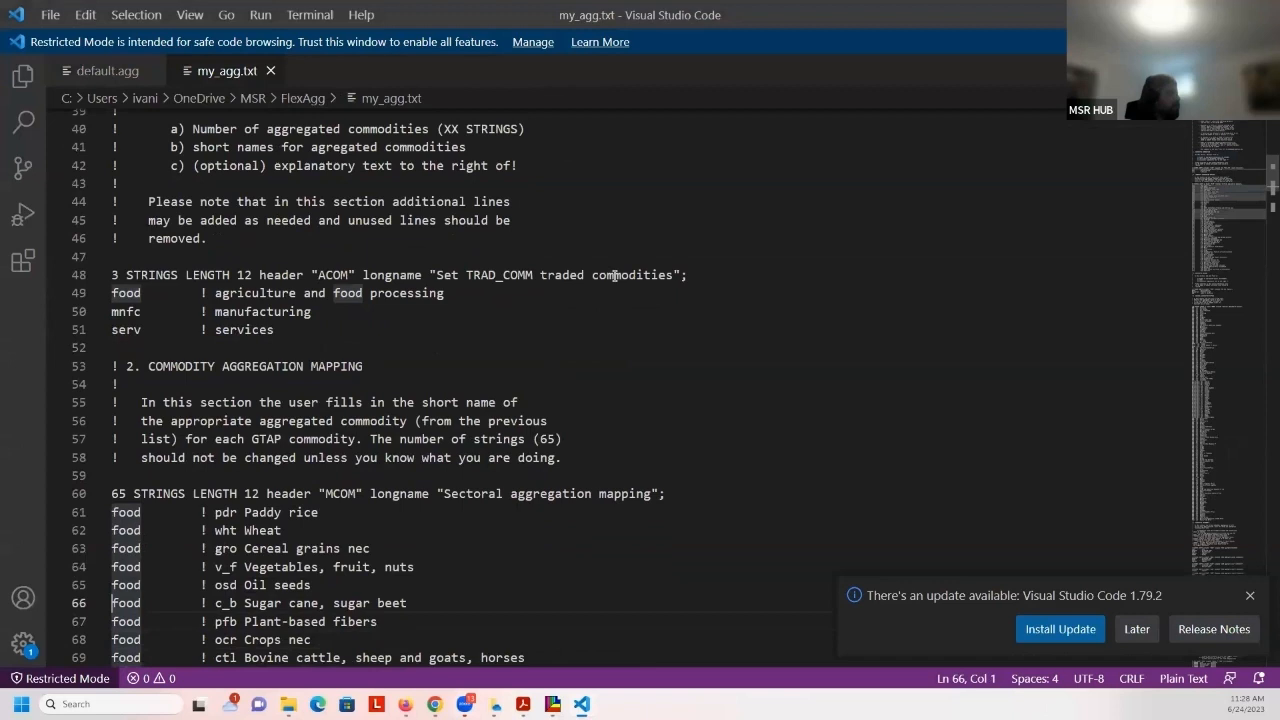
left_click(450, 324)
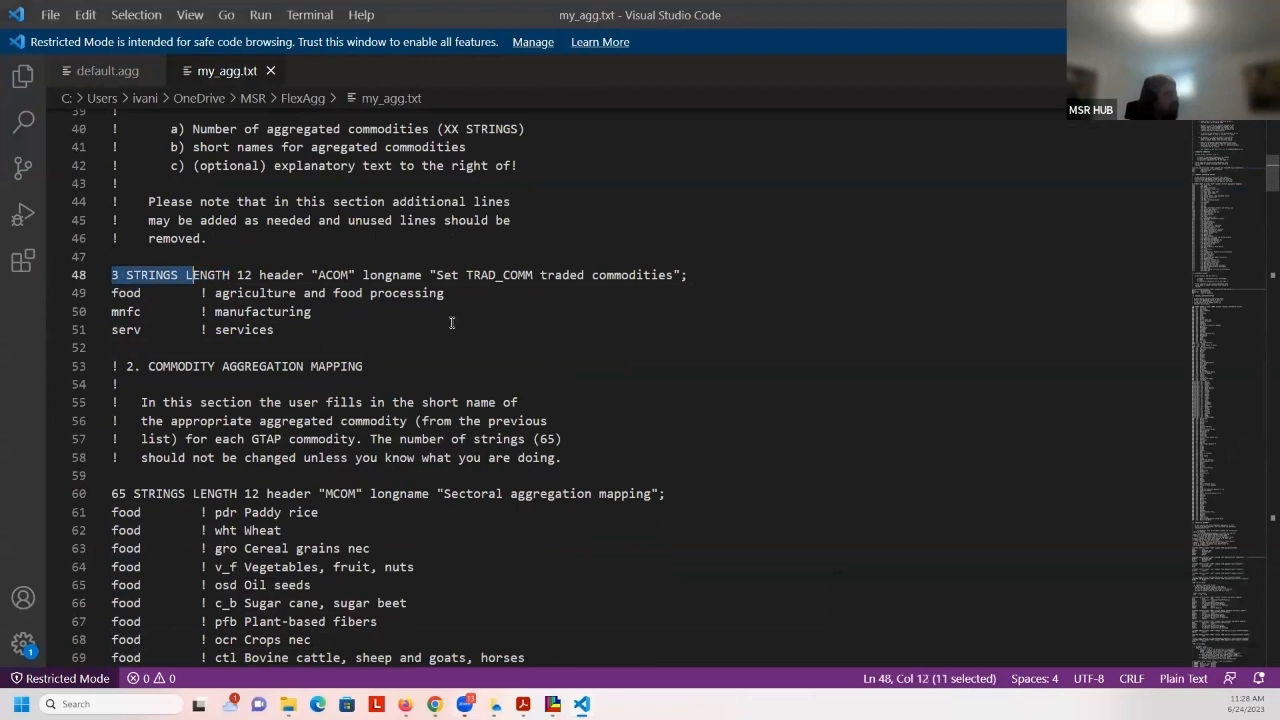
left_click(186, 530)
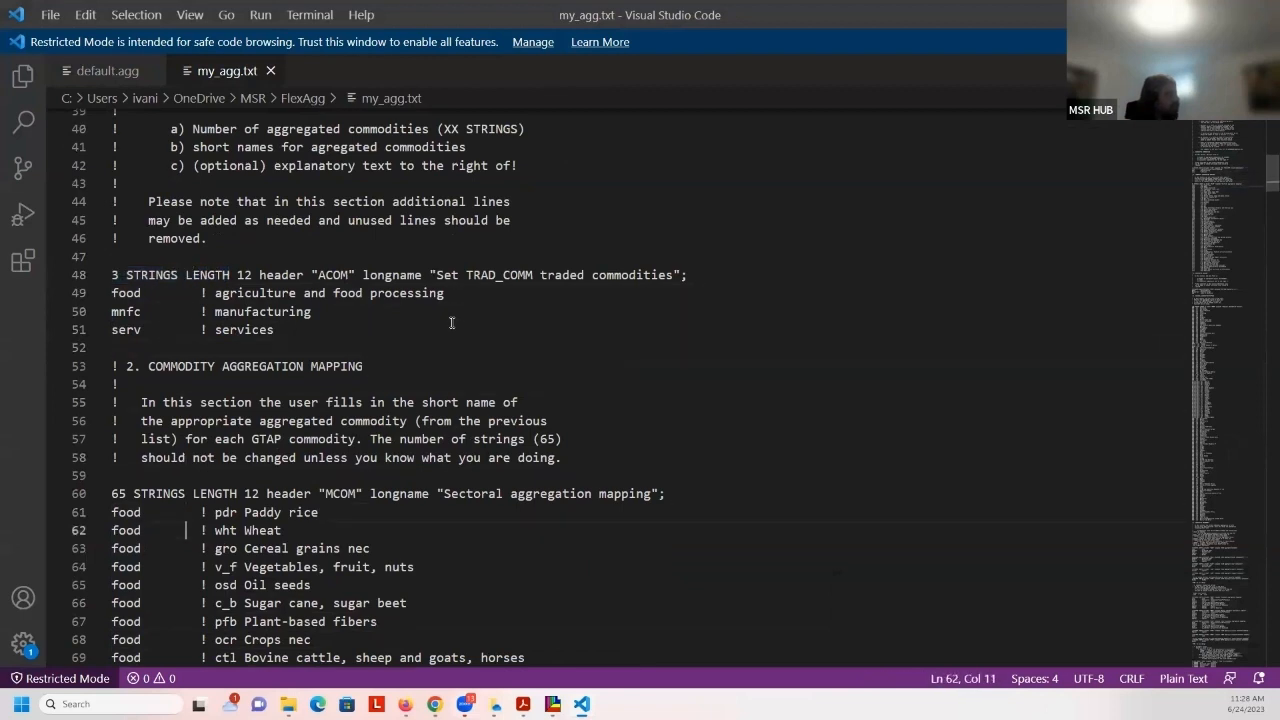
Scroll through the aggregated regions and regional mapping sections, then bring up default.agg
scroll("down", 3)
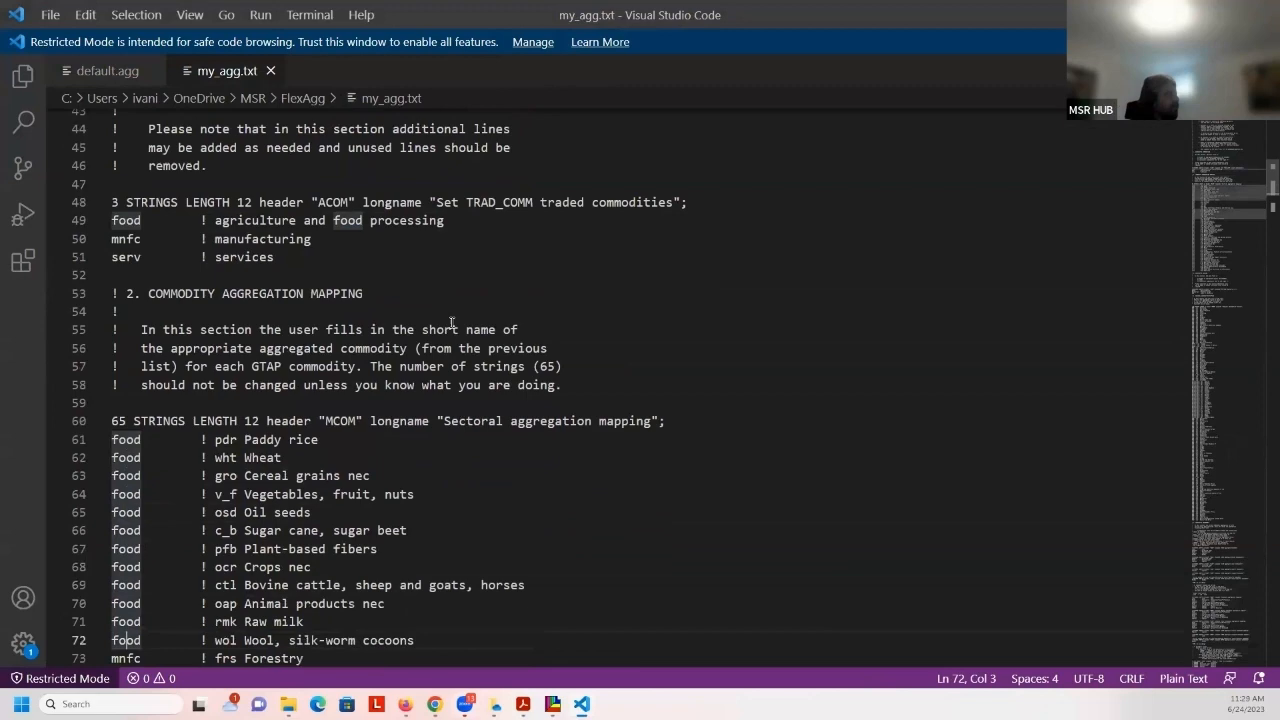
scroll("down", 3)
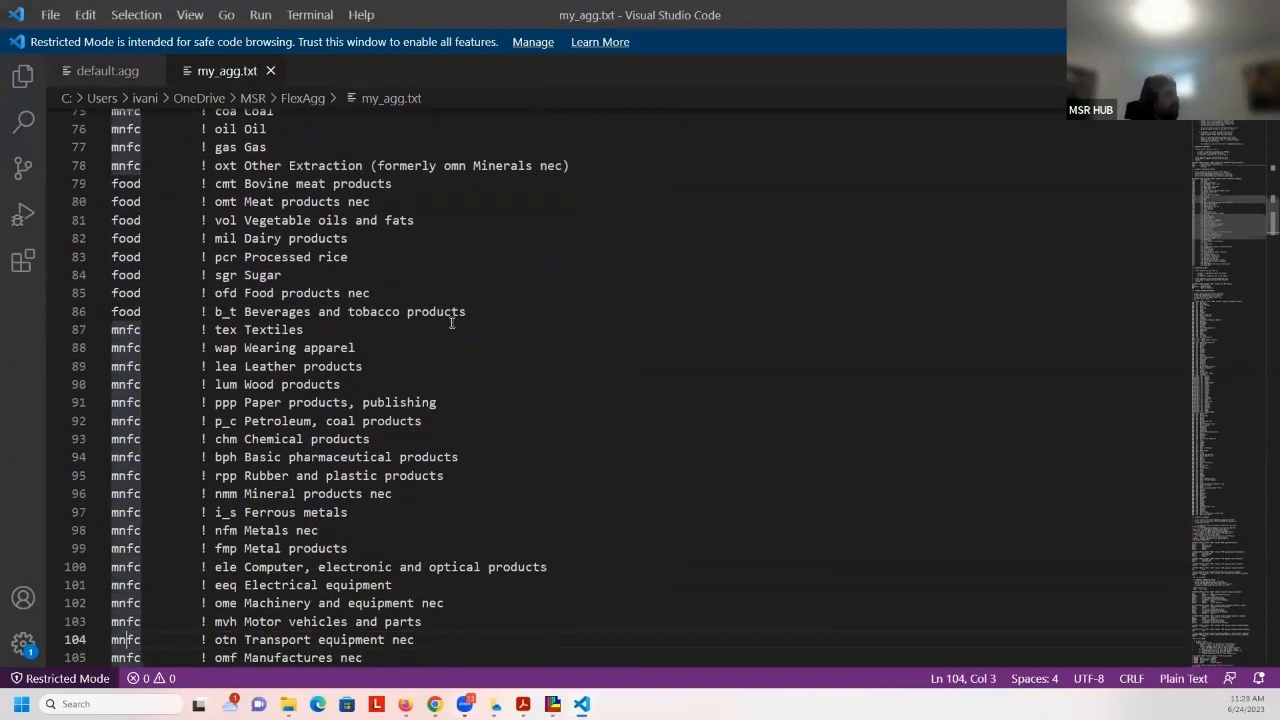
scroll("down", 3)
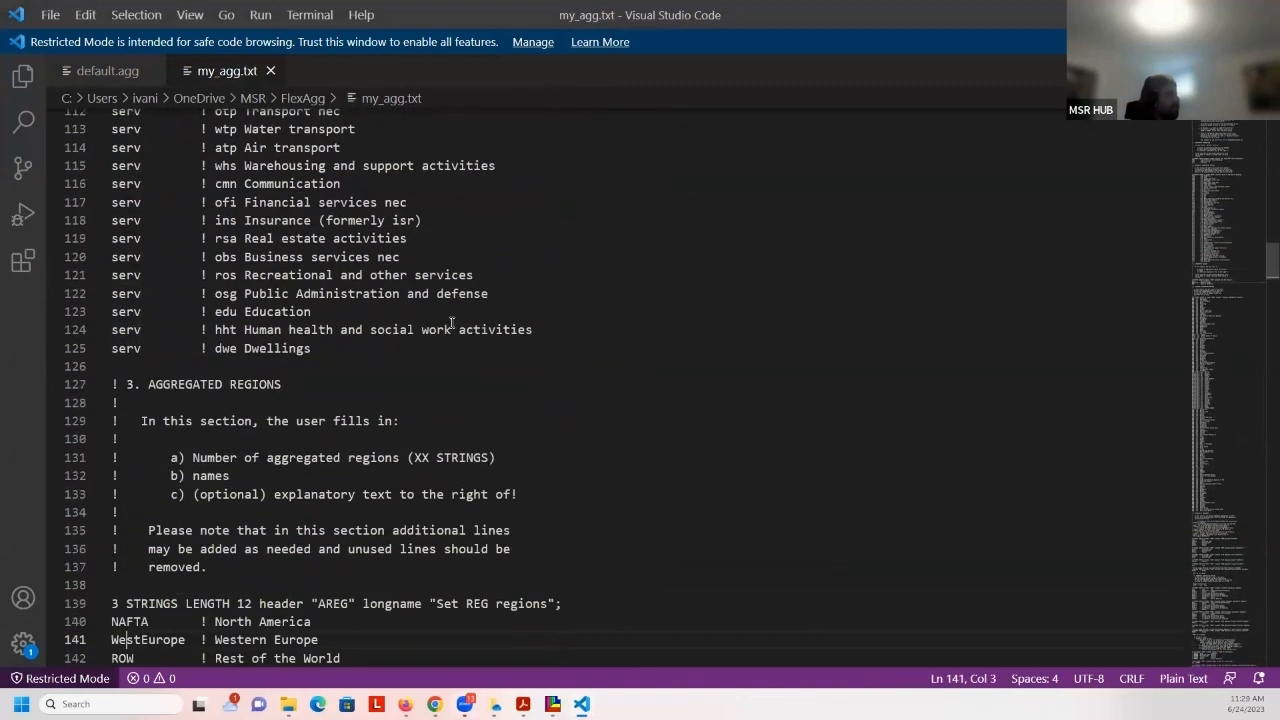
scroll("down", 3)
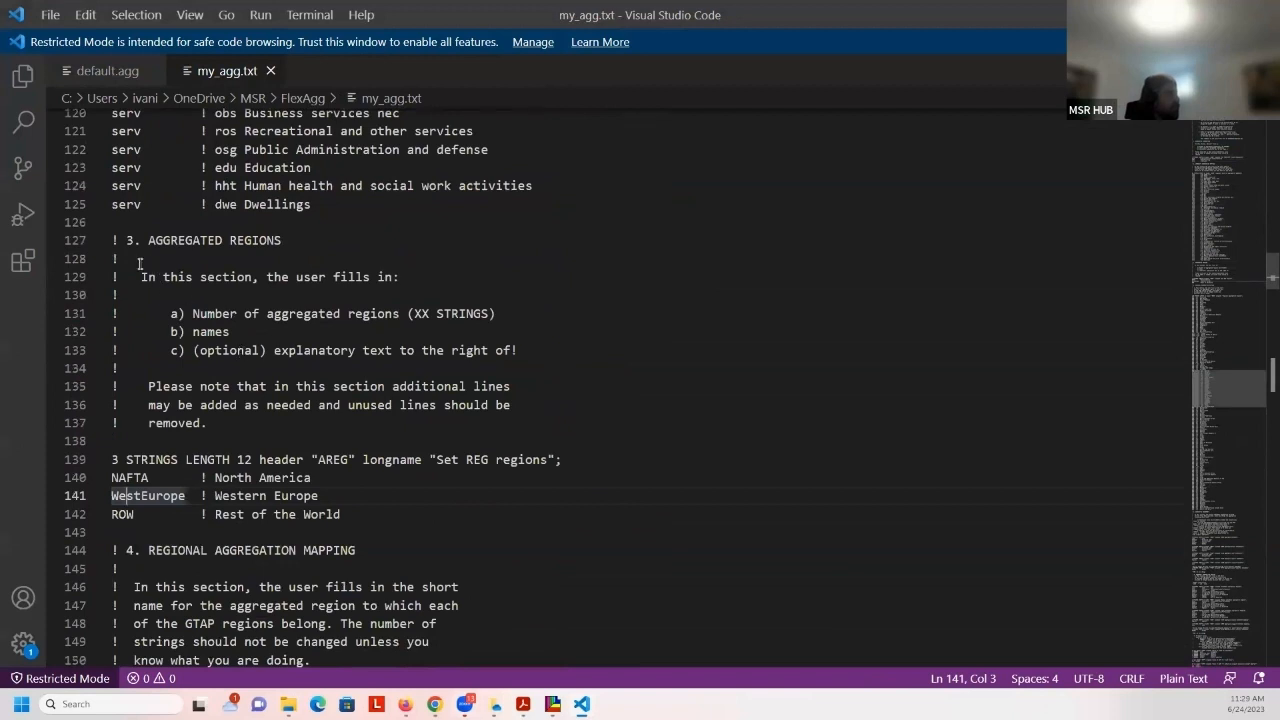
scroll("down", 3)
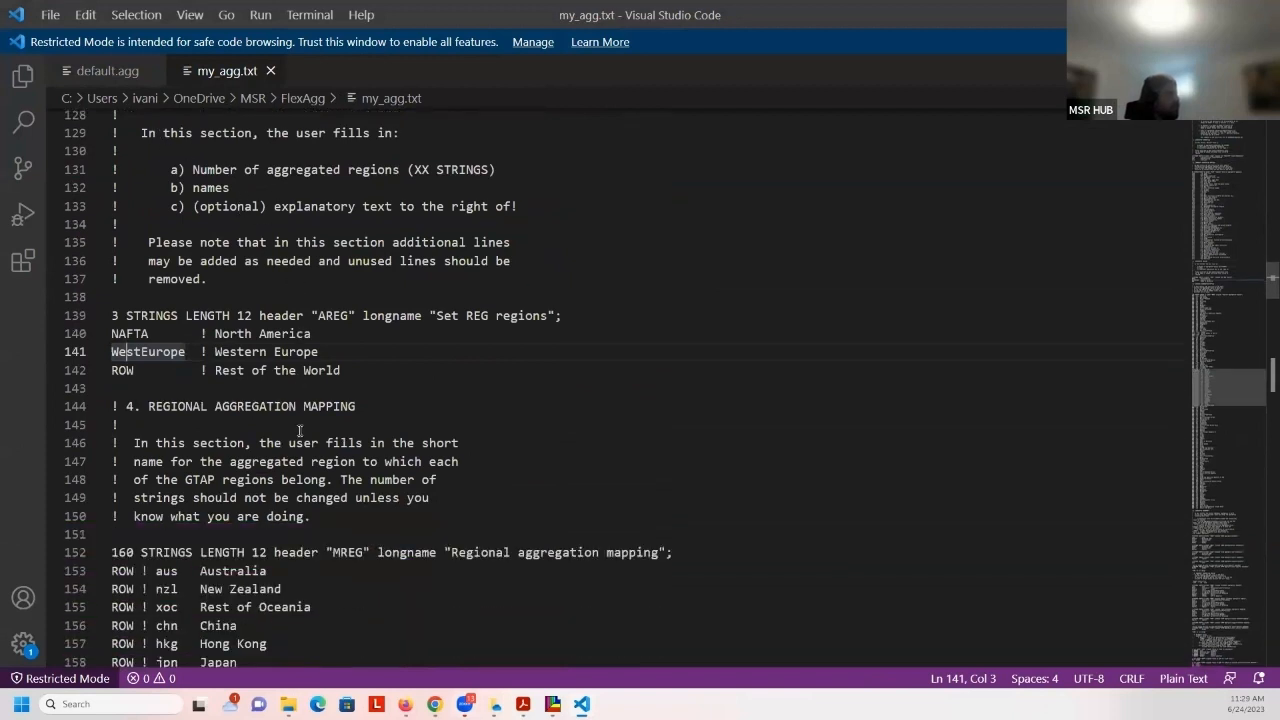
mouse_move(318, 414)
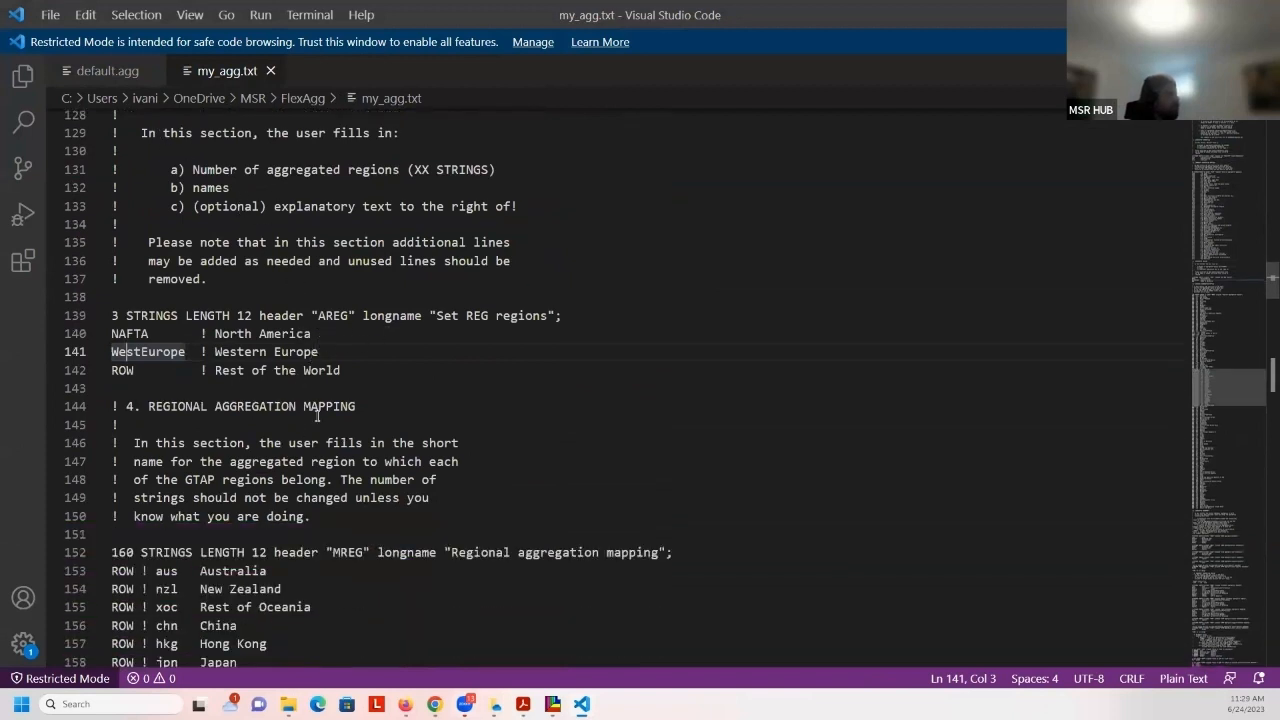
scroll("down", 3)
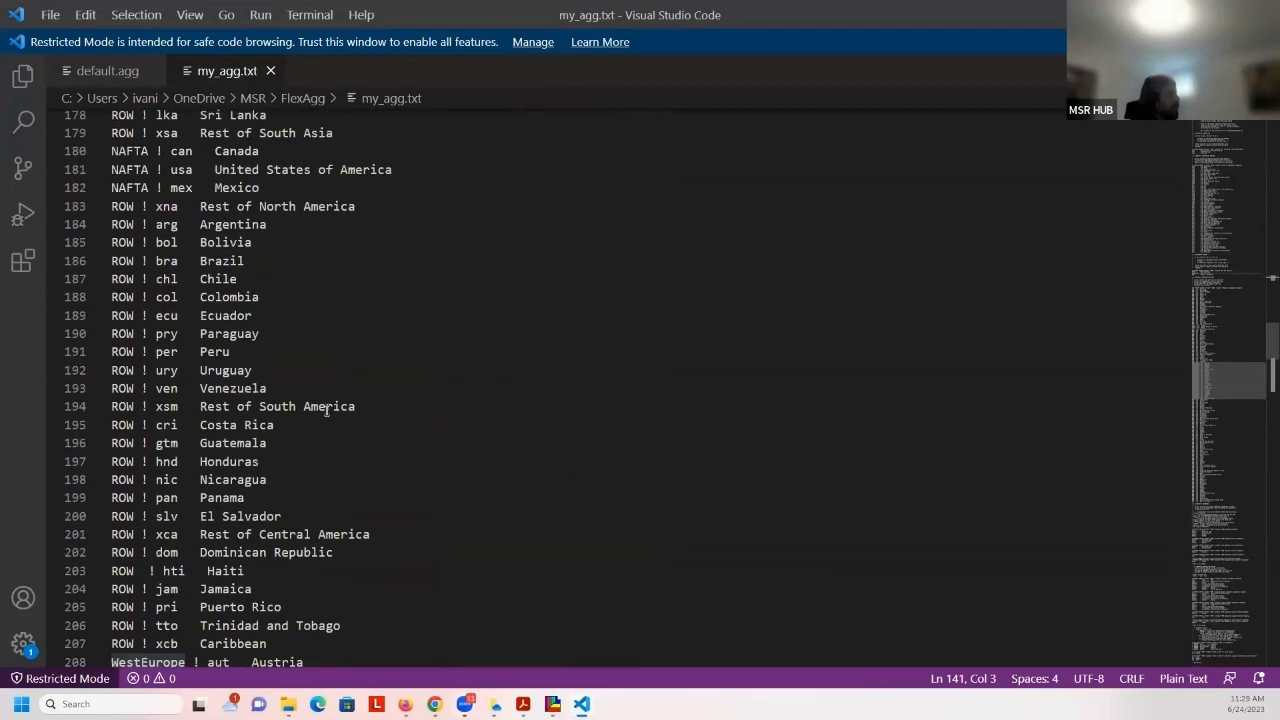
scroll("down", 3)
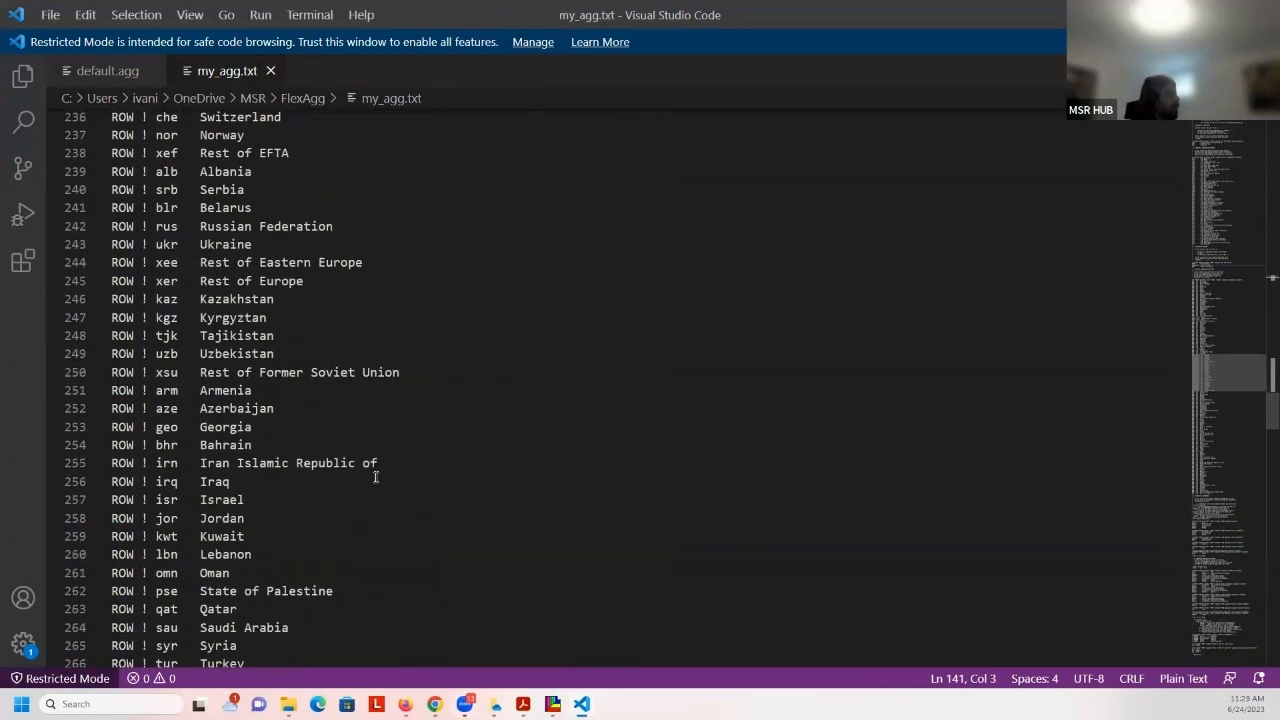
scroll("down", 3)
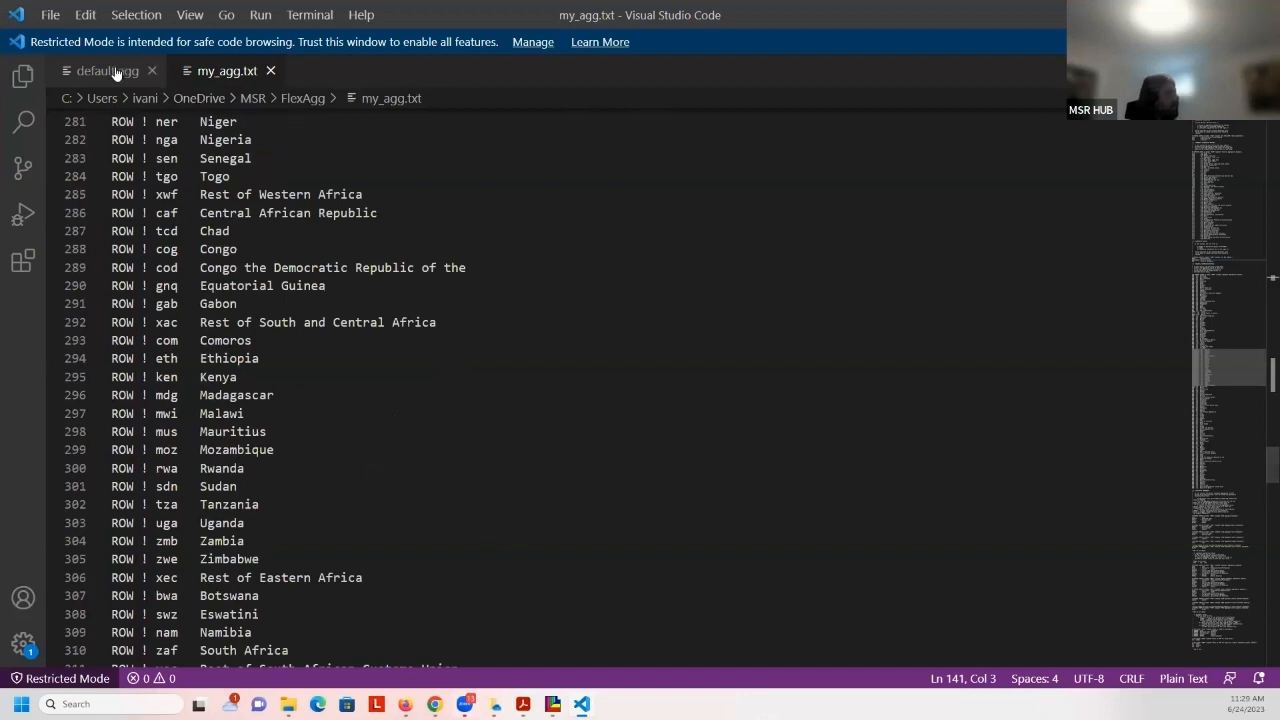
left_click(100, 70)
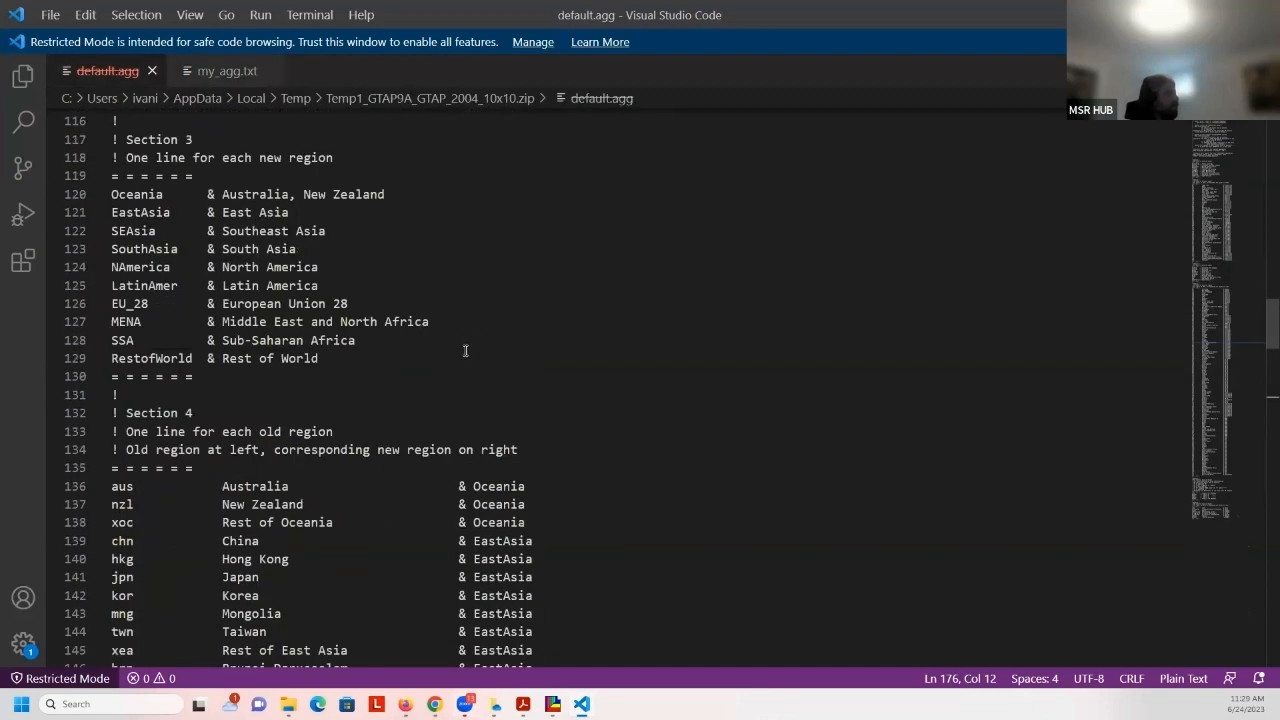
Review default.agg's Section 1 new-sector list, mark its closing delimiter, and return to my_agg.txt
scroll("up", 3)
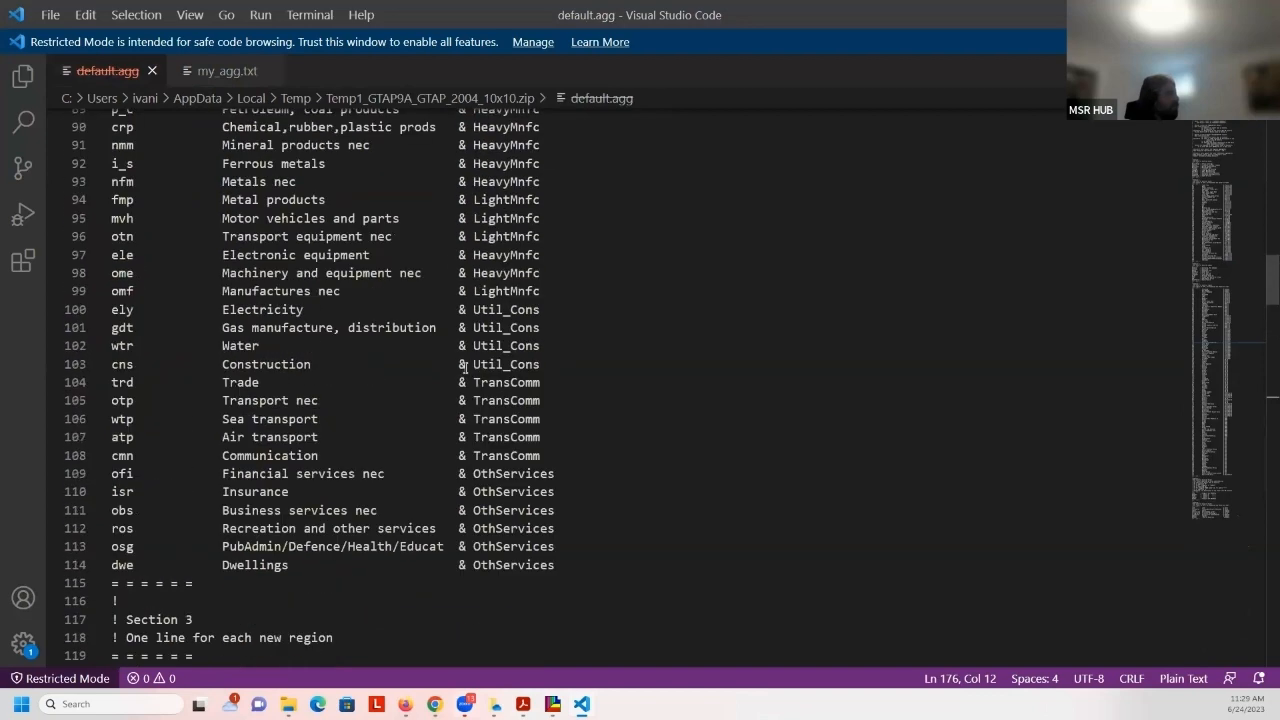
scroll("up", 3)
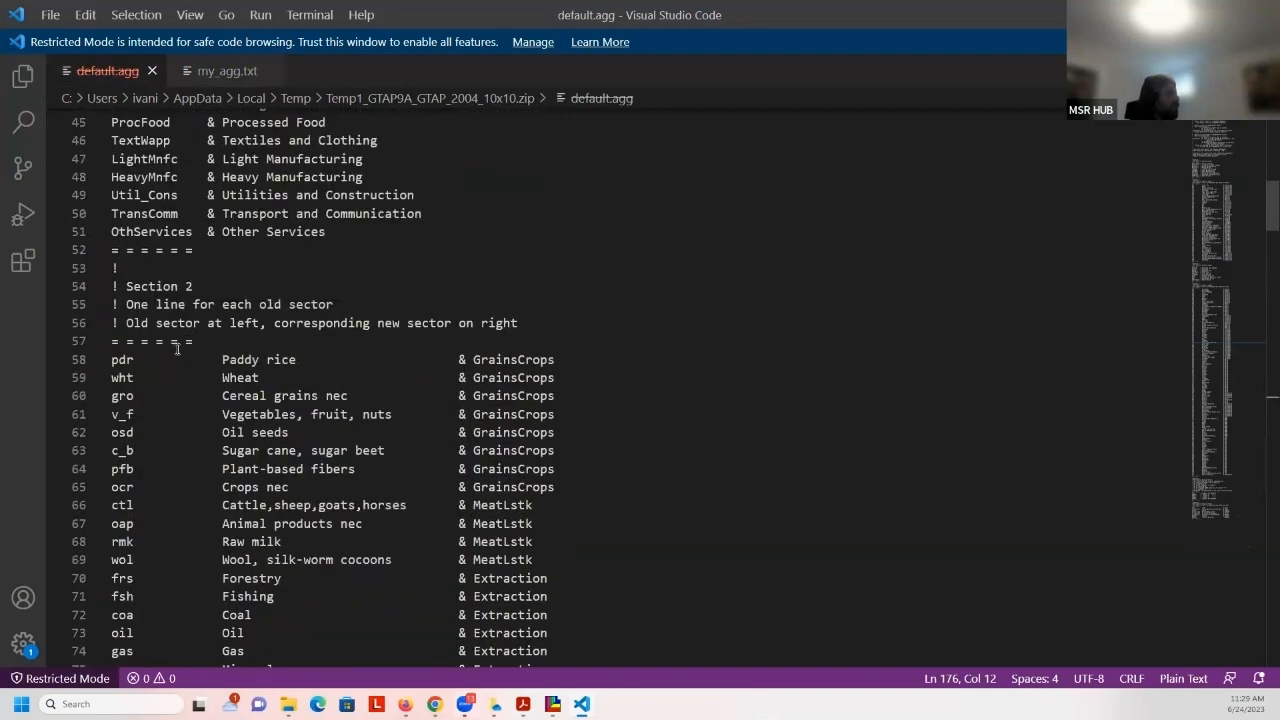
scroll("up", 3)
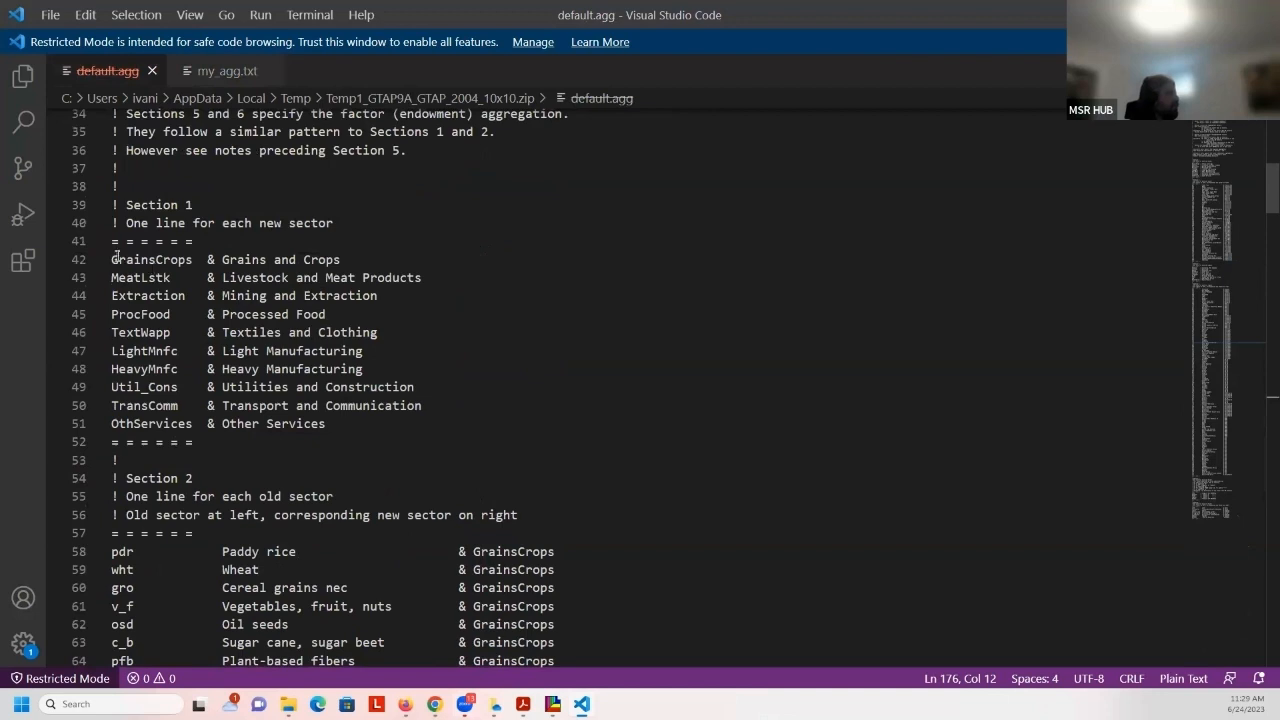
double_click(150, 260)
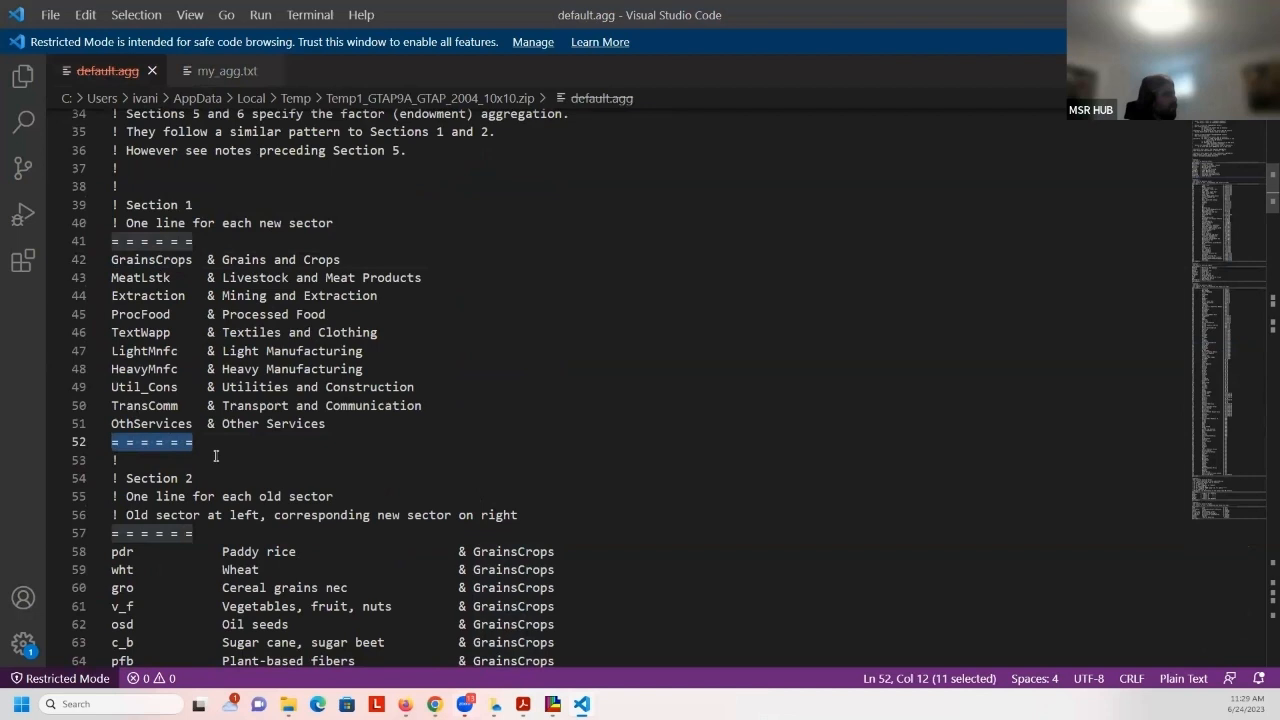
mouse_move(208, 440)
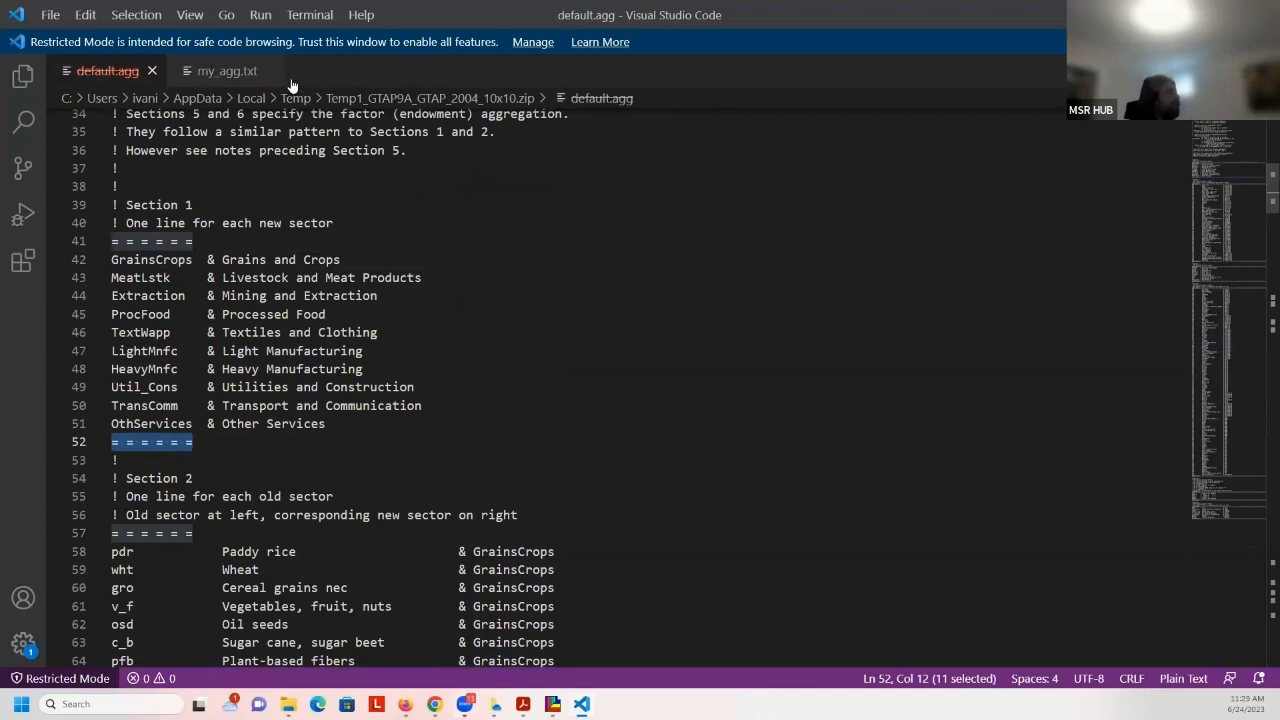
left_click(220, 70)
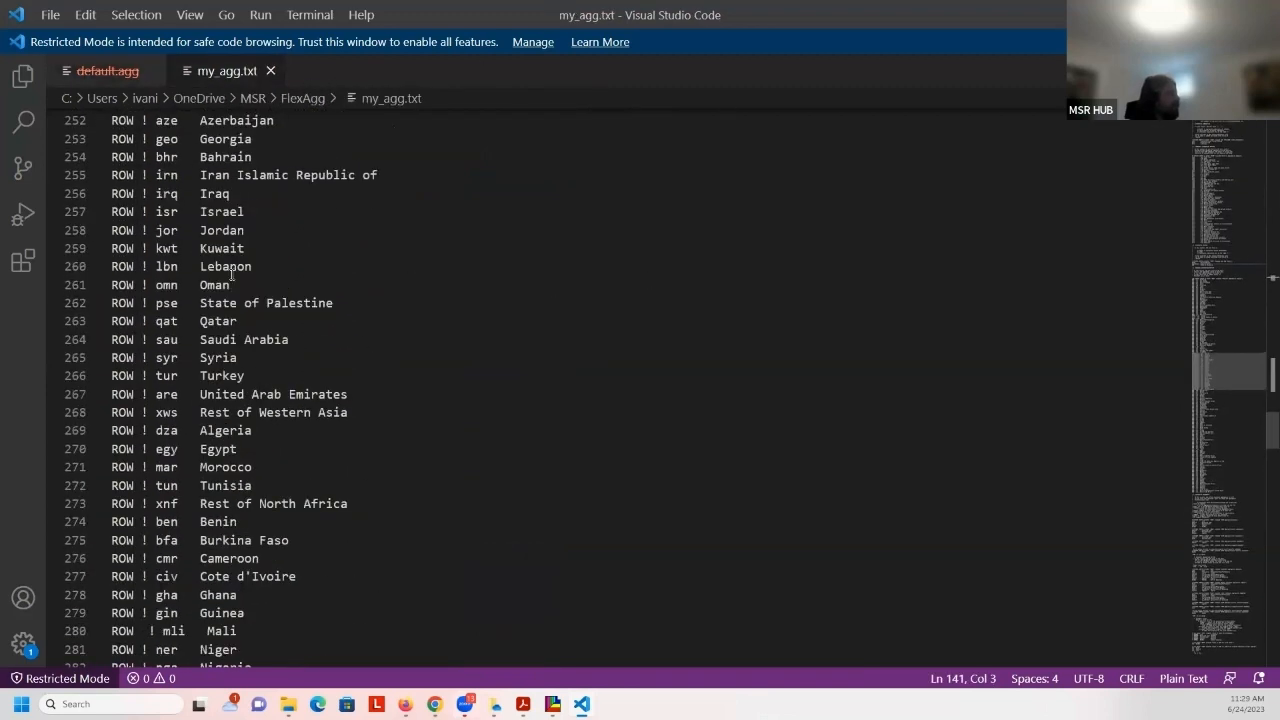
Check the aggregated regions NAFTA, WestEurope, ROW and the 160-entry regional mapping count
scroll("up", 3)
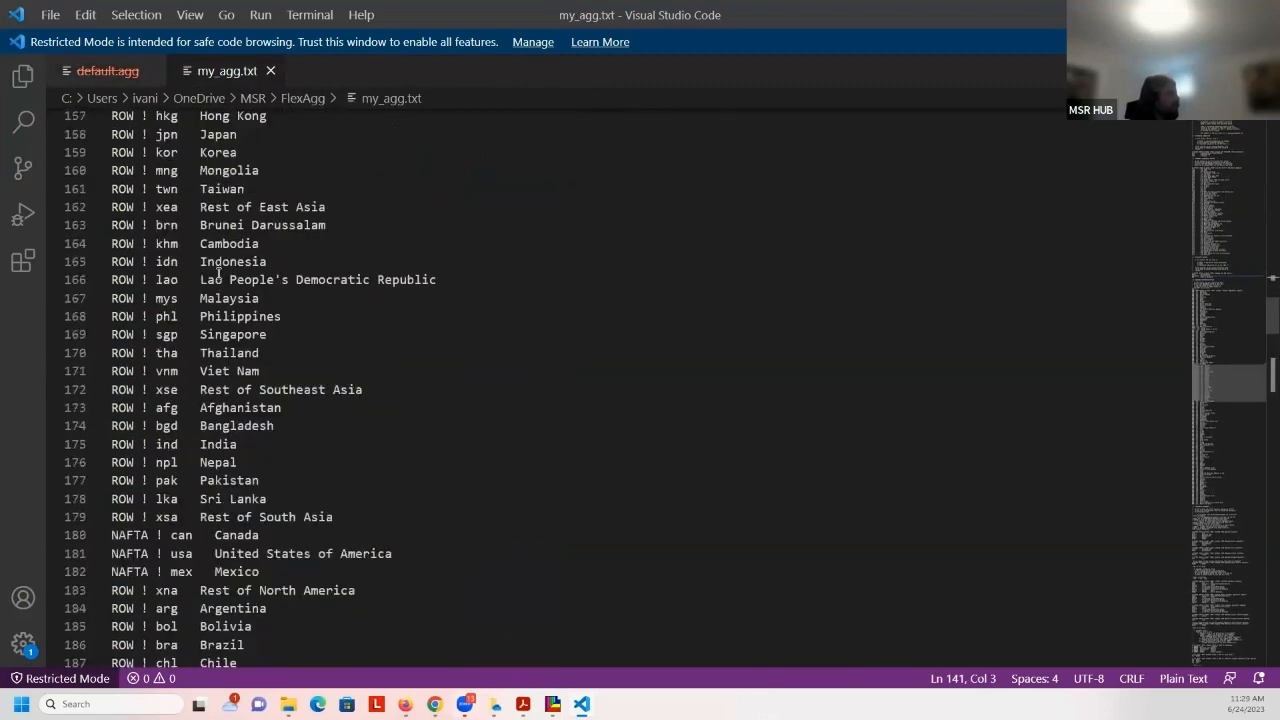
scroll("up", 3)
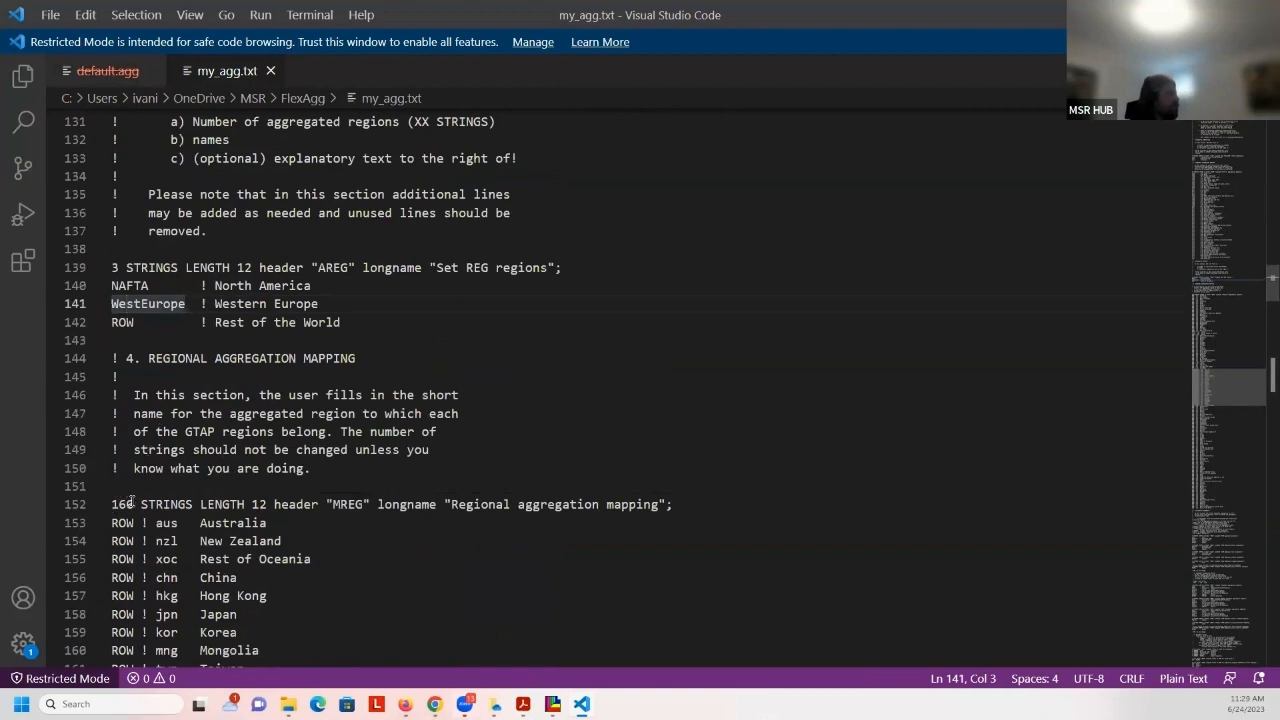
double_click(120, 504)
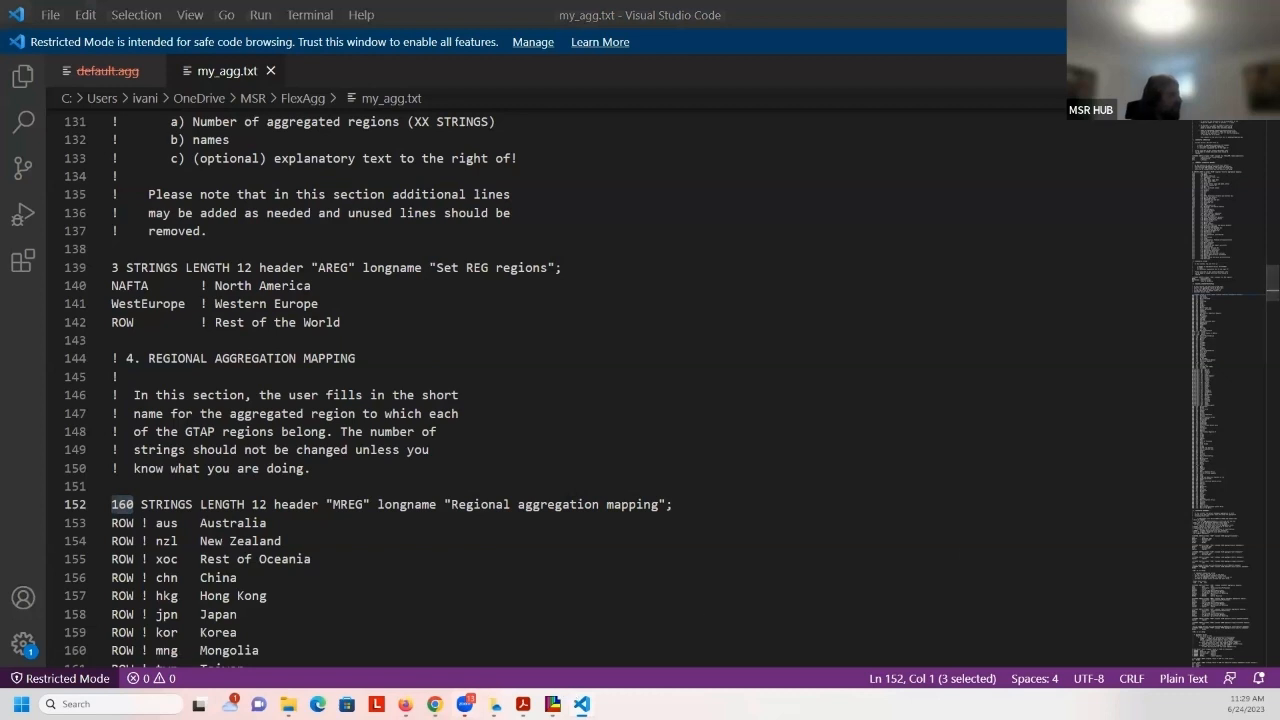
left_click(20, 704)
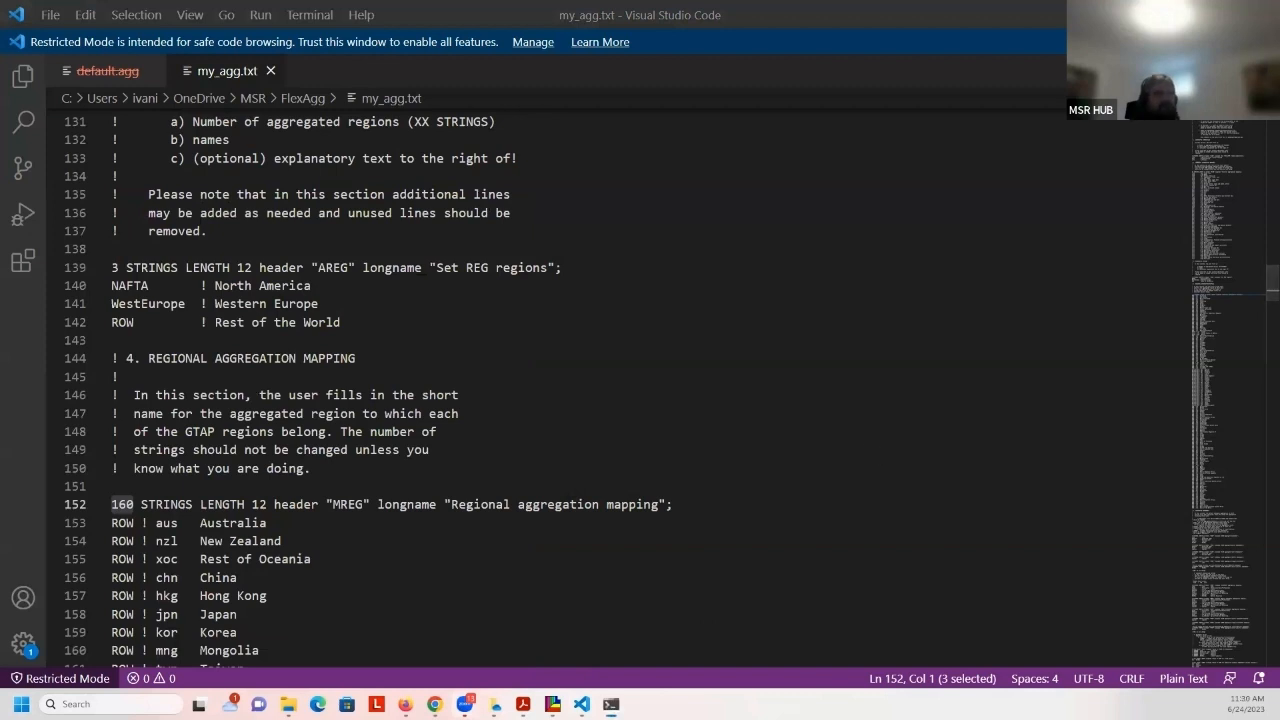
mouse_move(764, 260)
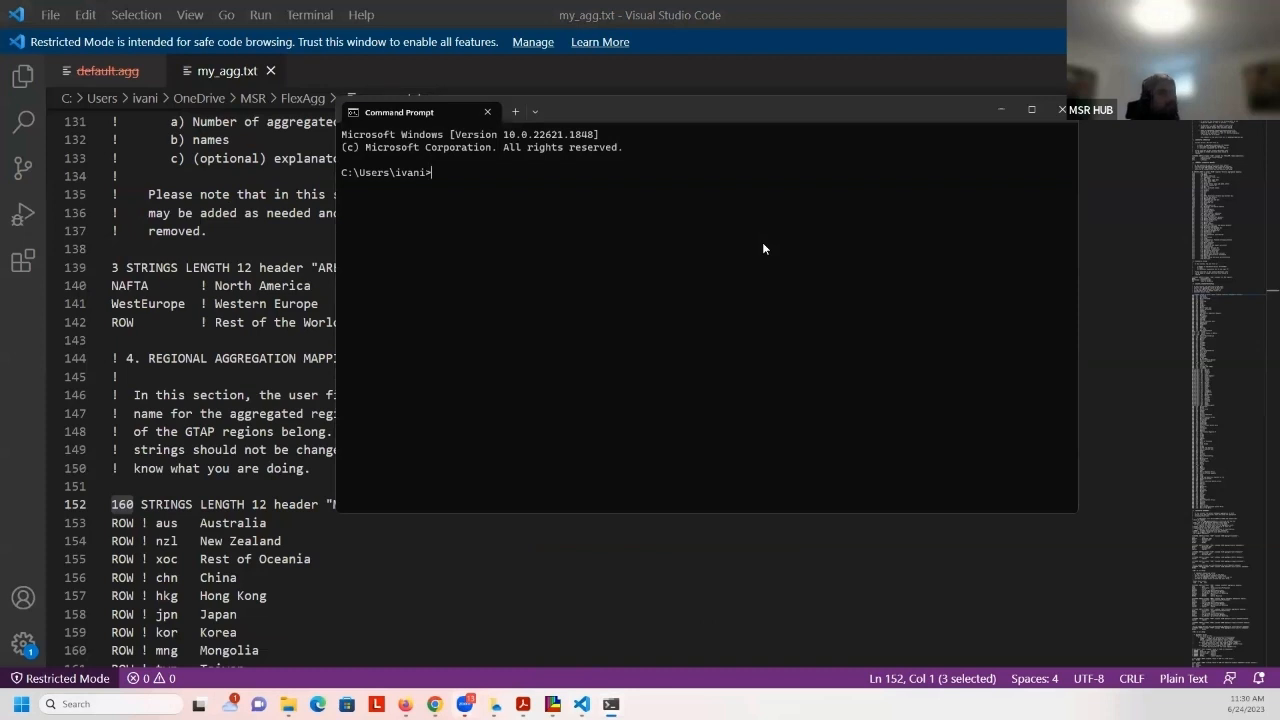
Change into the FlexAgg directory and run data-agg.bat my_agg to start the aggregation
type("cd FlexAgg")
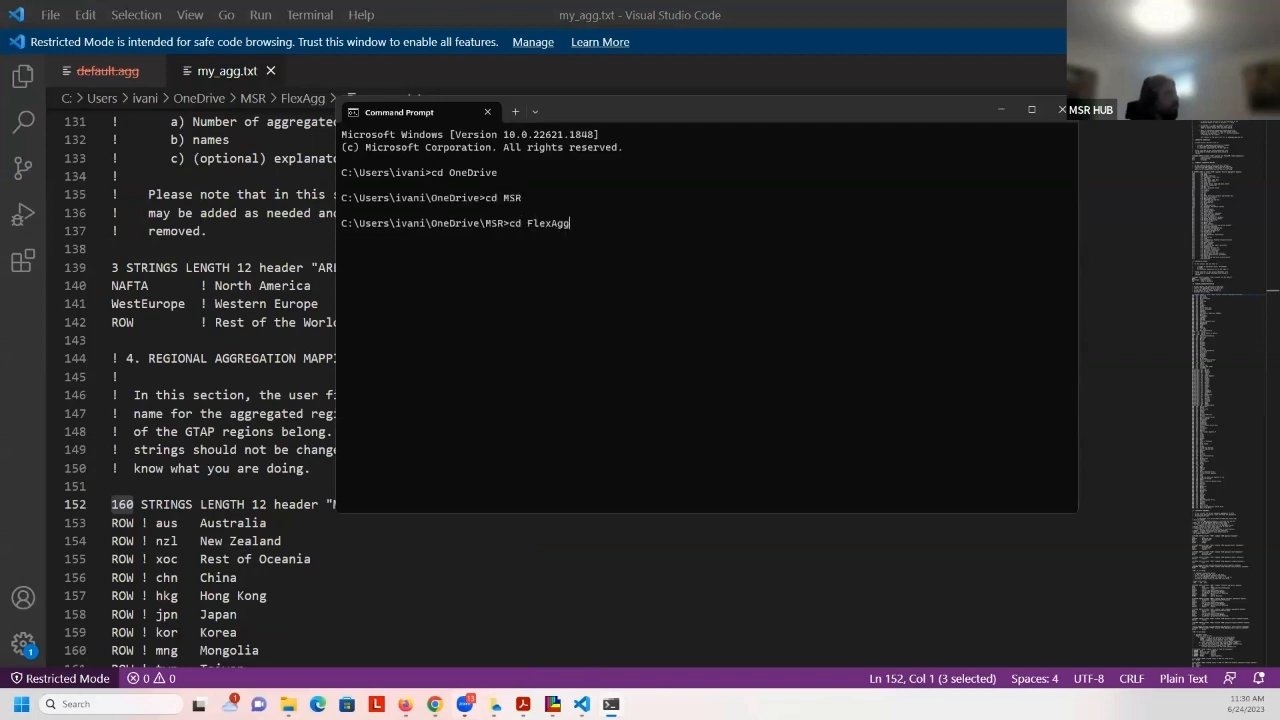
type("data-agg.bat")
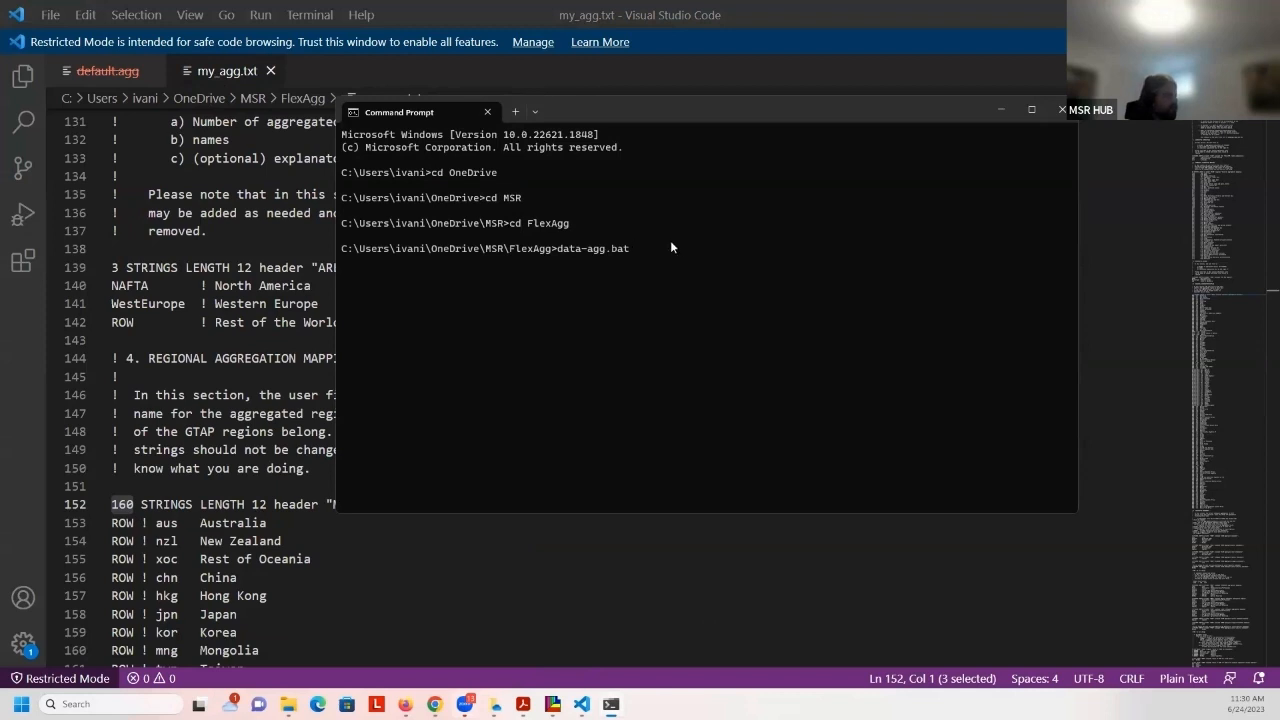
type("my_agg")
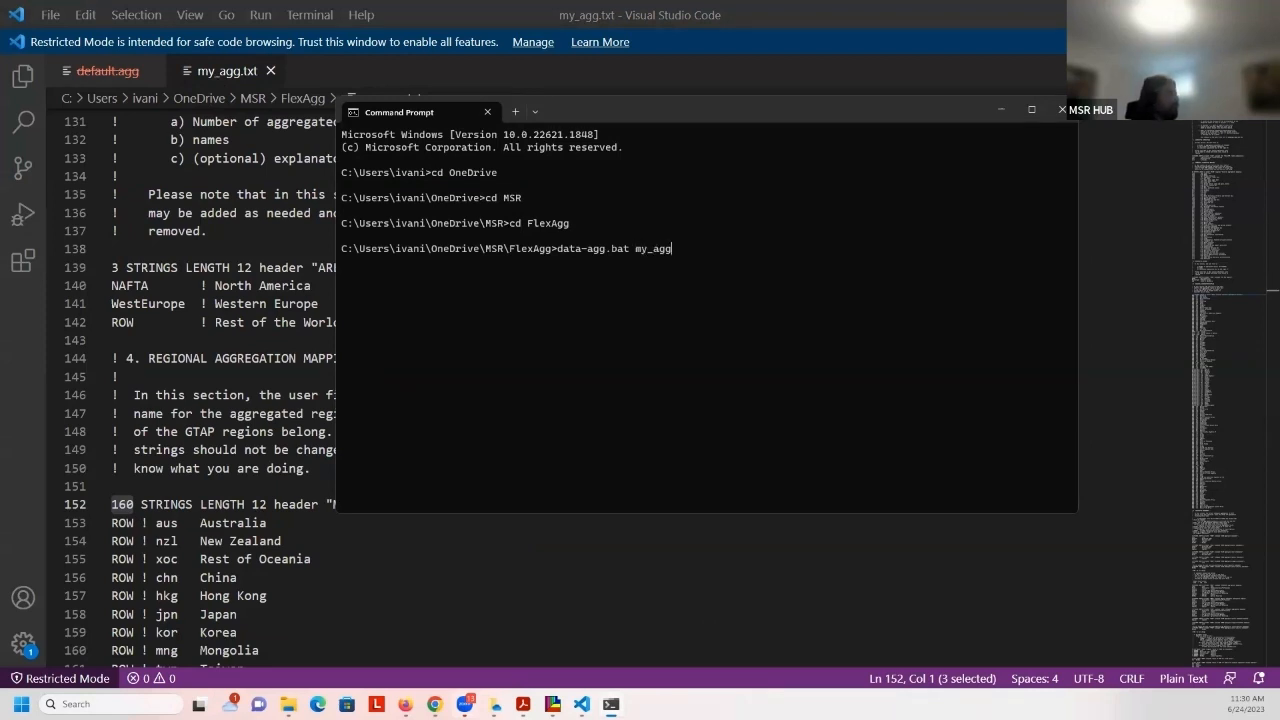
key("Return")
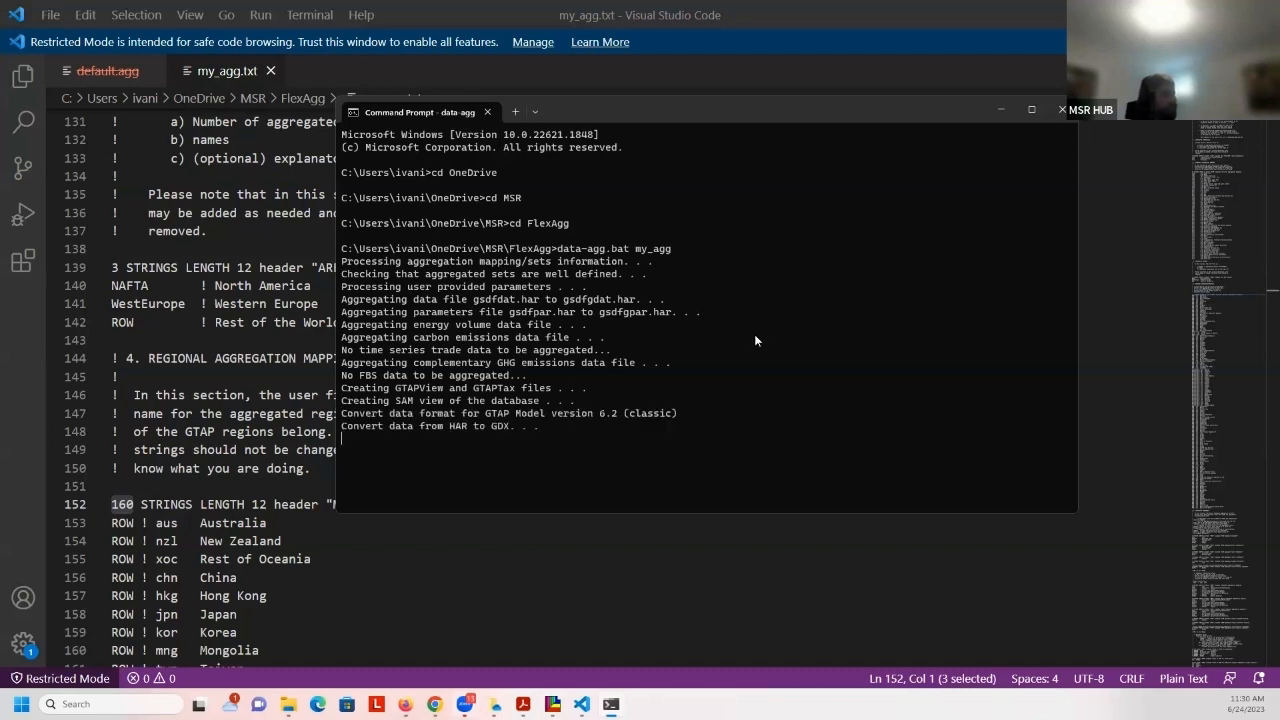
mouse_move(752, 336)
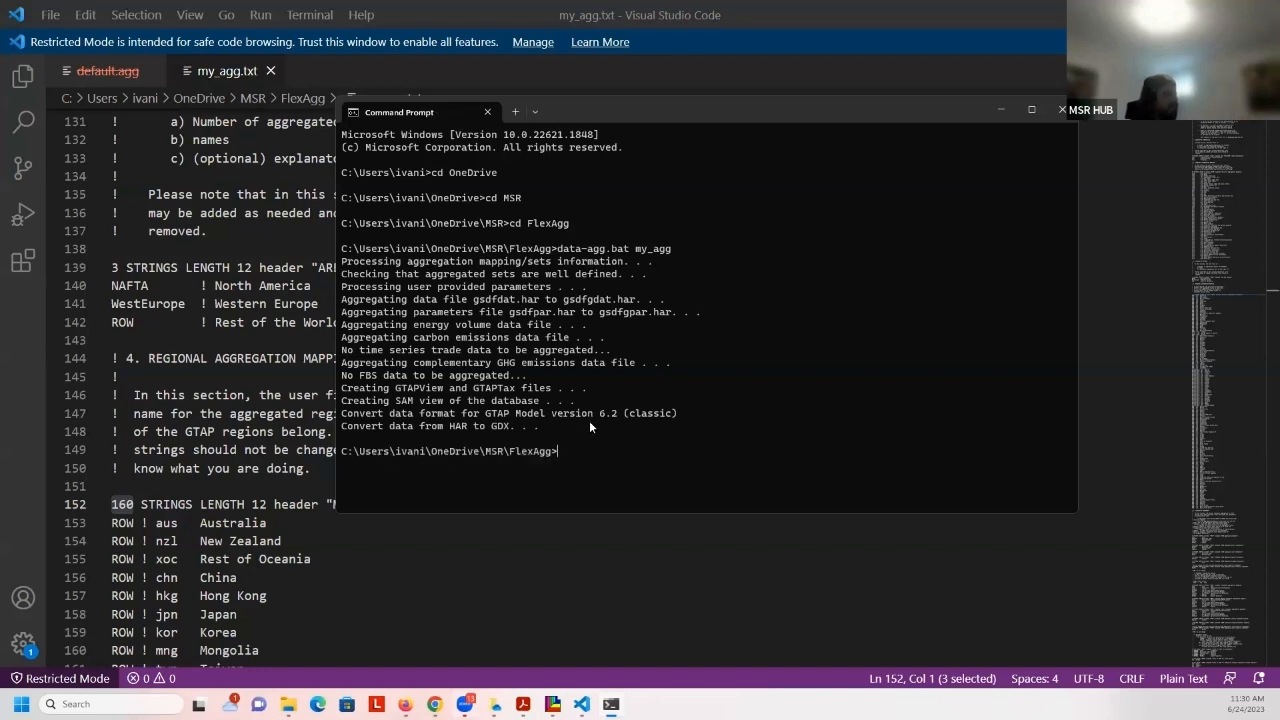
mouse_move(548, 434)
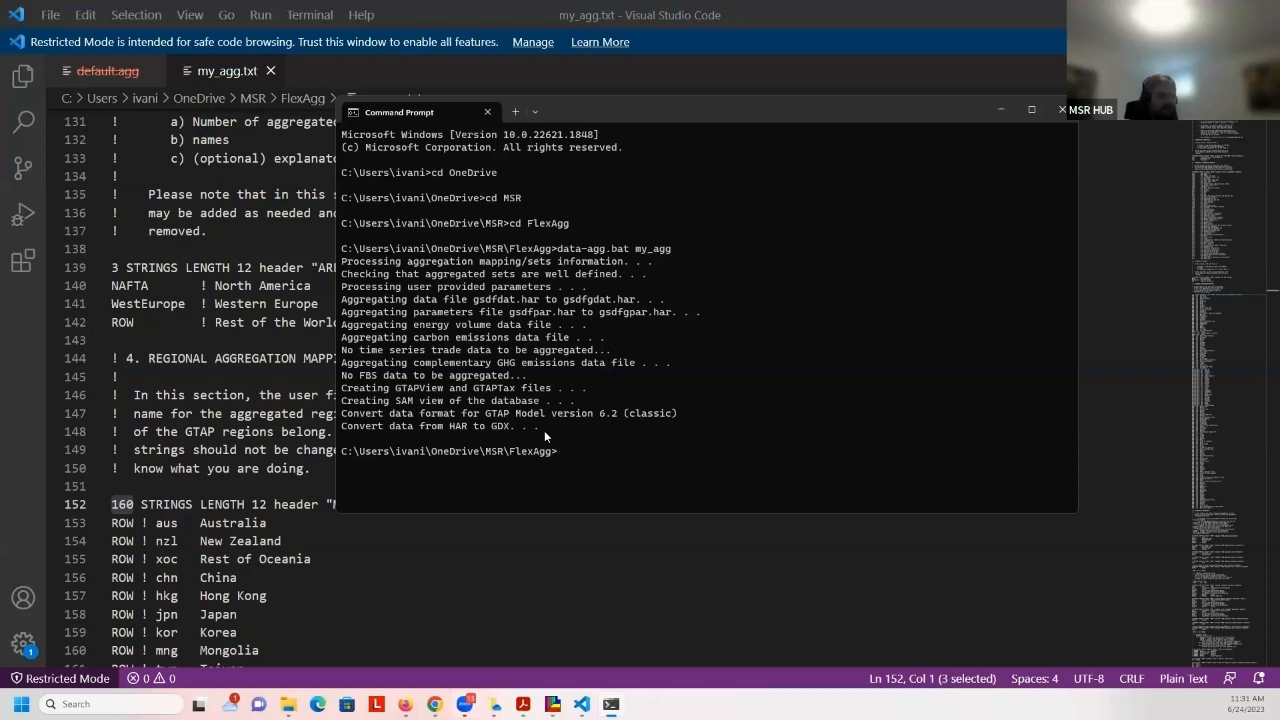
mouse_move(552, 374)
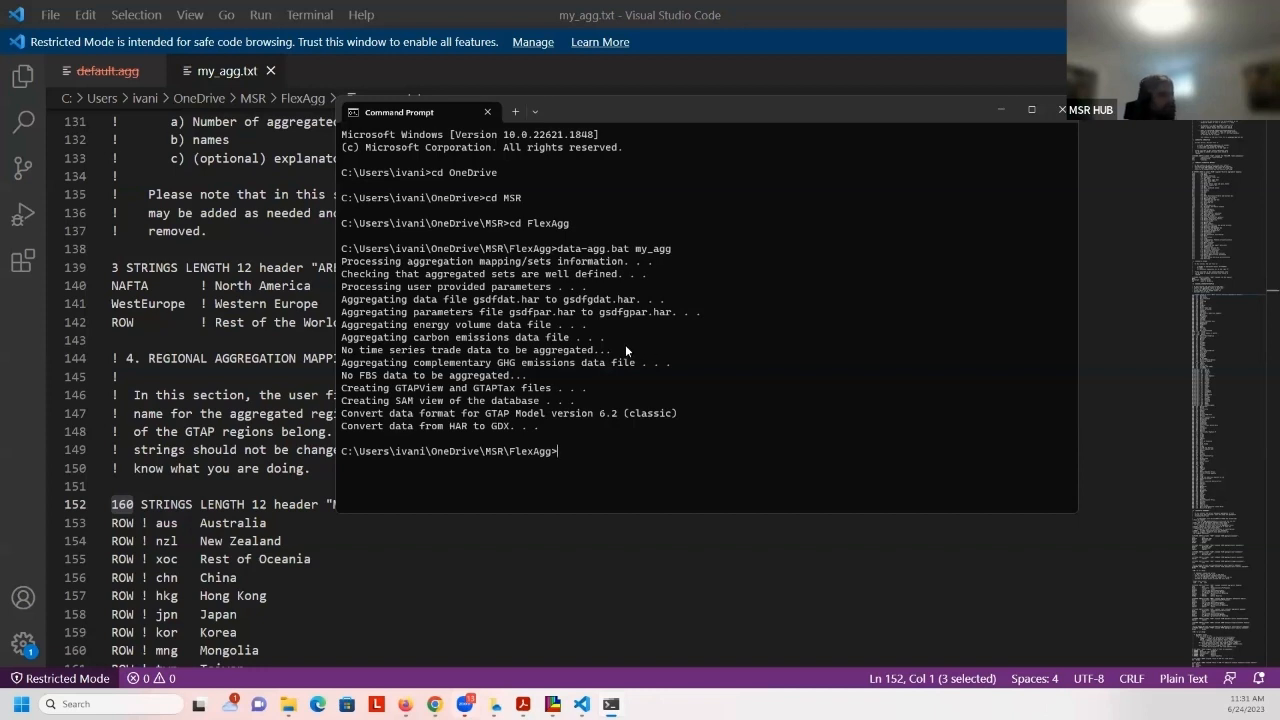
mouse_move(598, 384)
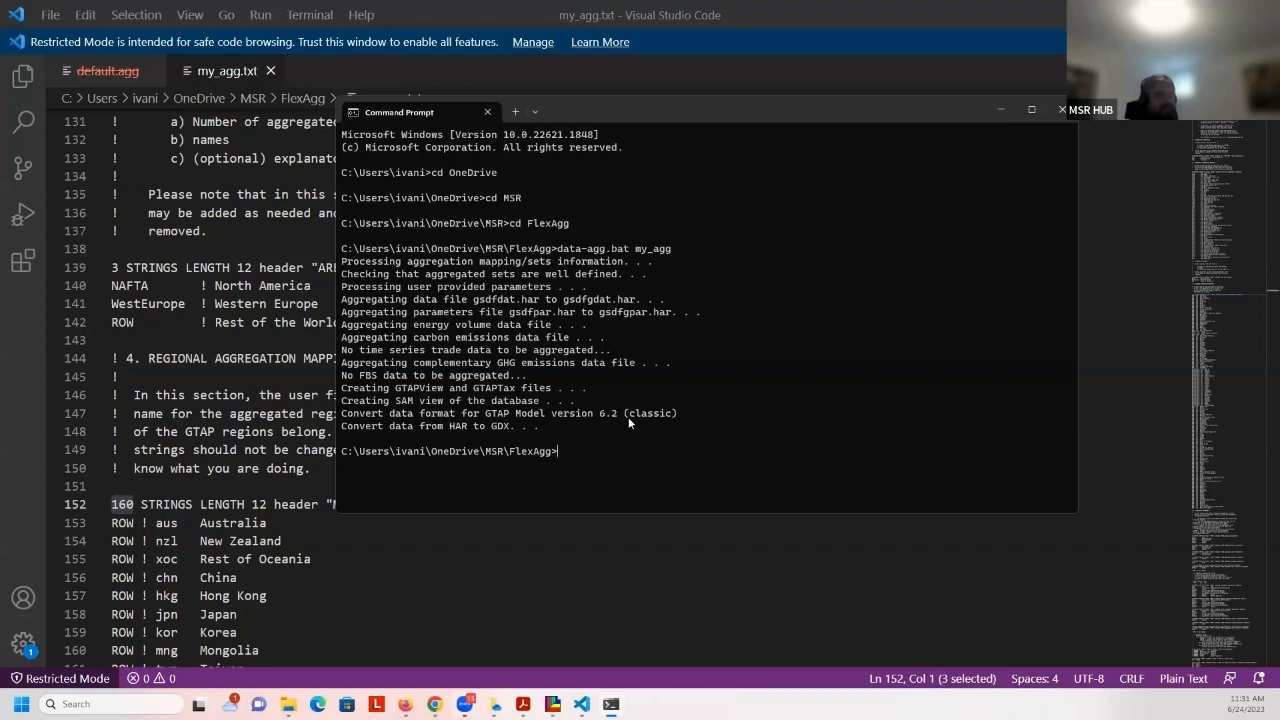
mouse_move(1196, 420)
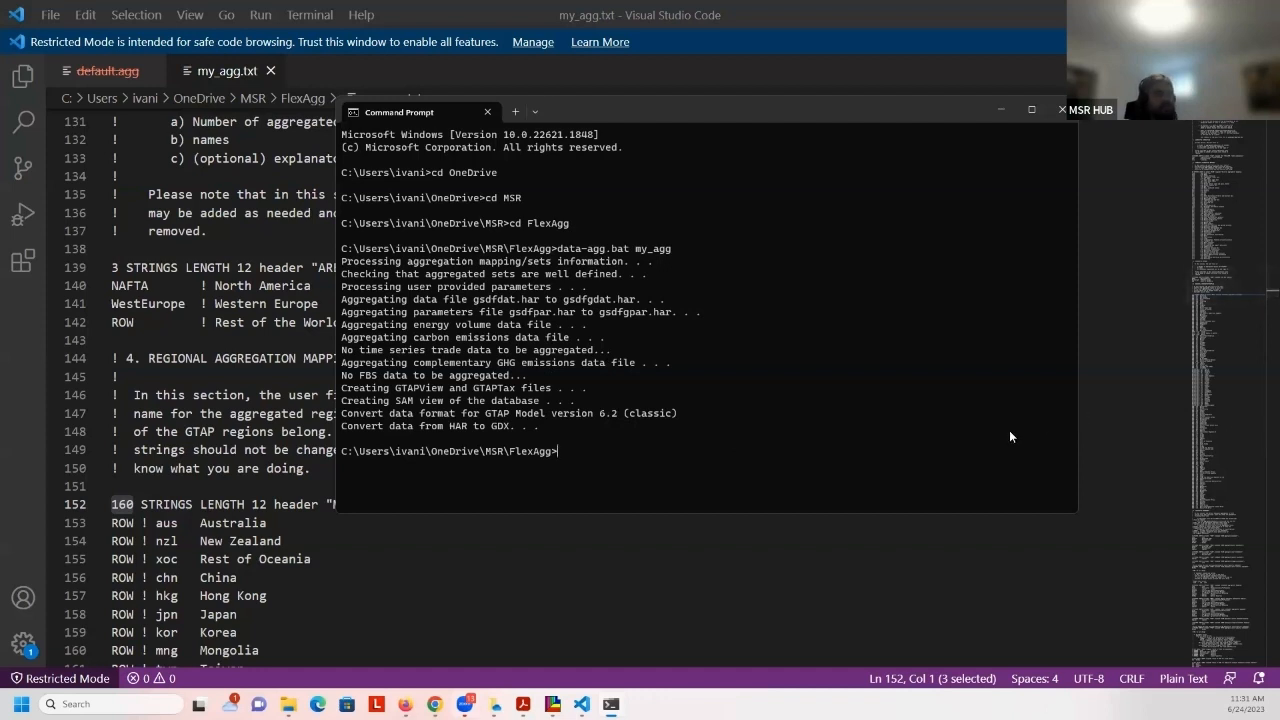
mouse_move(510, 428)
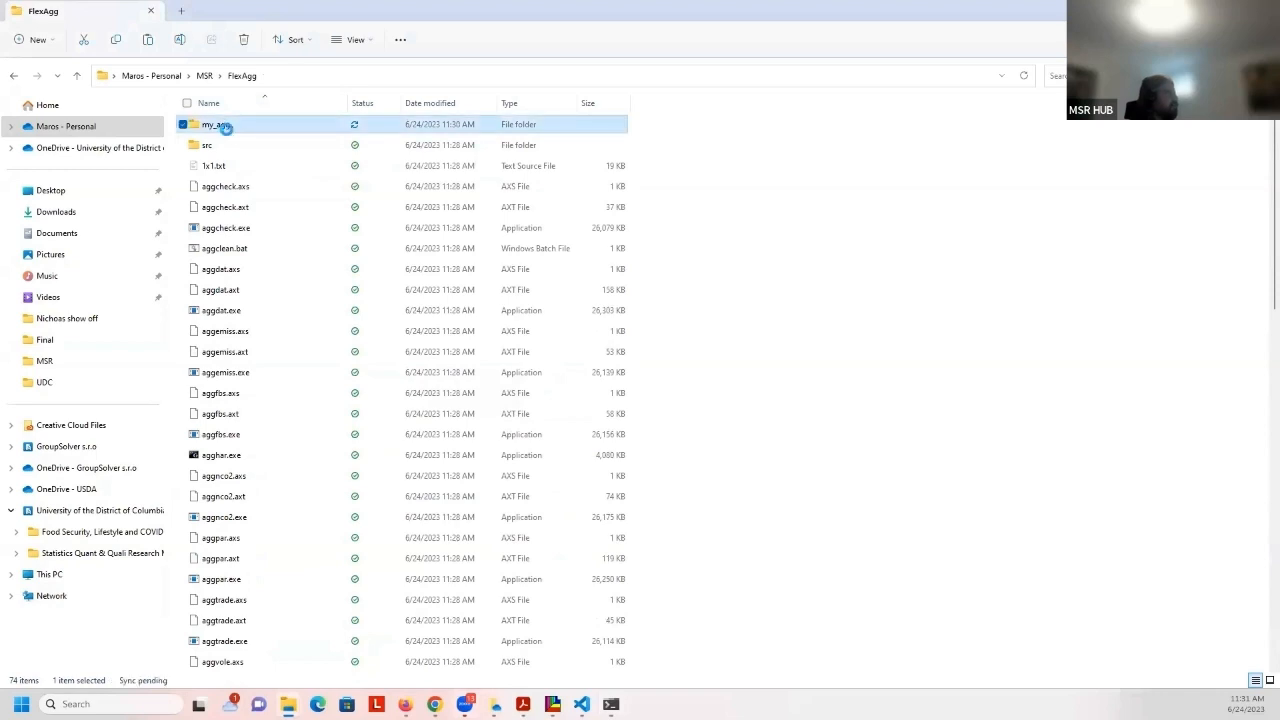
Open the my_agg output folder, note info.txt, and enter its GTAPv6 subfolder of header array files
double_click(212, 124)
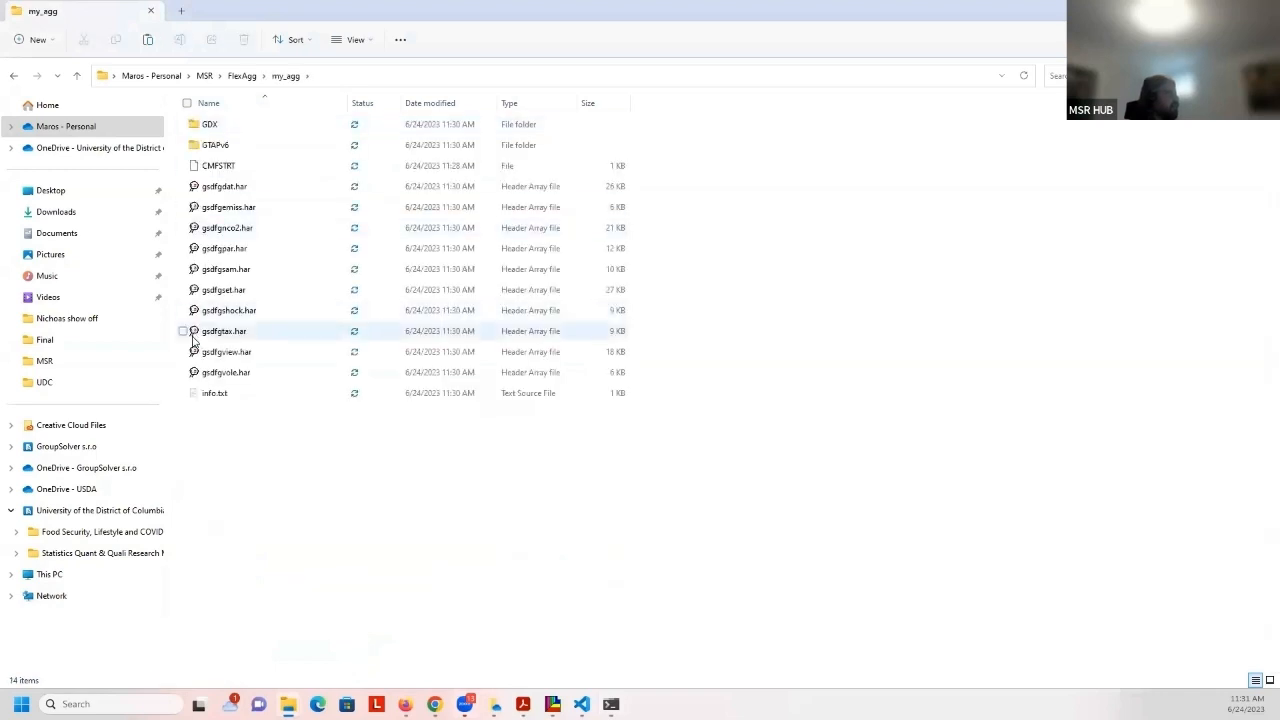
mouse_move(214, 392)
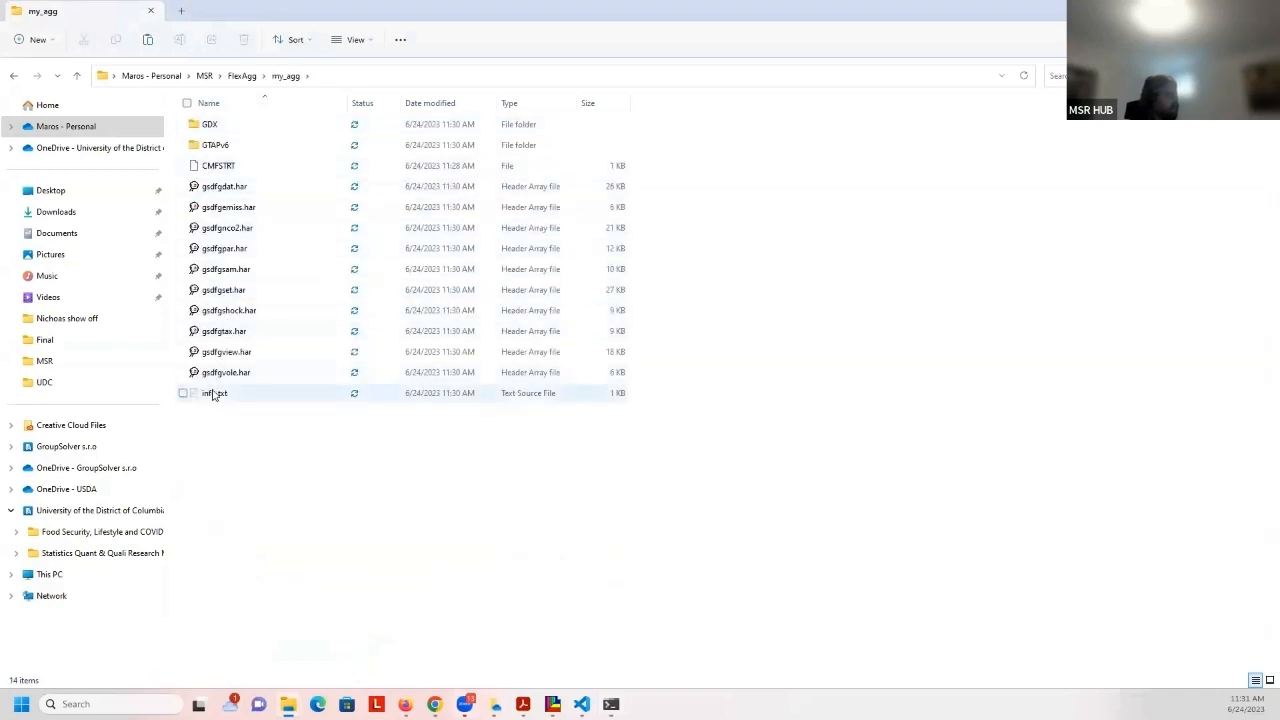
left_click(216, 144)
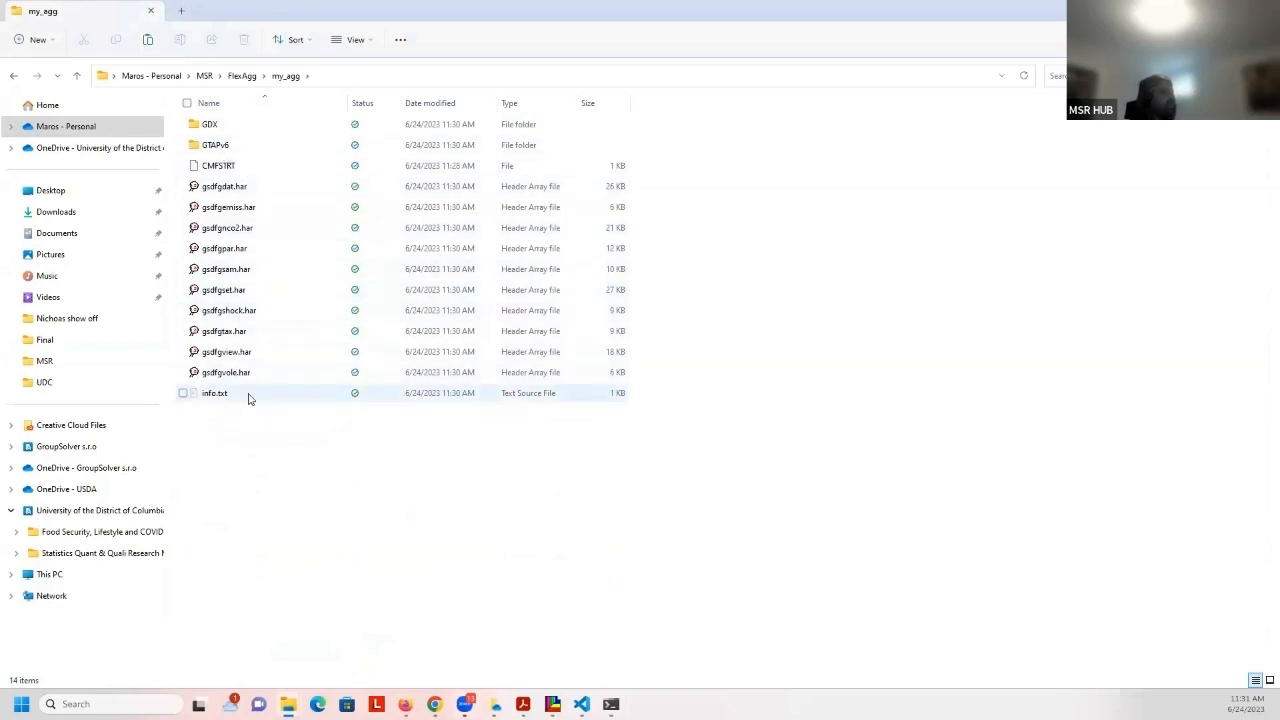
left_click(216, 144)
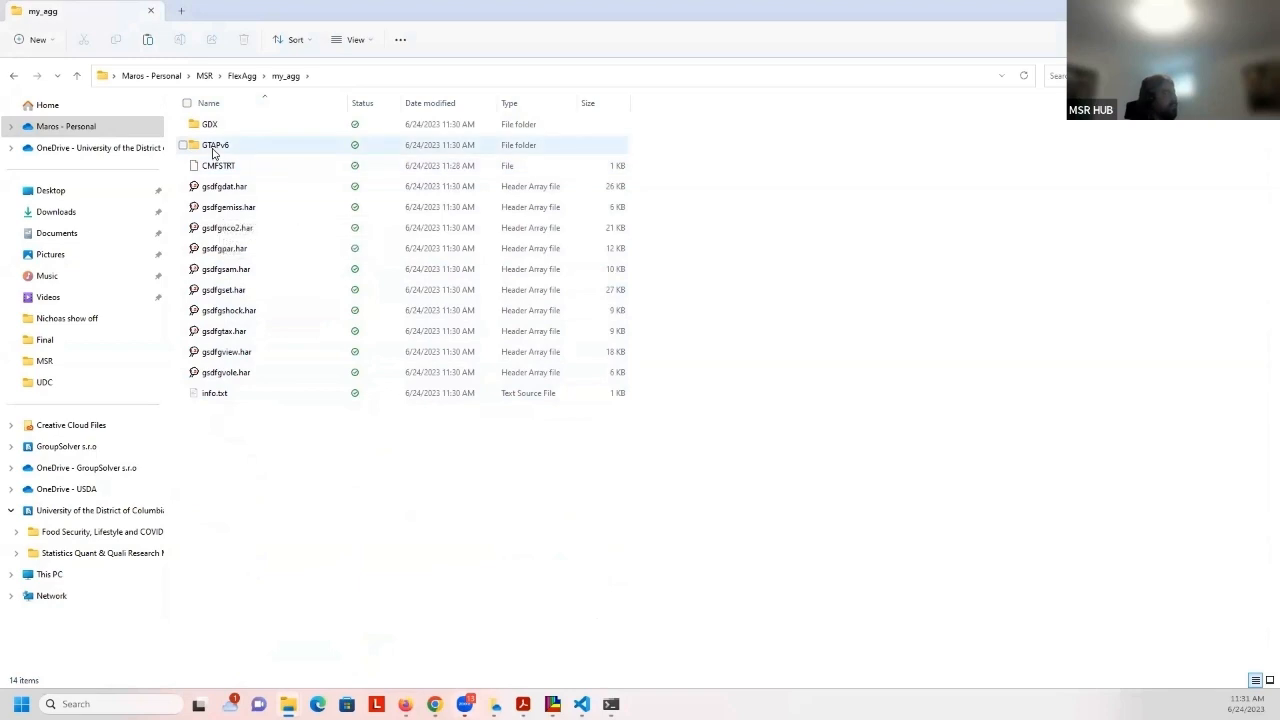
double_click(216, 144)
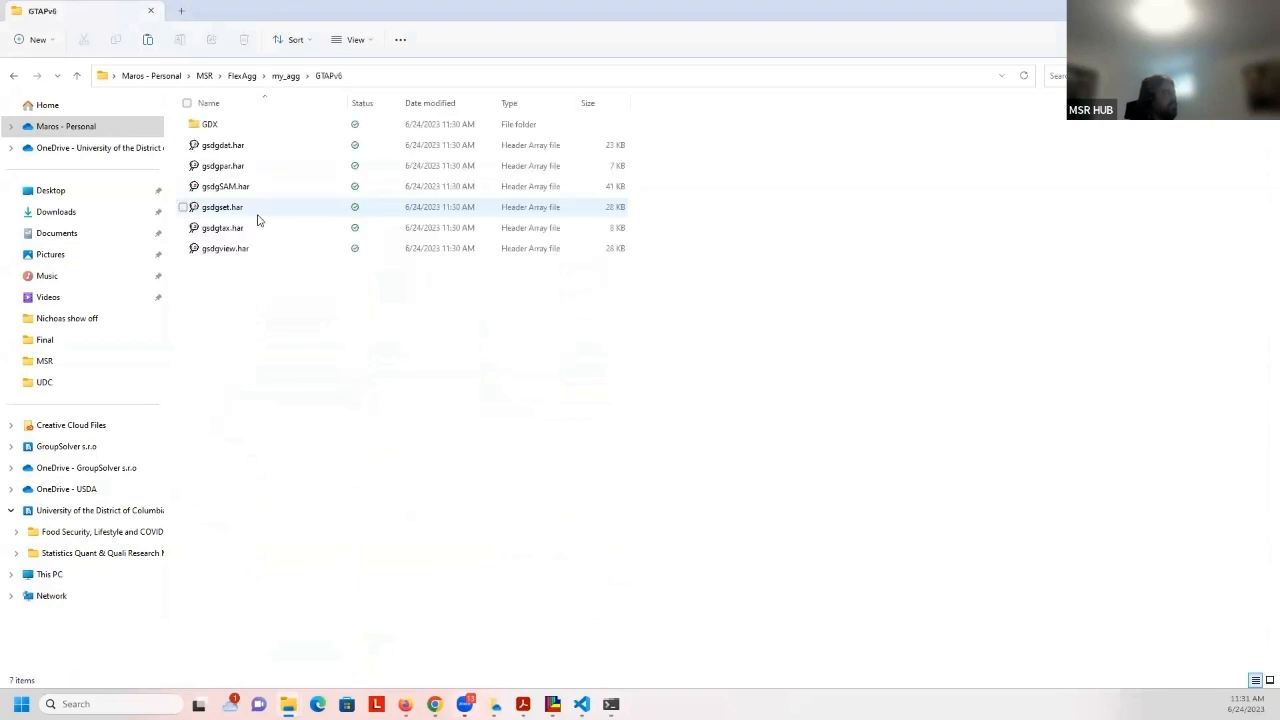
left_click(224, 248)
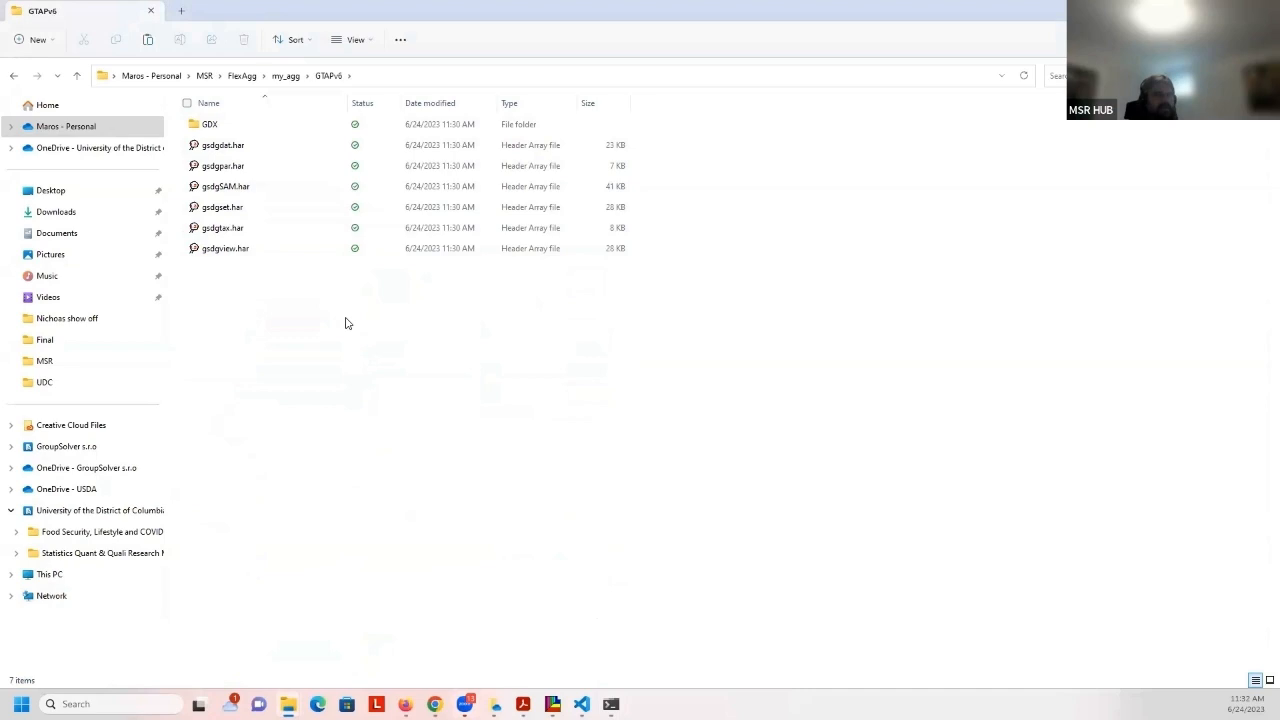
mouse_move(636, 404)
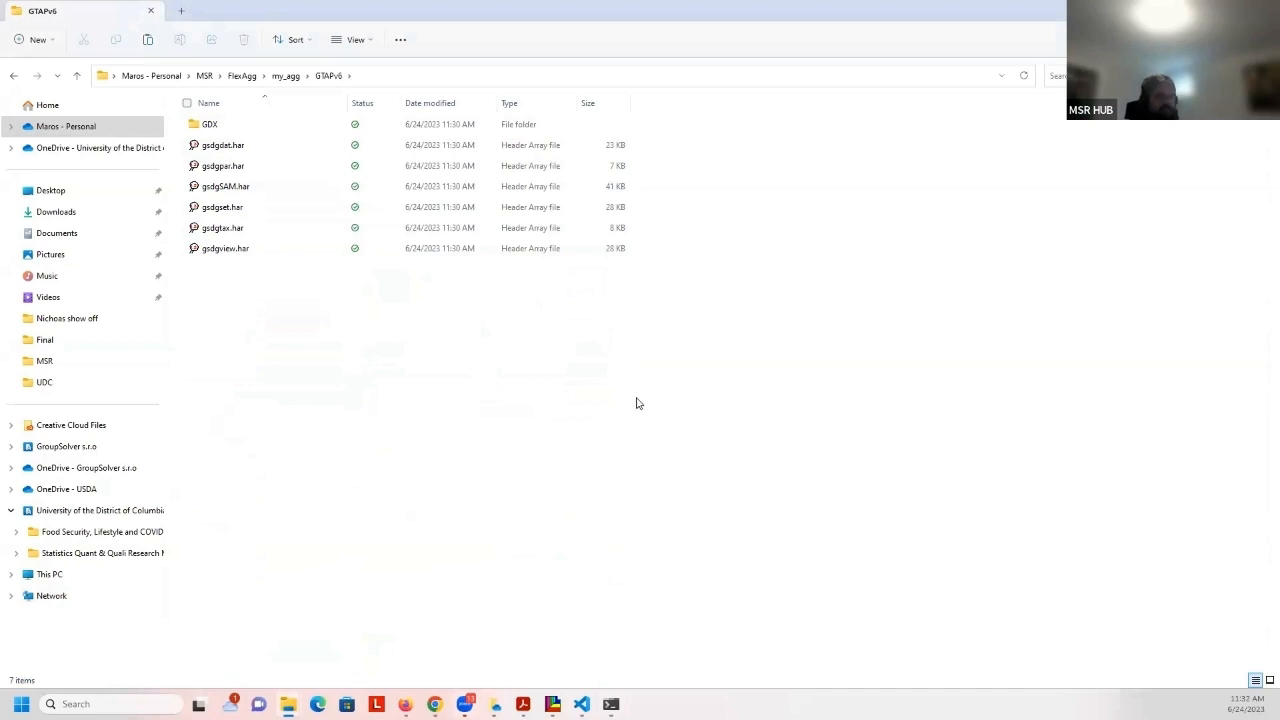
mouse_move(570, 420)
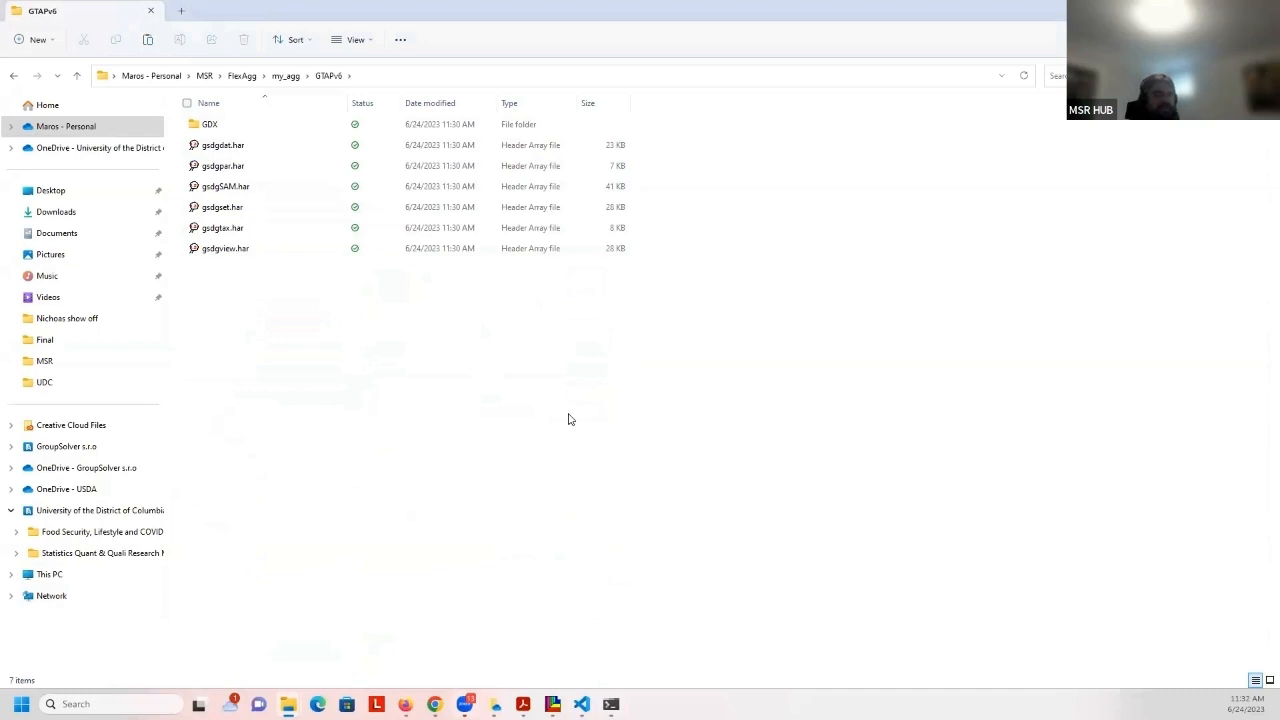
mouse_move(464, 298)
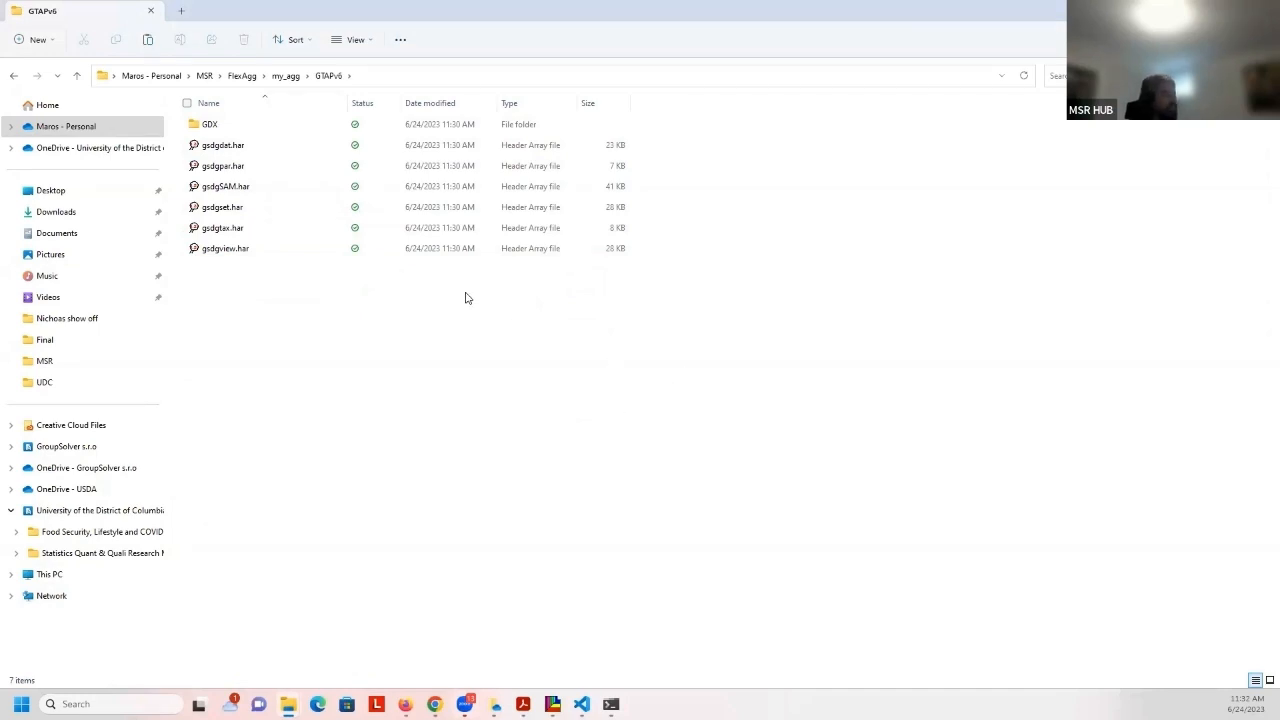
mouse_move(360, 308)
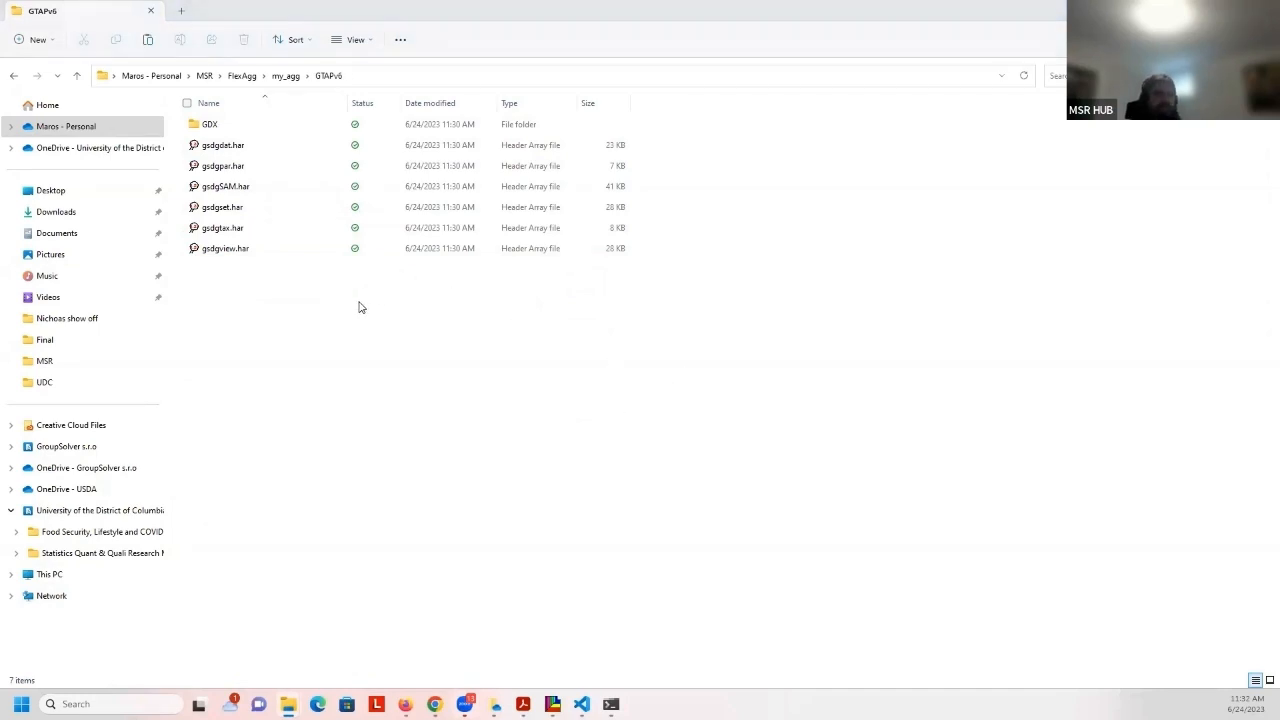